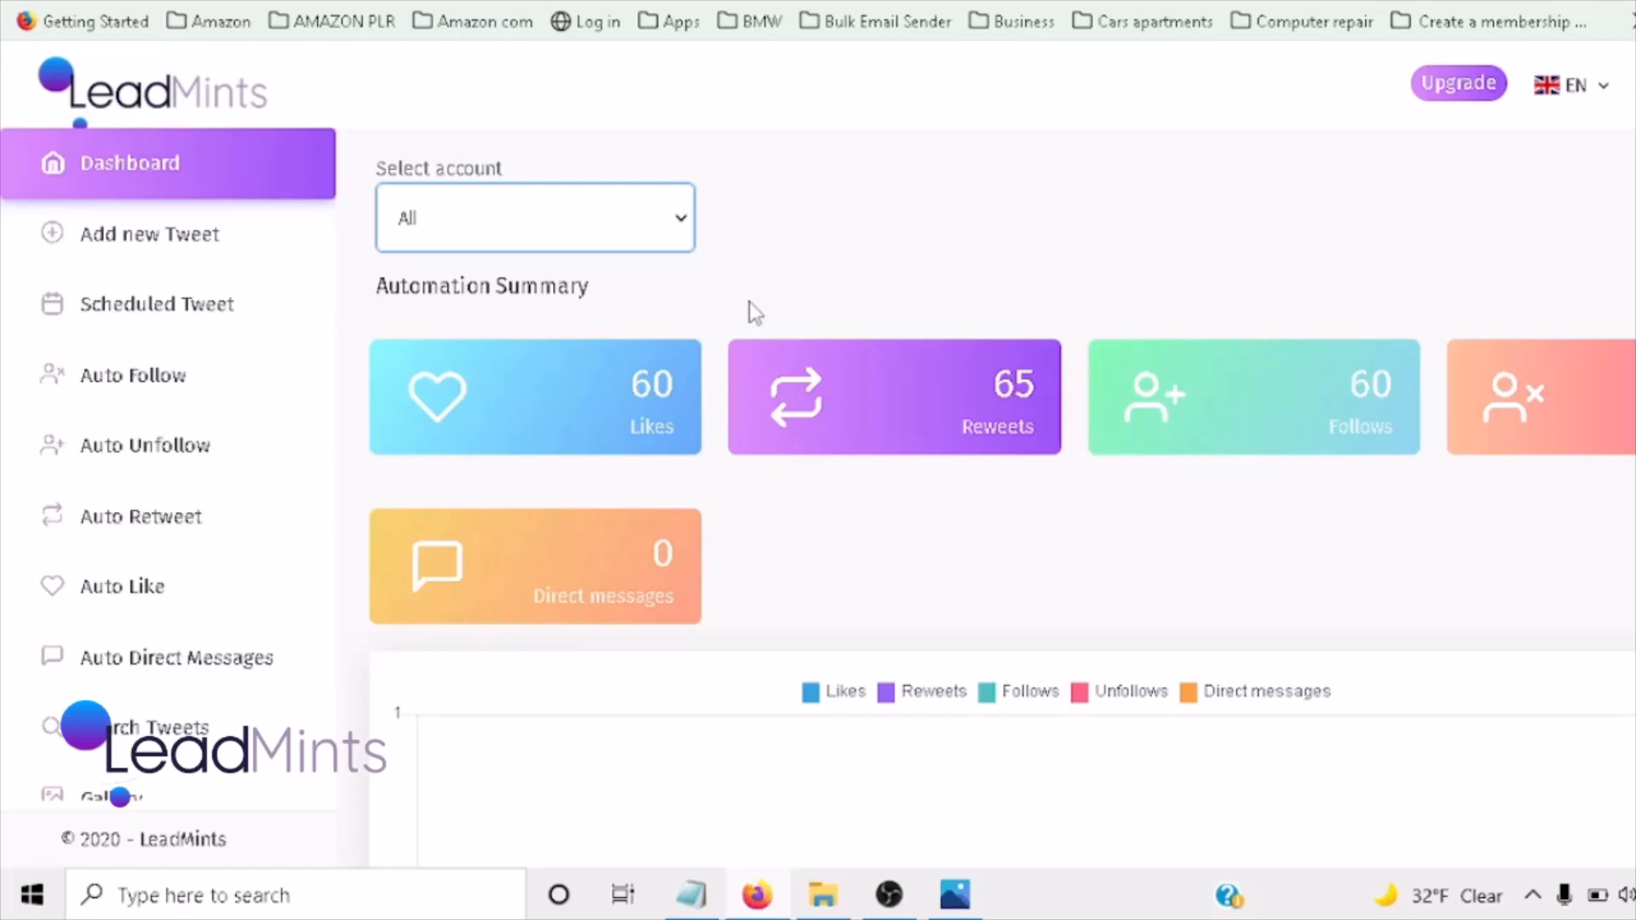
mouse_move(149, 233)
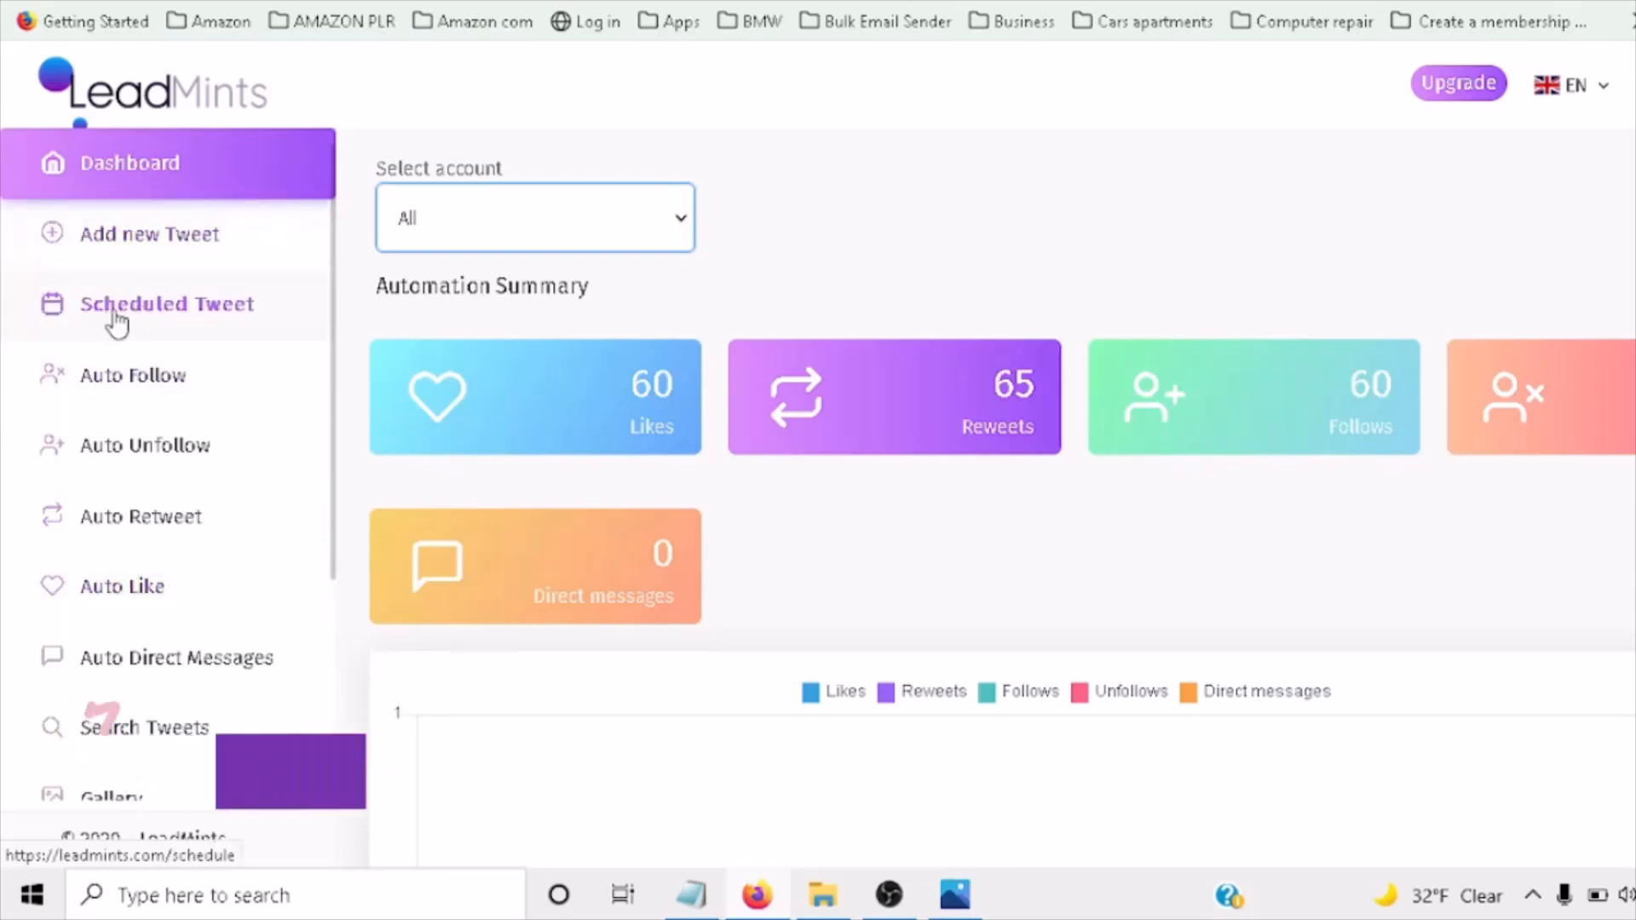
Open the Scheduled Tweet page, which shows an empty table of scheduled tweets.
click(167, 303)
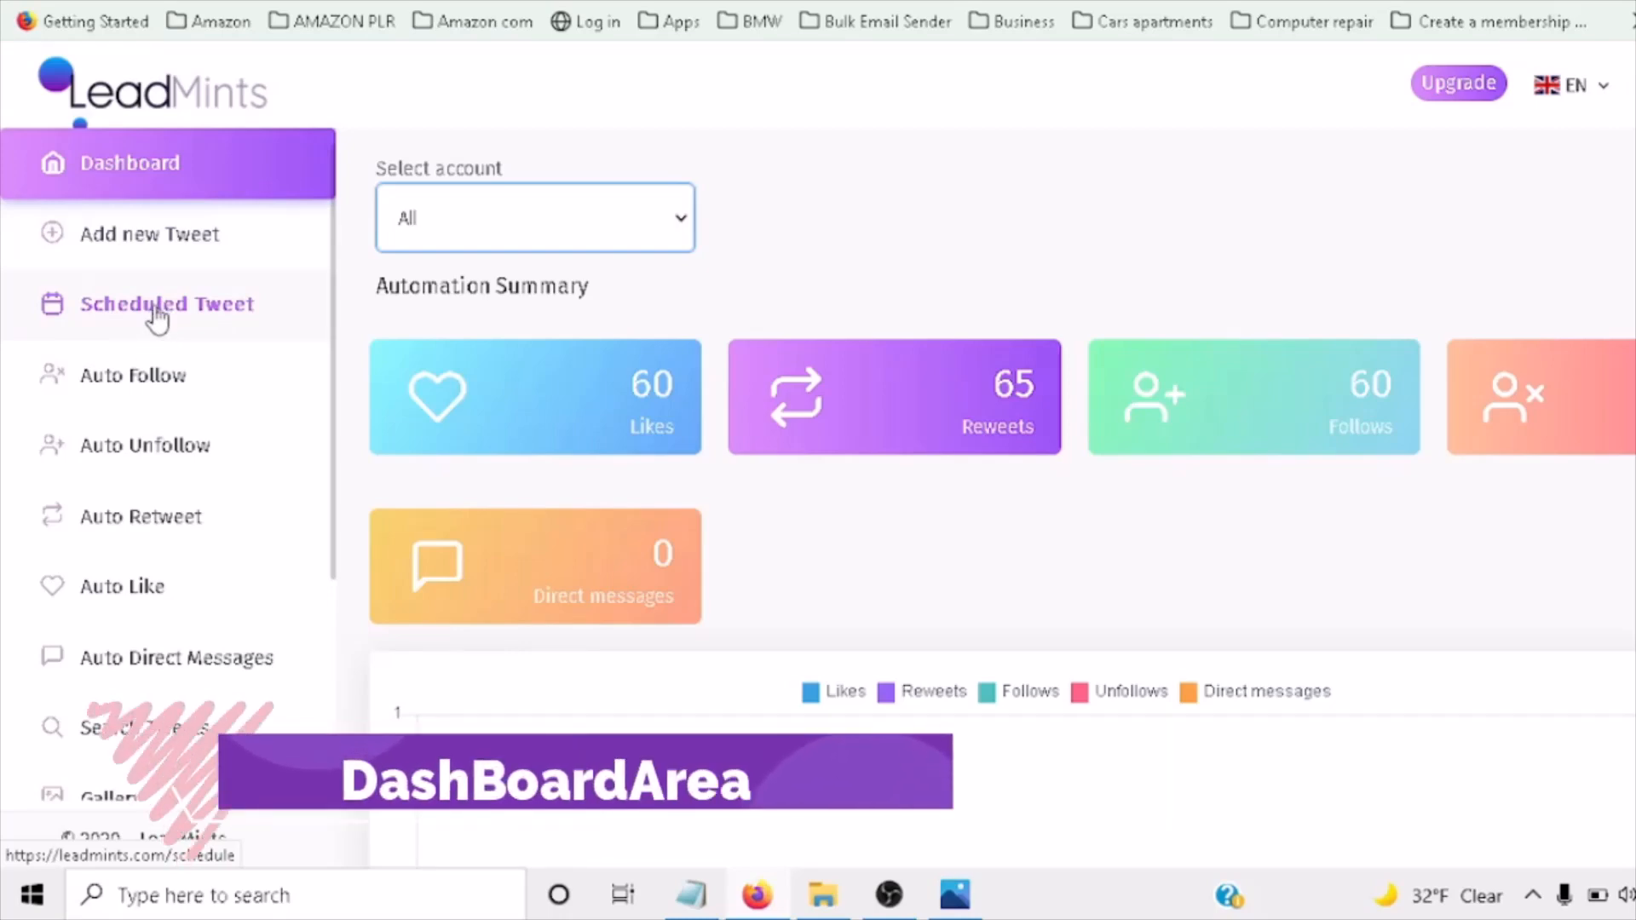
mouse_move(146, 318)
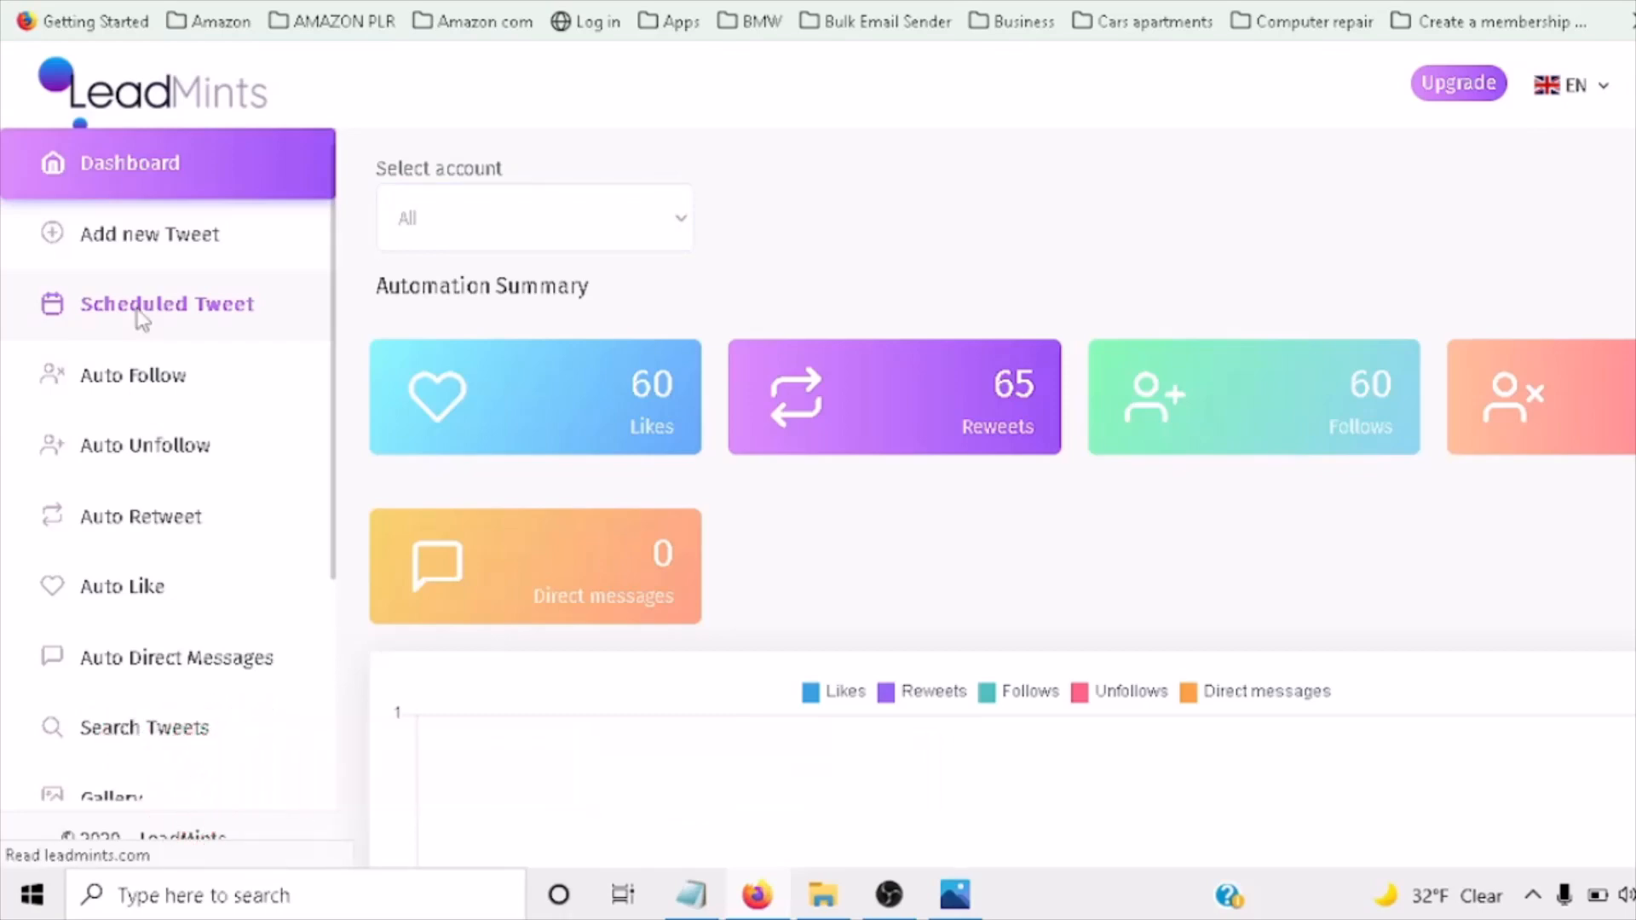
click(166, 303)
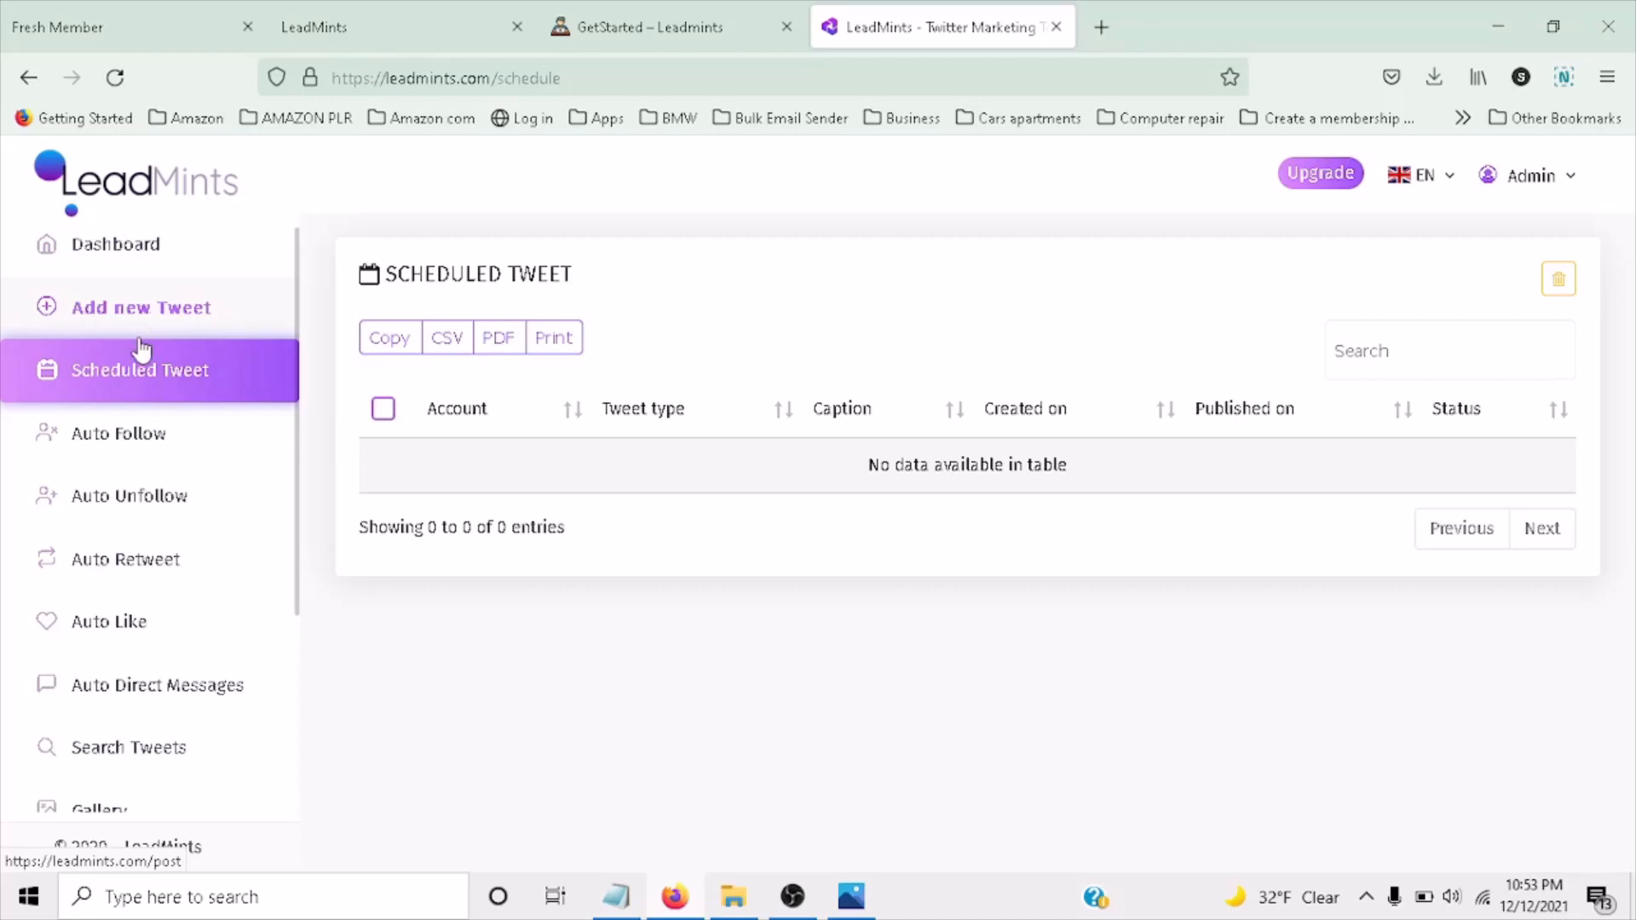
click(140, 307)
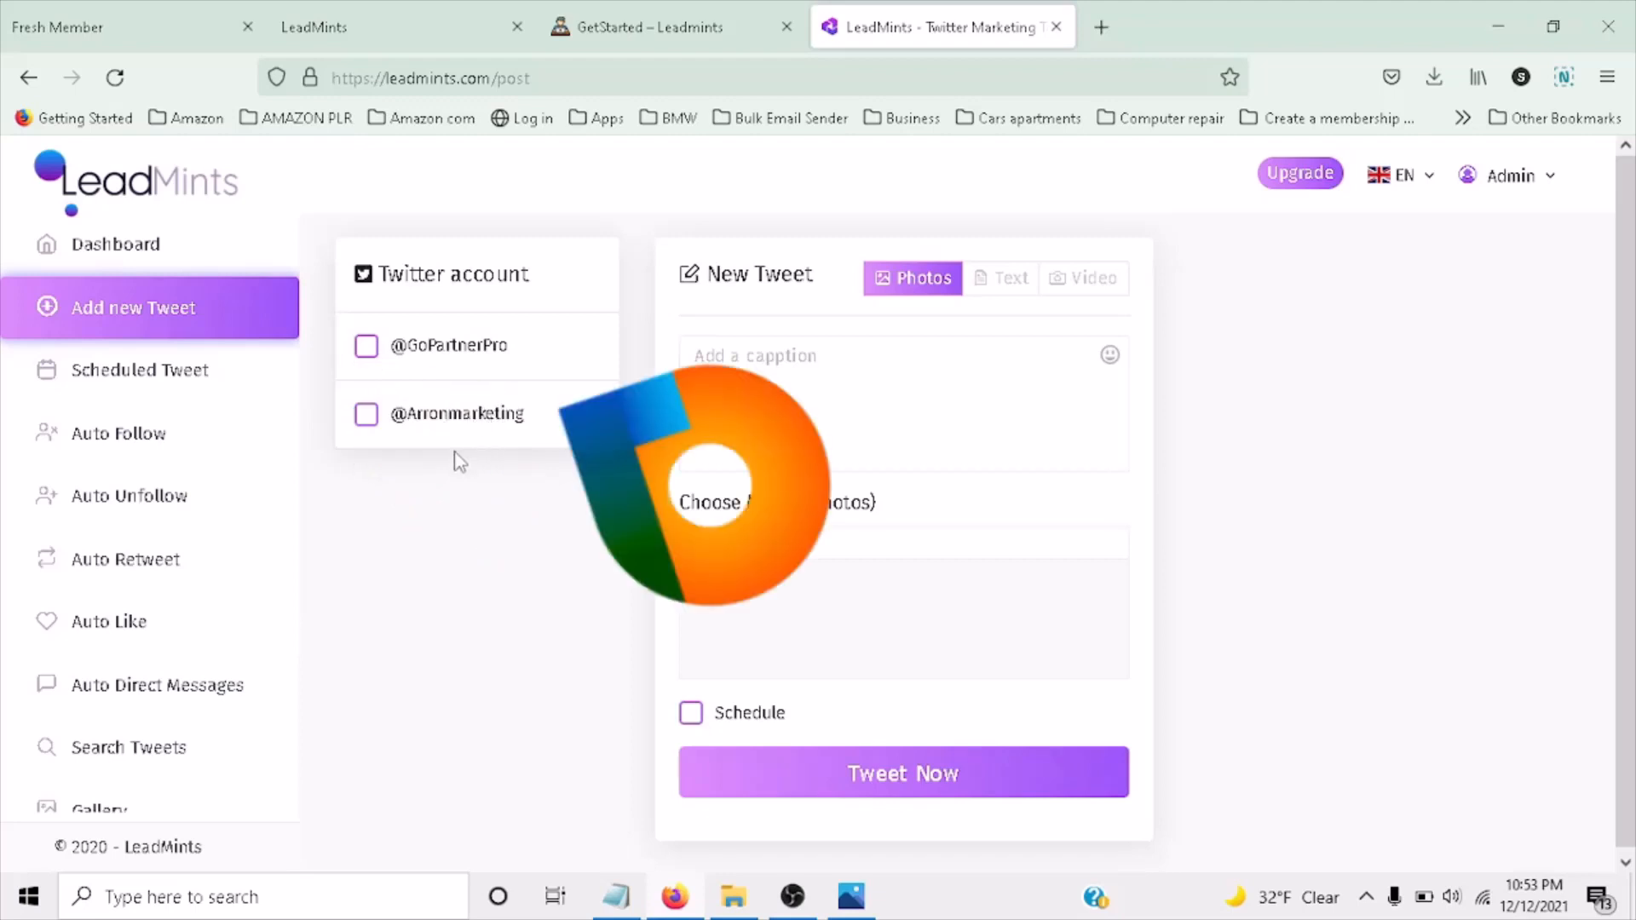
mouse_move(360, 469)
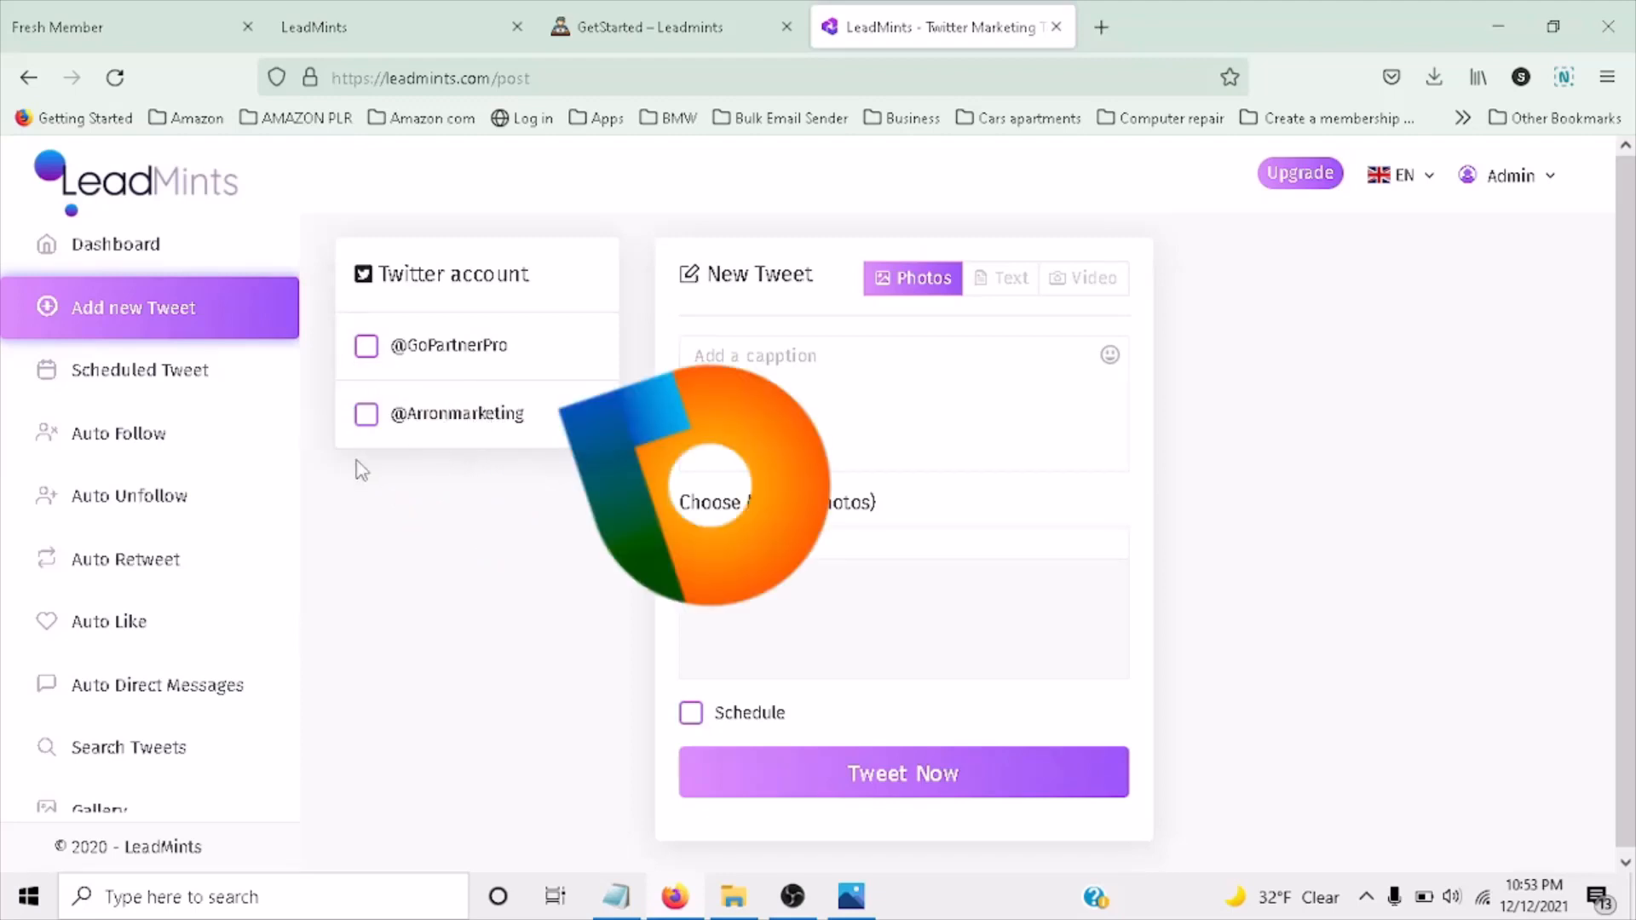
mouse_move(422, 331)
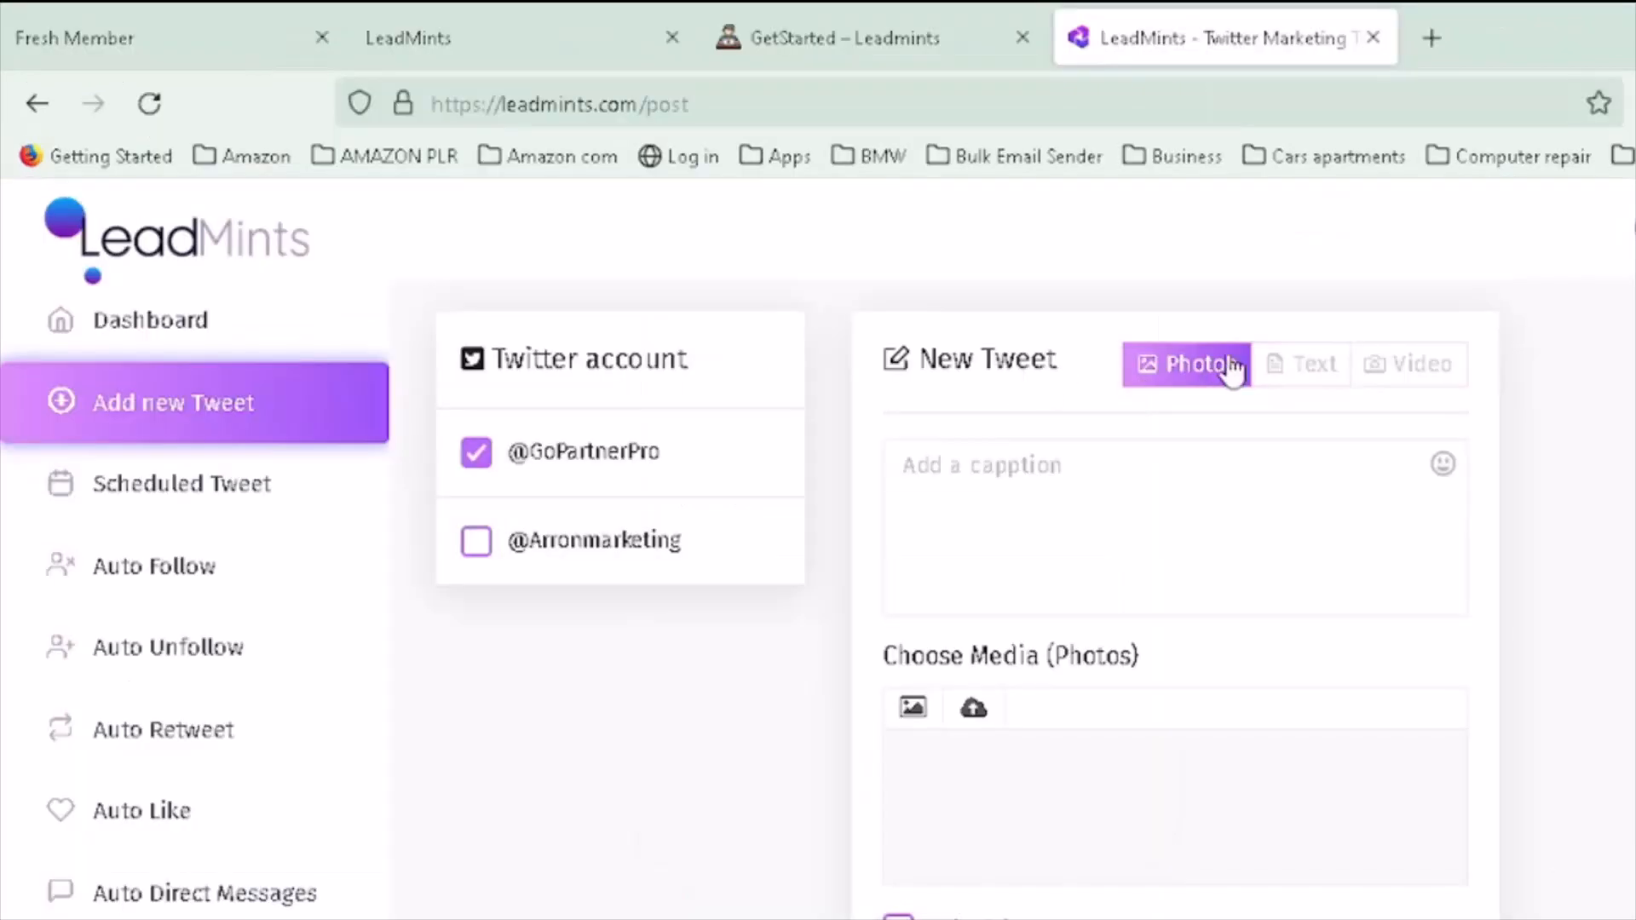
click(1307, 364)
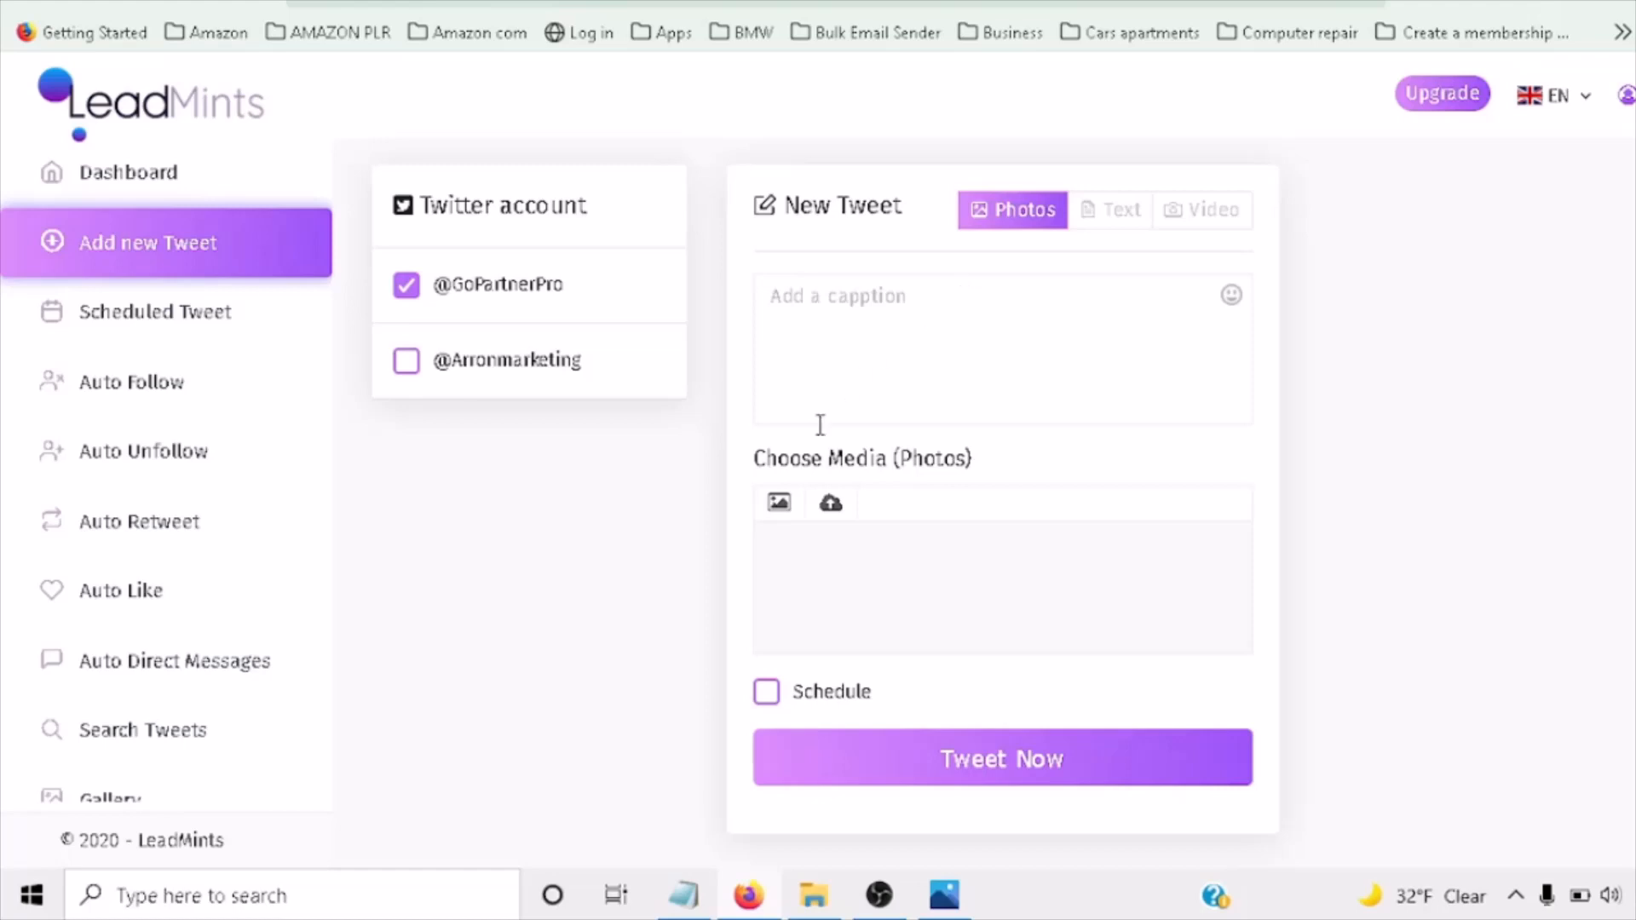
mouse_move(831, 502)
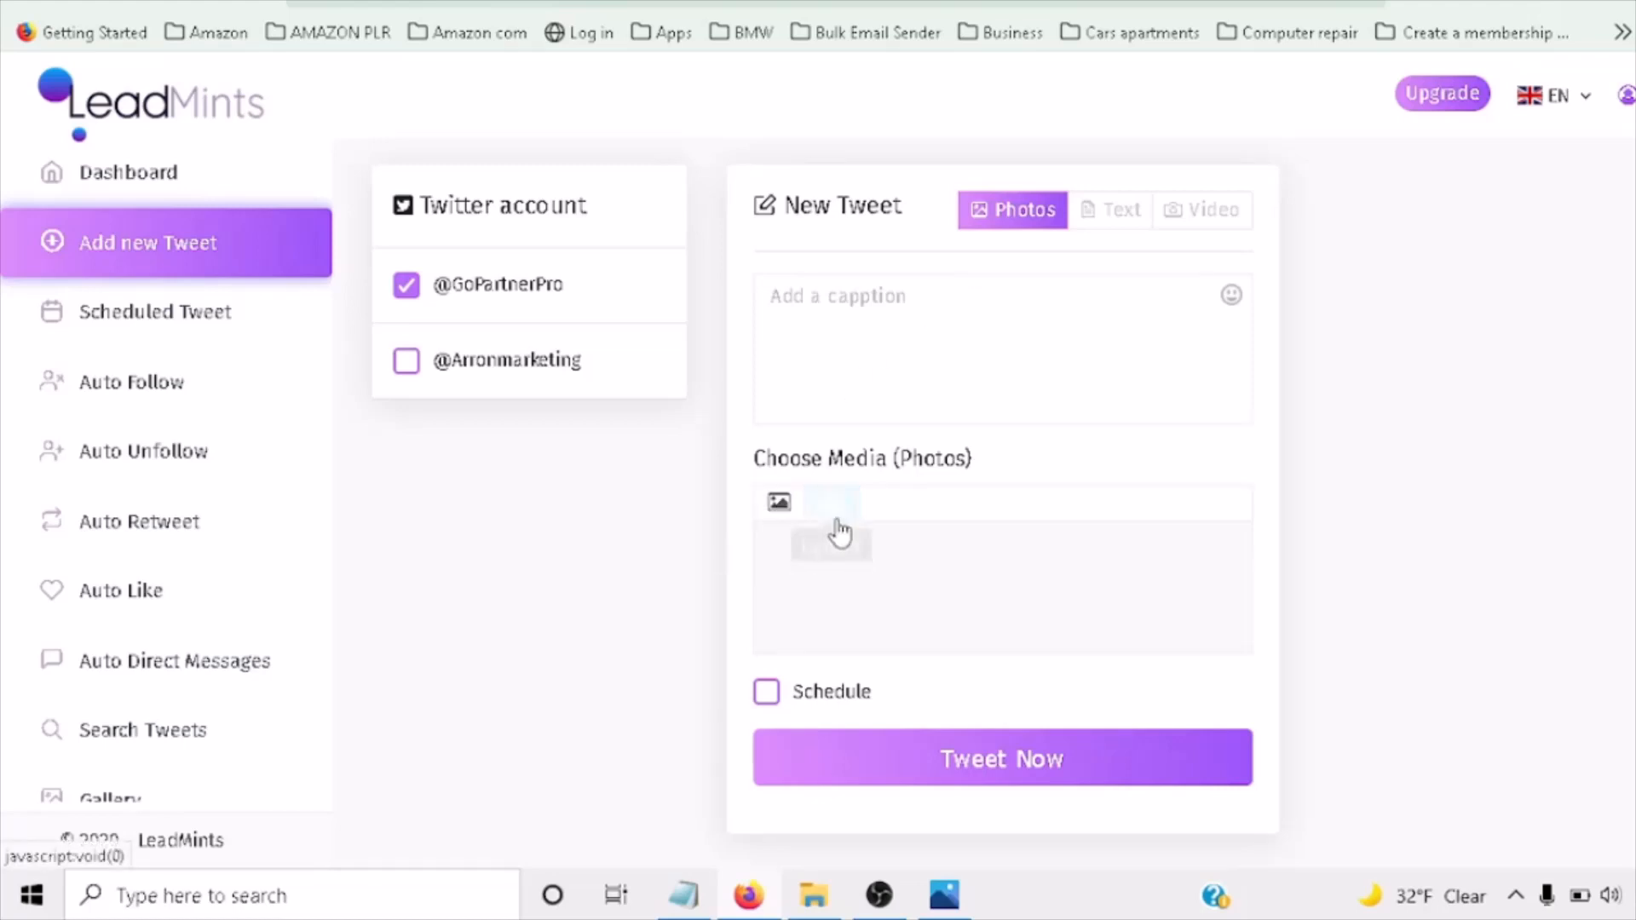
Attach the twitterTornadoes image from the Leadmints1 folder to the tweet.
click(831, 503)
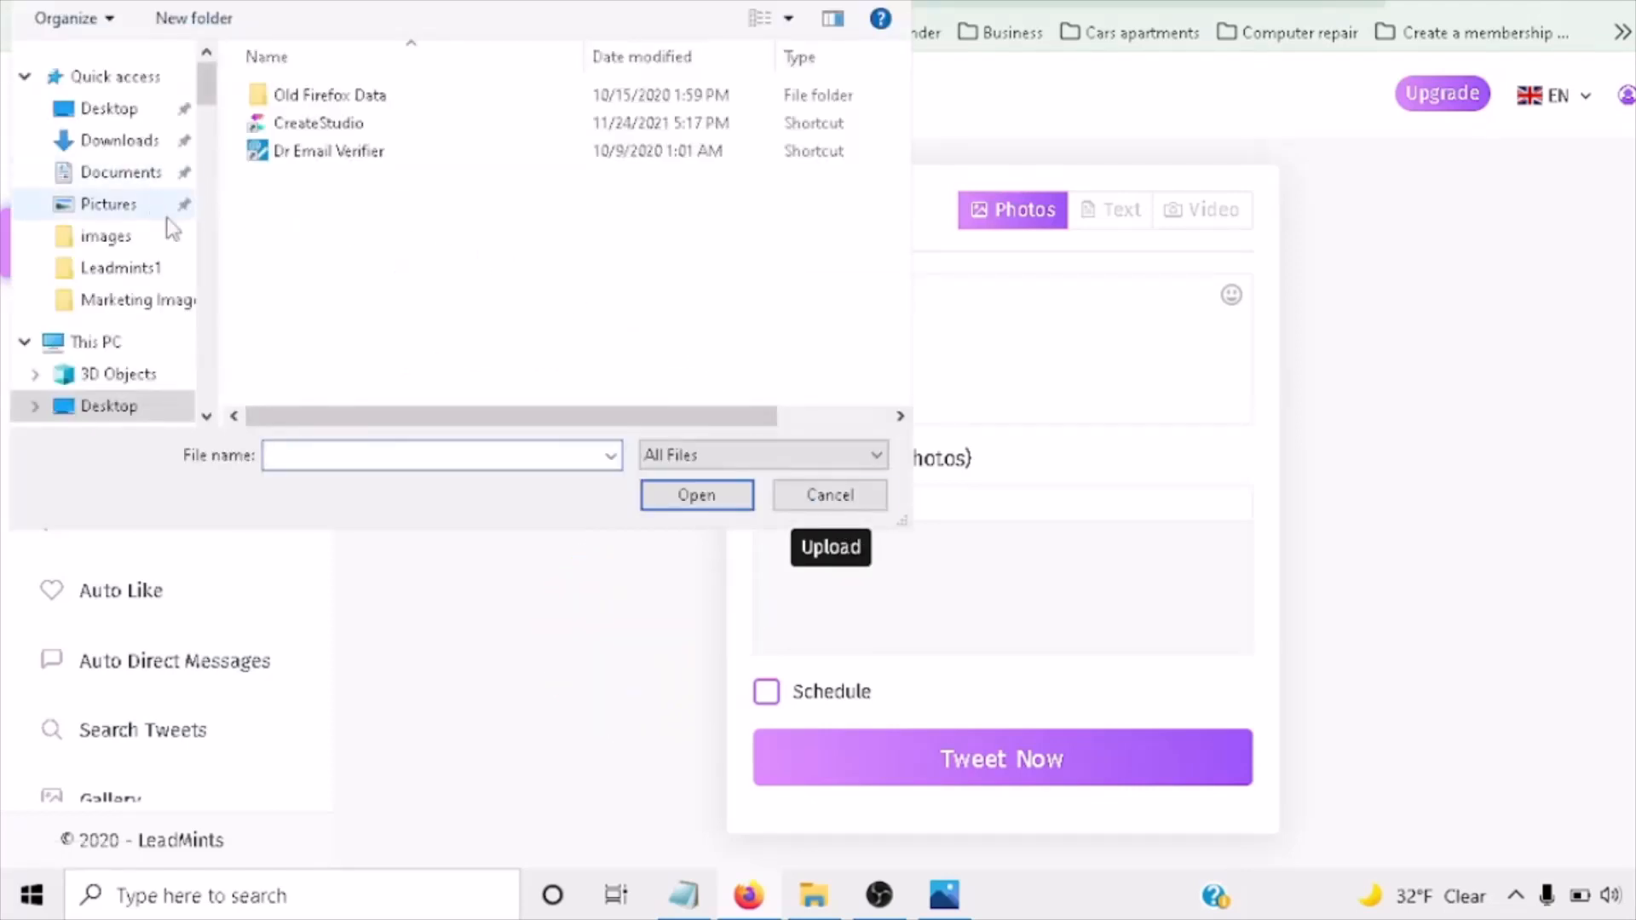
click(121, 266)
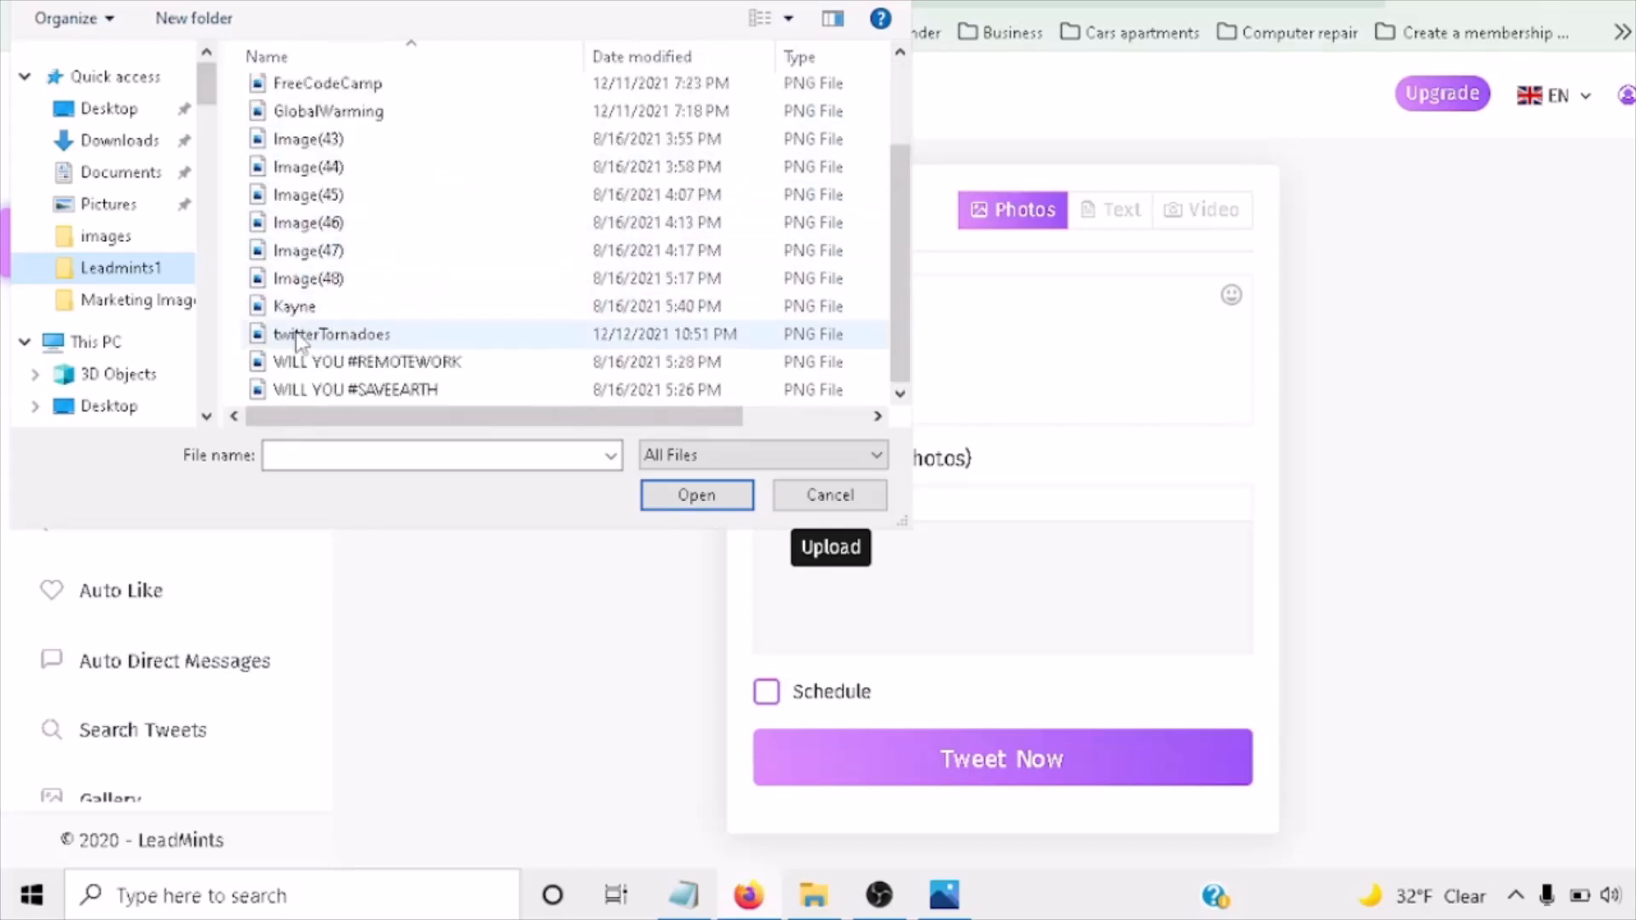
mouse_move(332, 334)
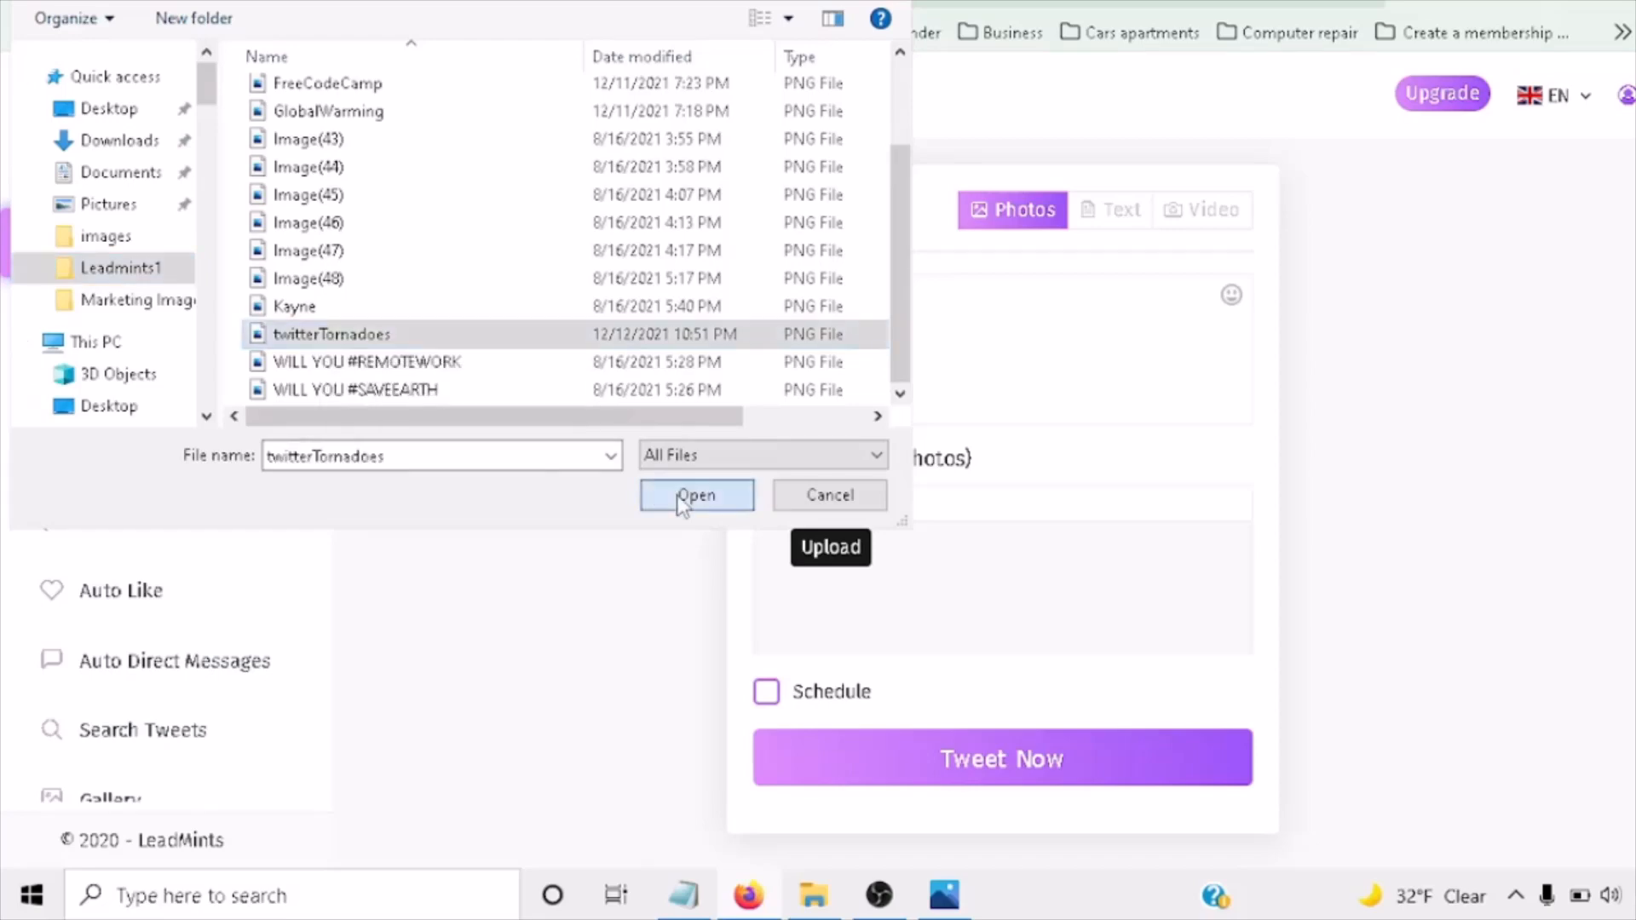
click(697, 494)
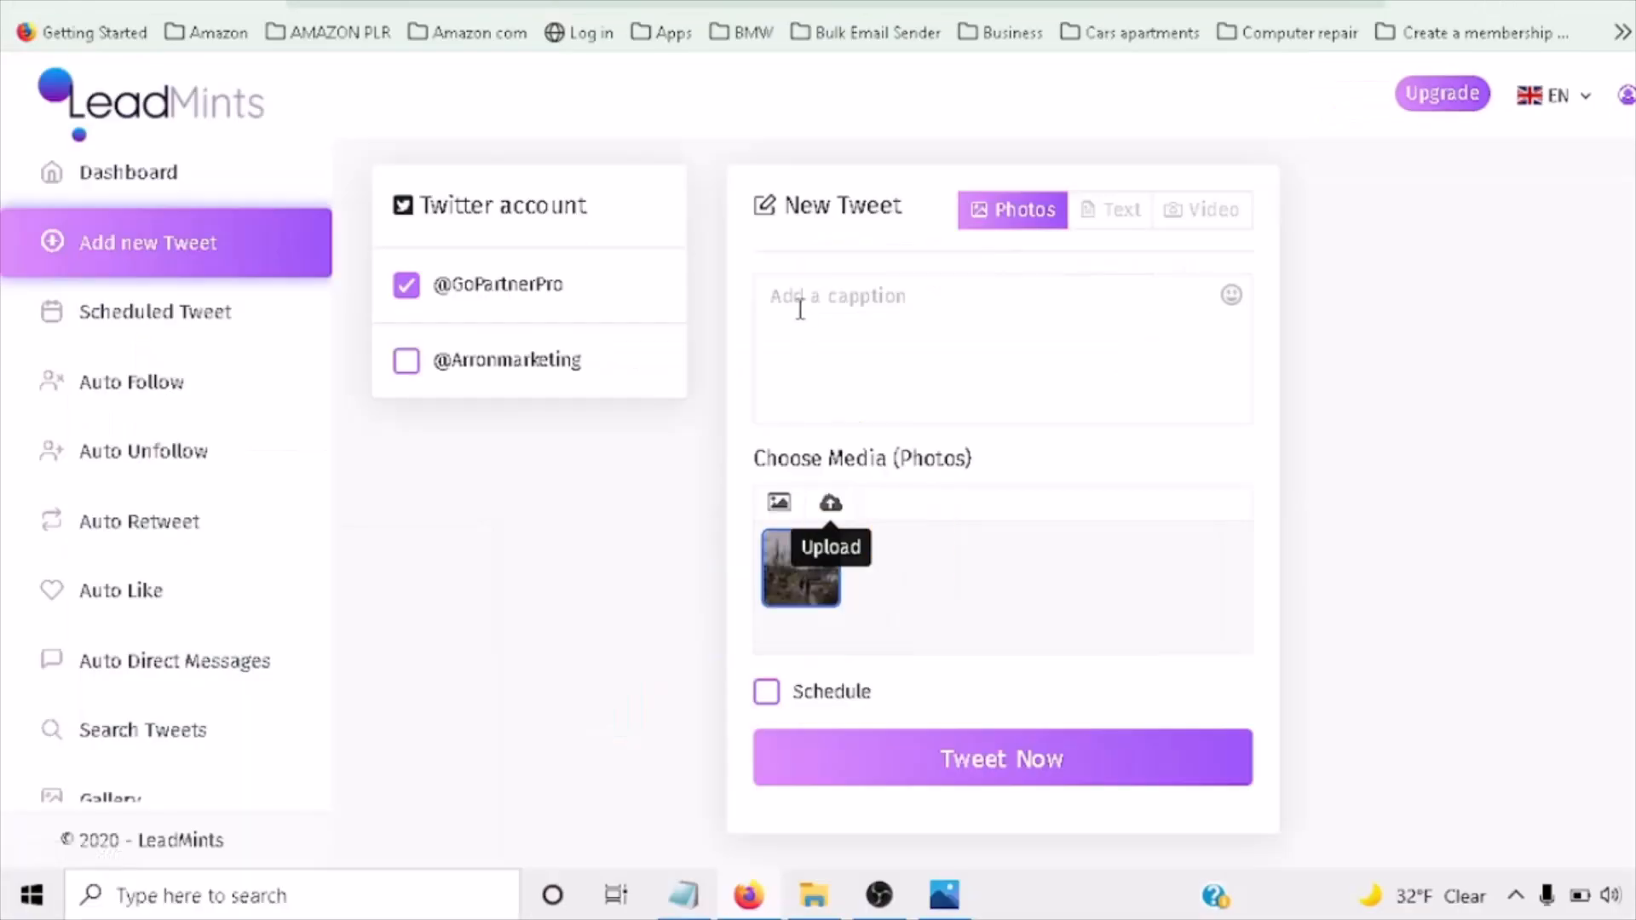
Write the caption on deadly Midwest and South tornadoes, ending with #weather.
text(Dozens of people were feared dead, and communities across the Midwest and South were digging through rubble on Saturday after a string of unseasonably powerful storms and tornadoes swept across six states overnight.)
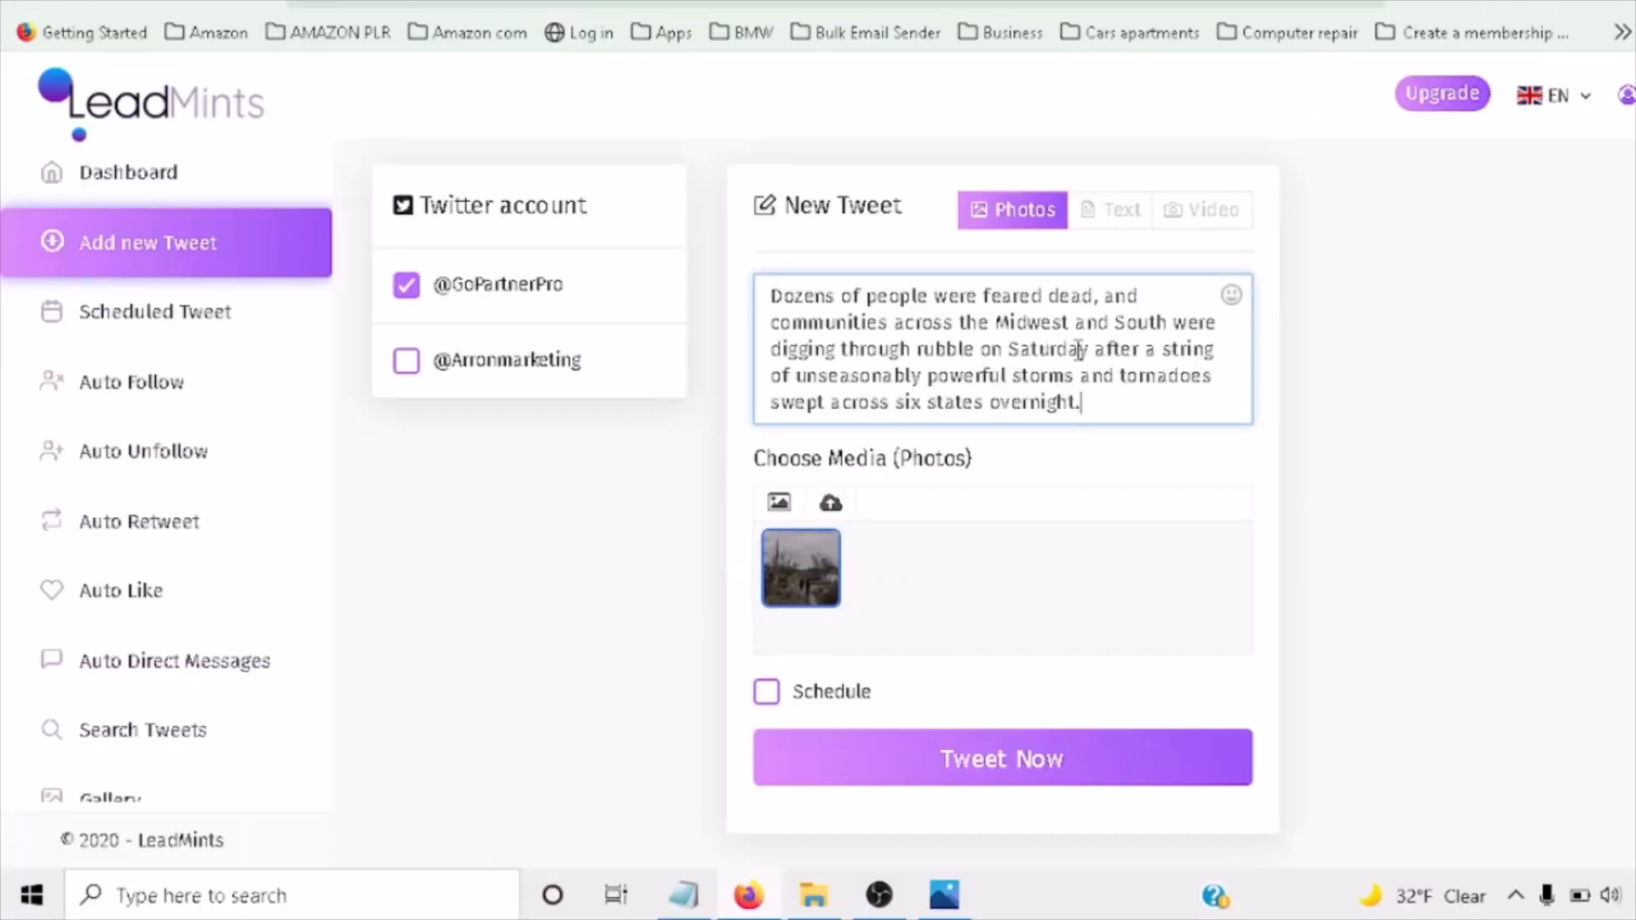
text(#weather)
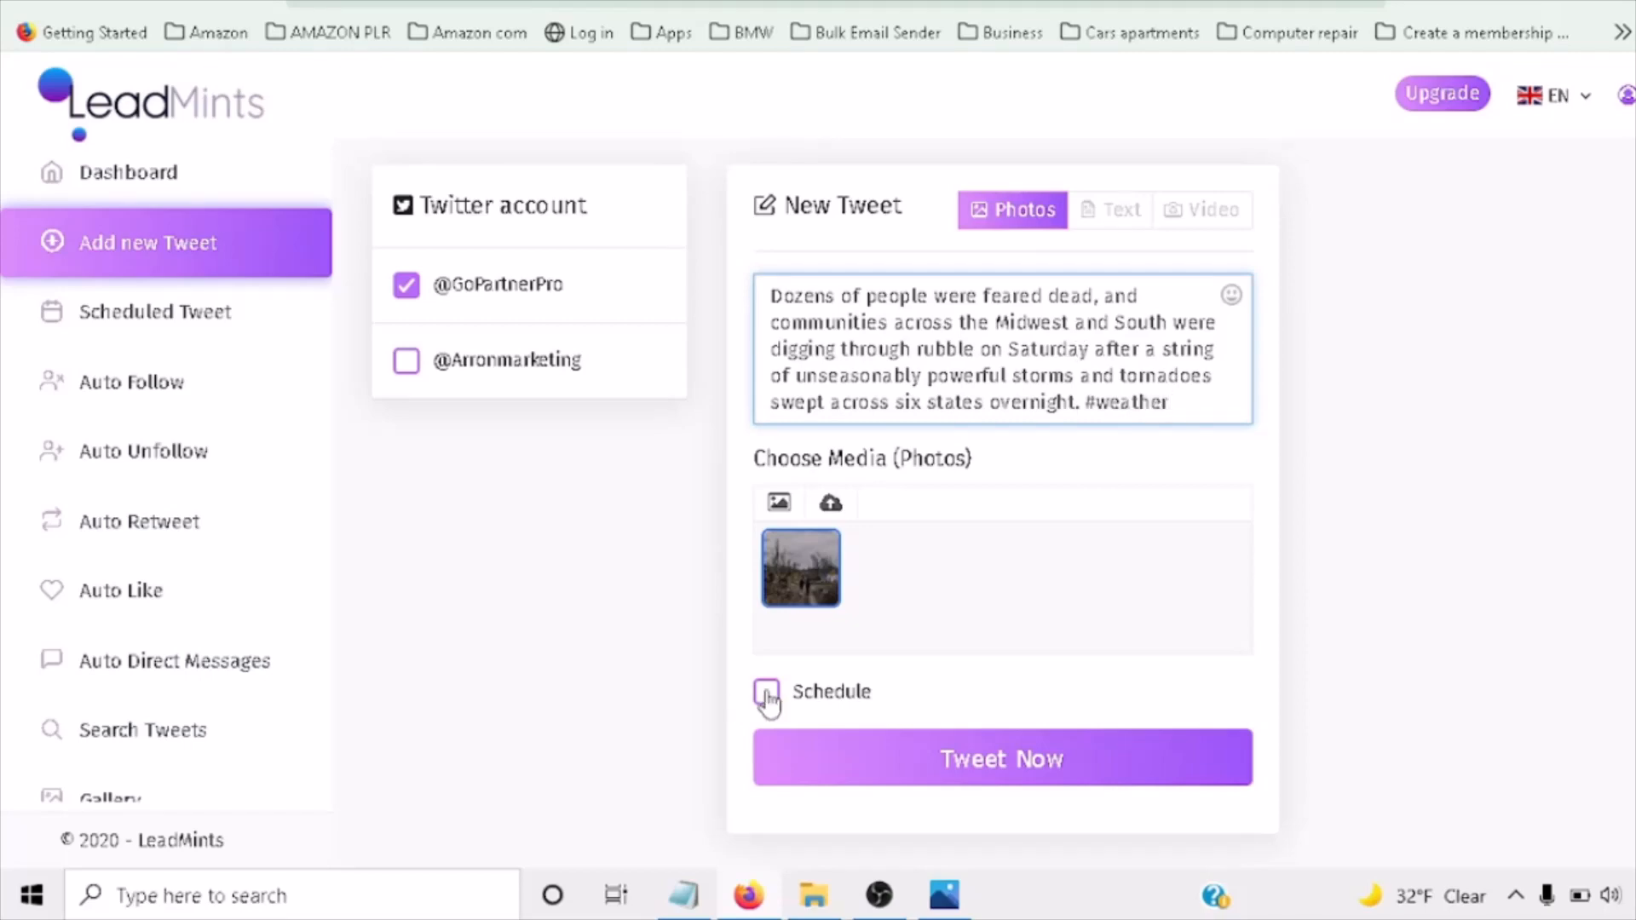
Schedule the tornado tweet for 13 December 2021 at 13:53 and view the scheduled list.
click(766, 694)
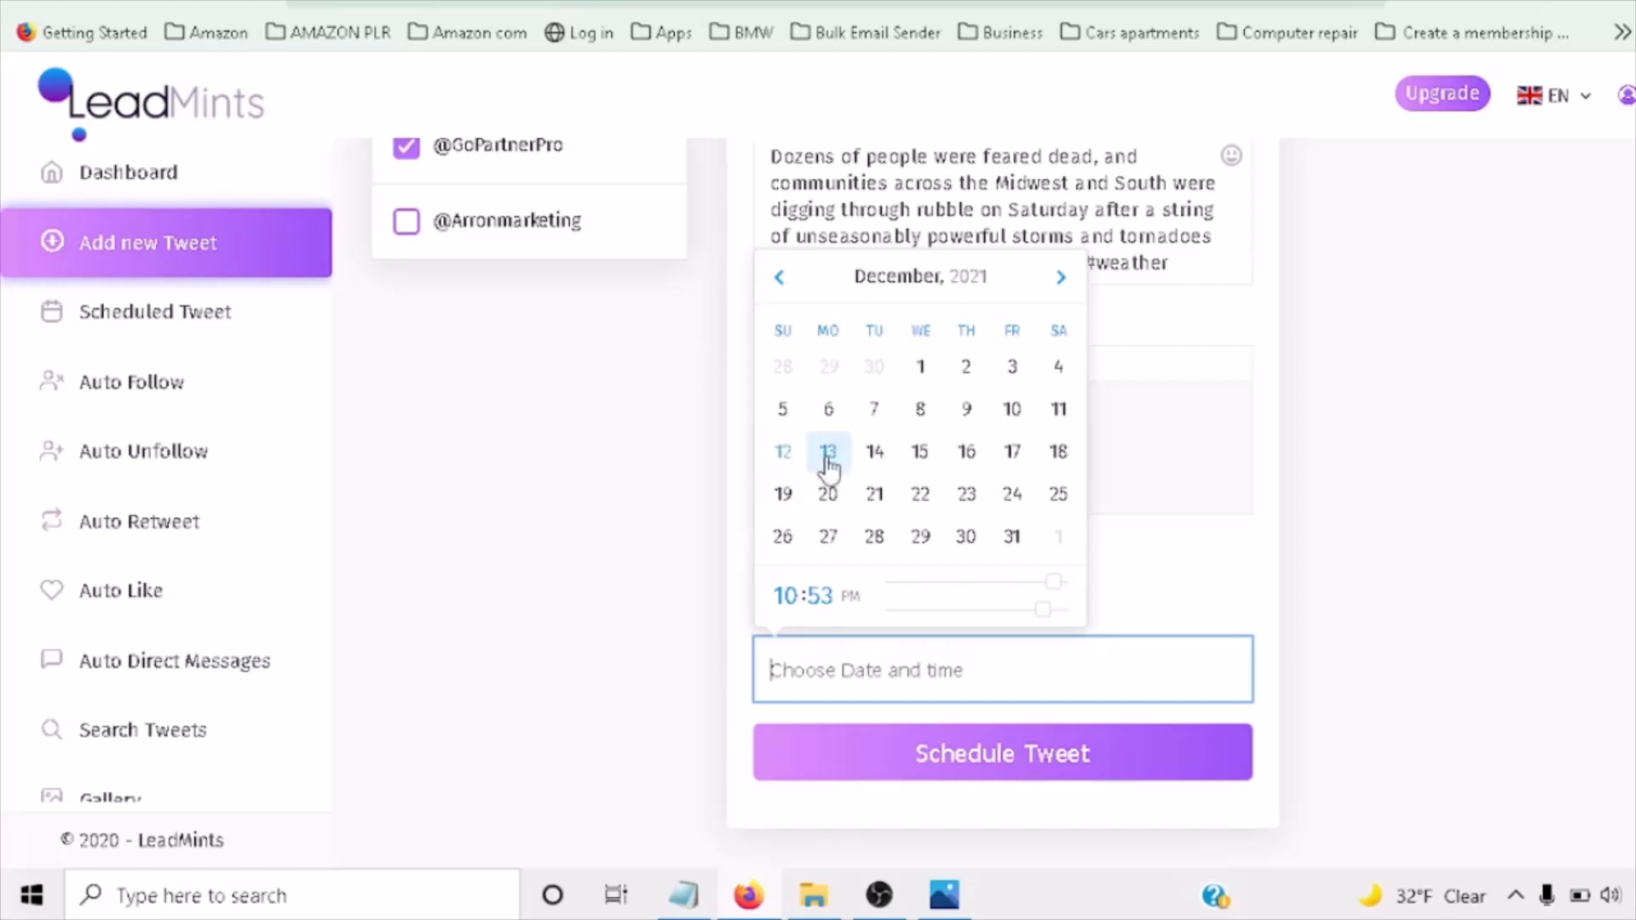
click(828, 451)
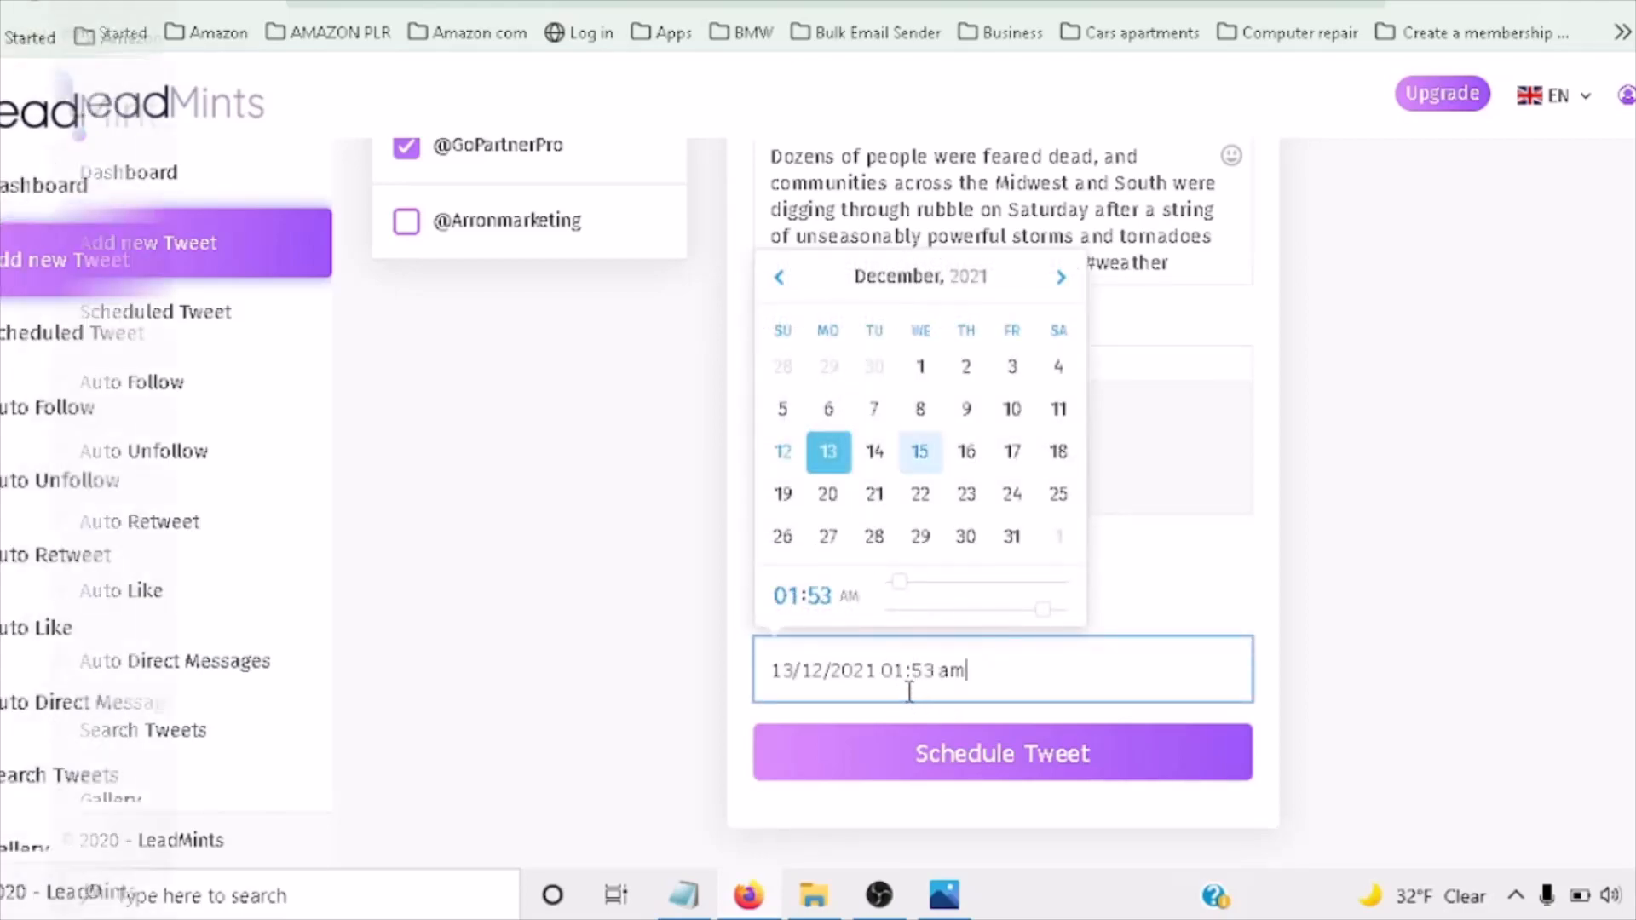
click(1002, 753)
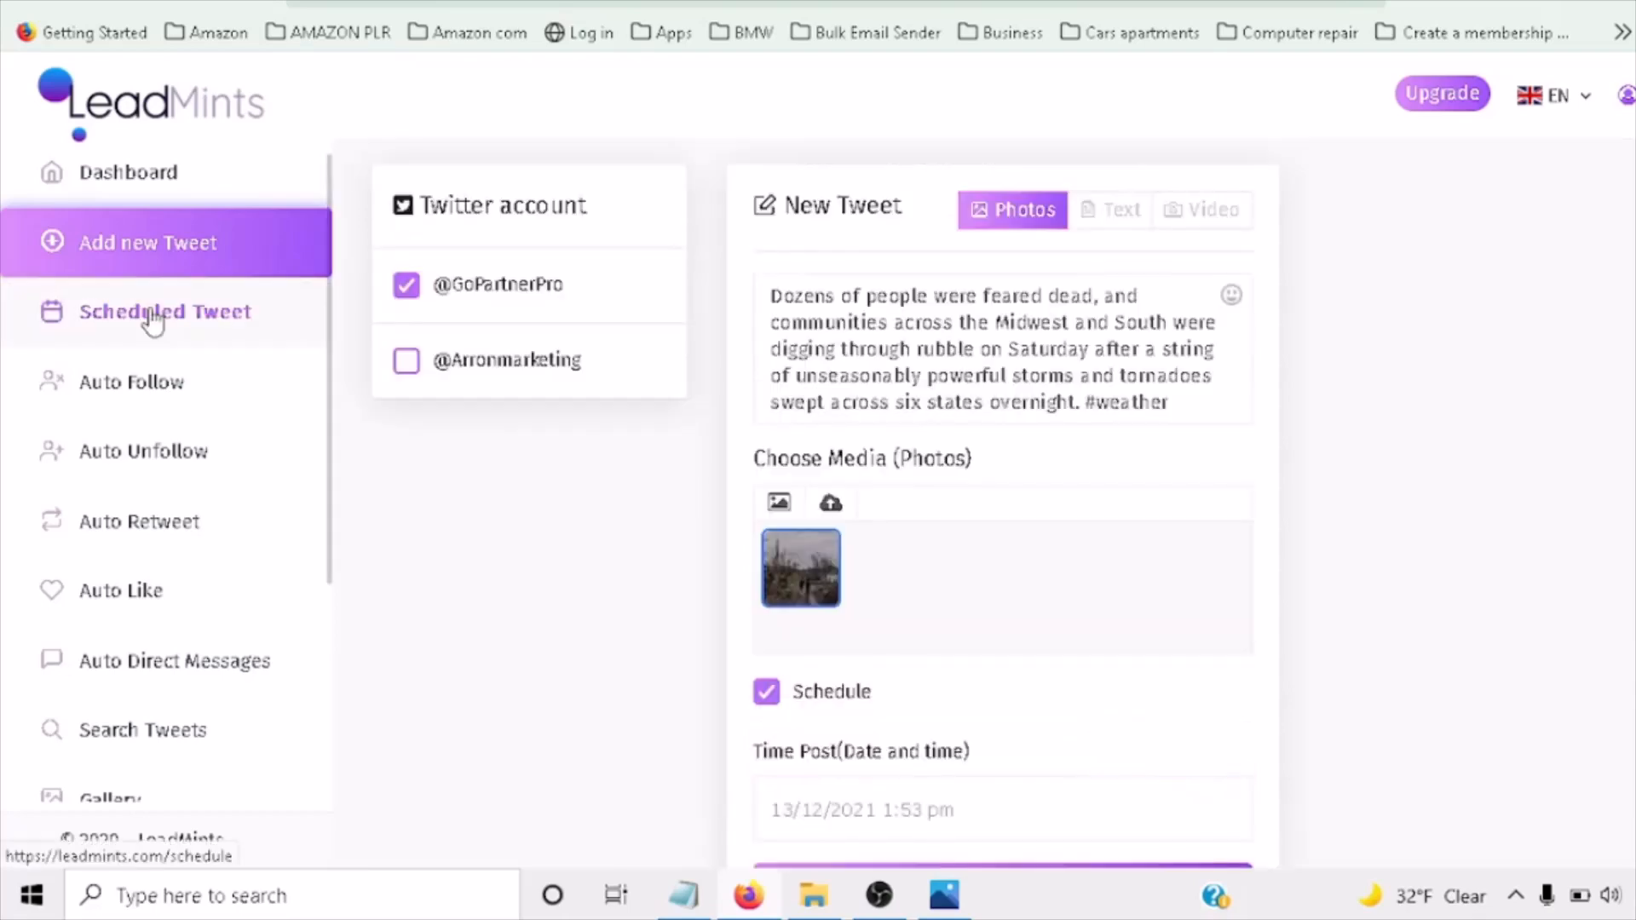
click(164, 311)
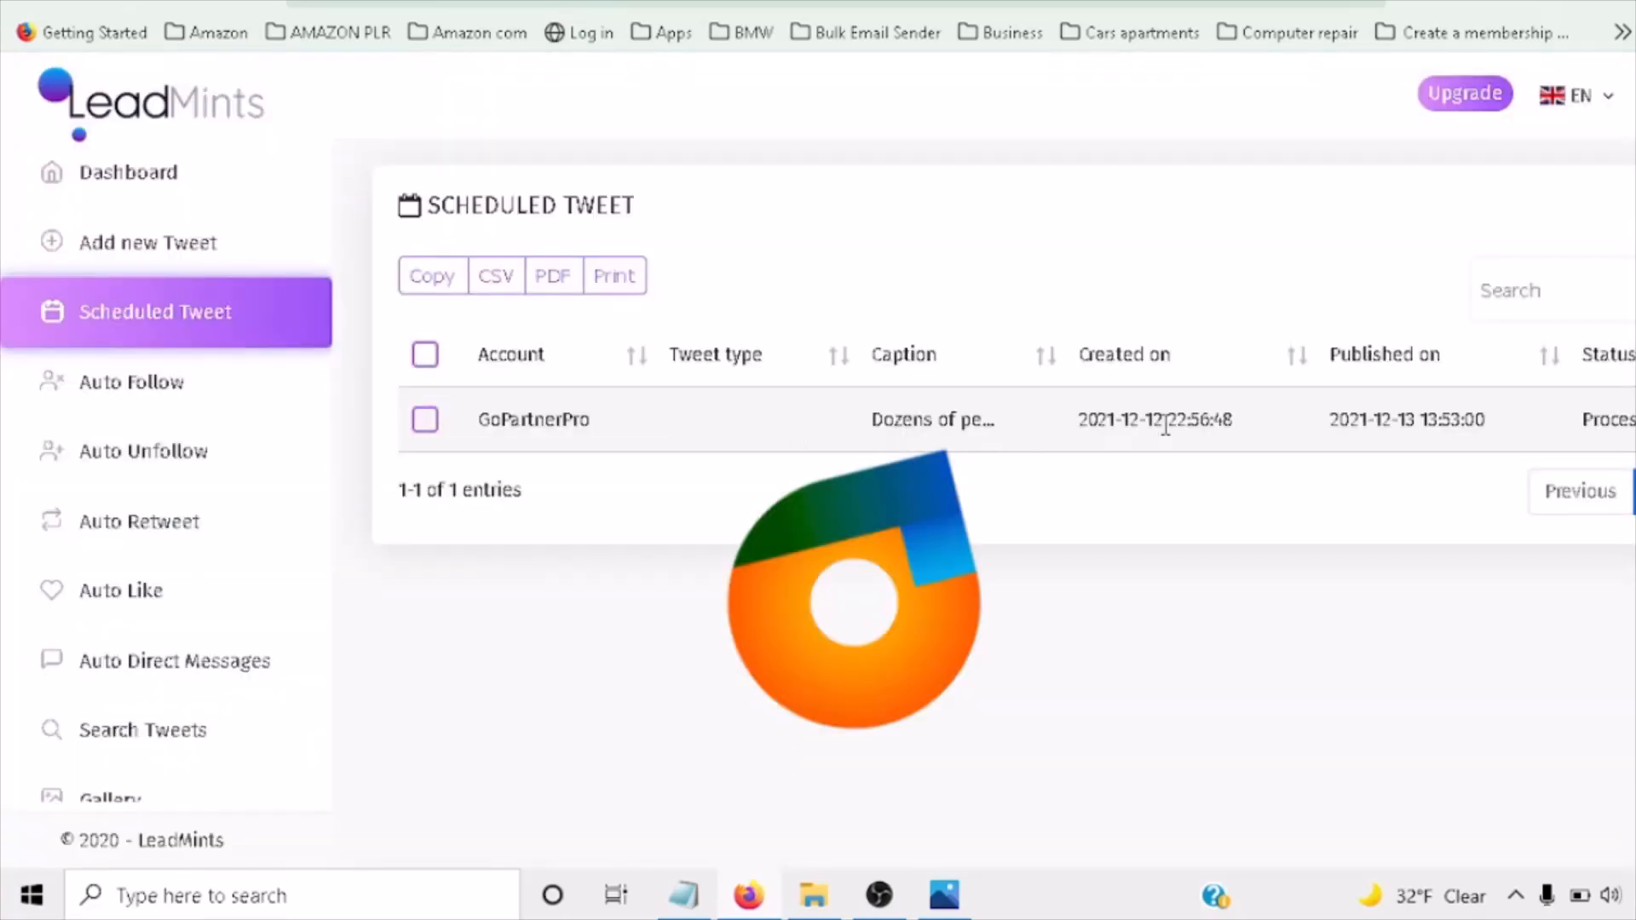
mouse_move(157, 251)
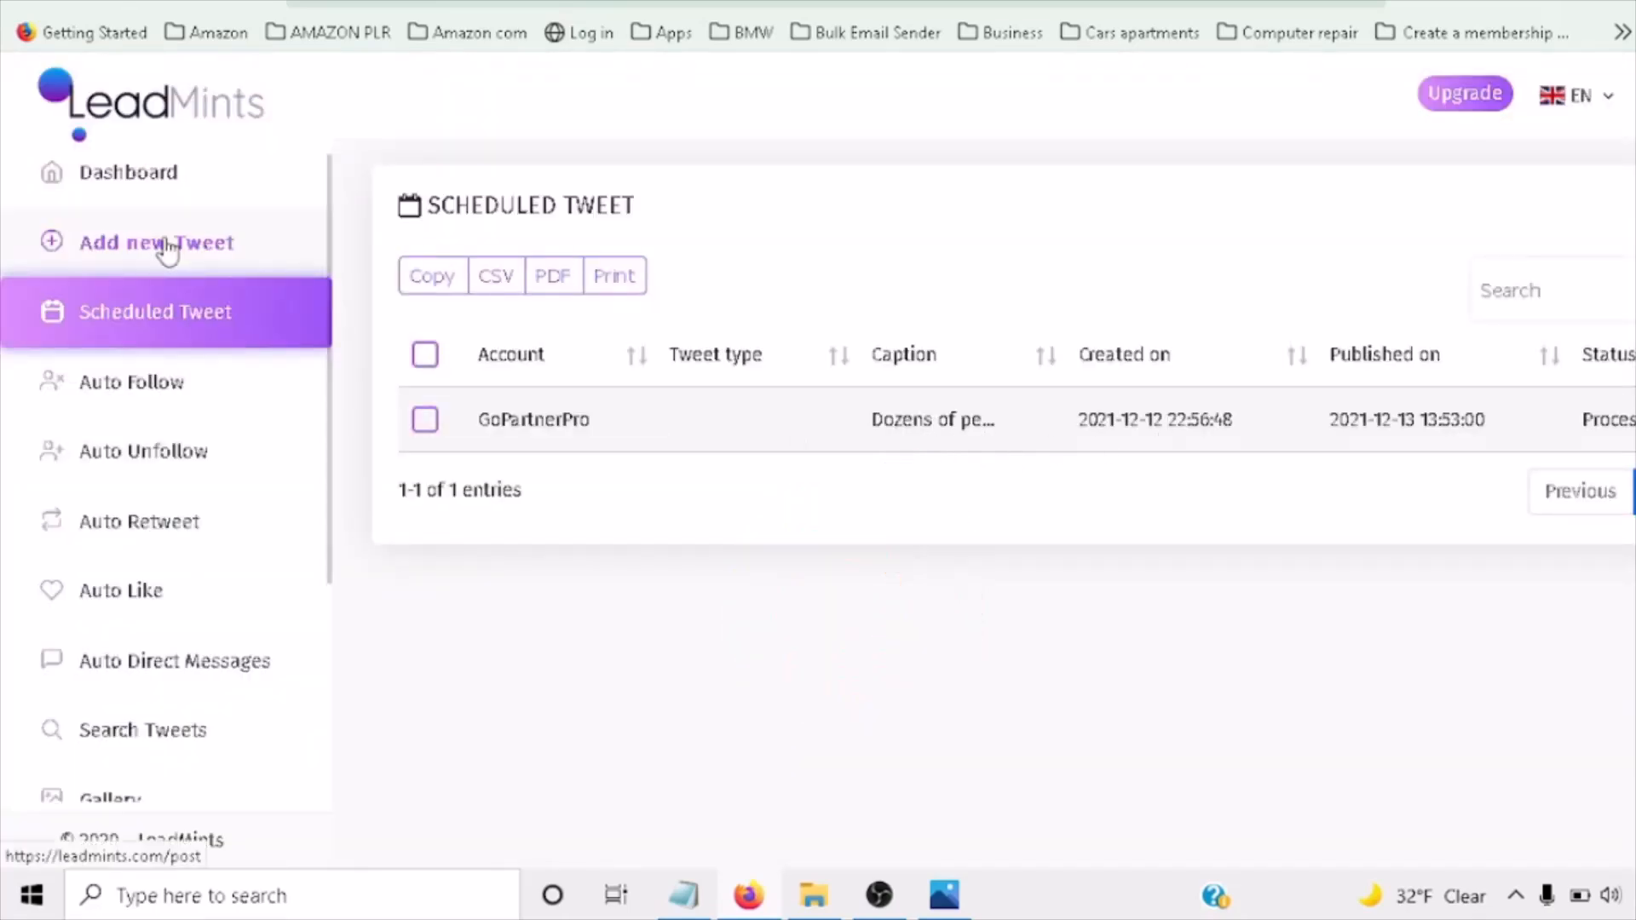
click(155, 242)
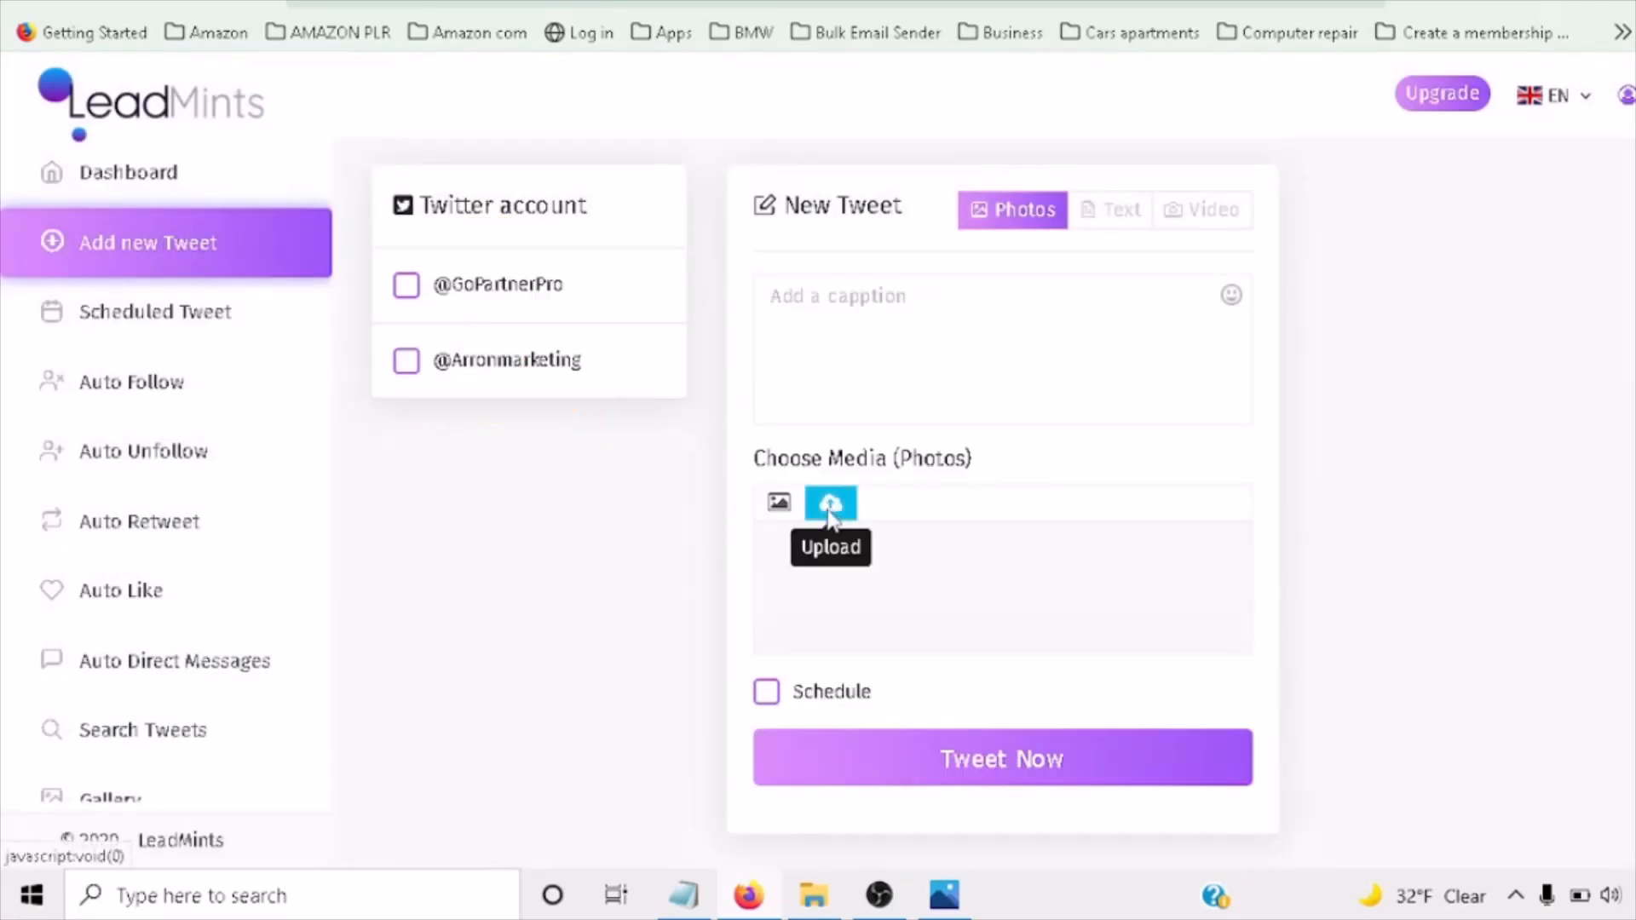
click(829, 504)
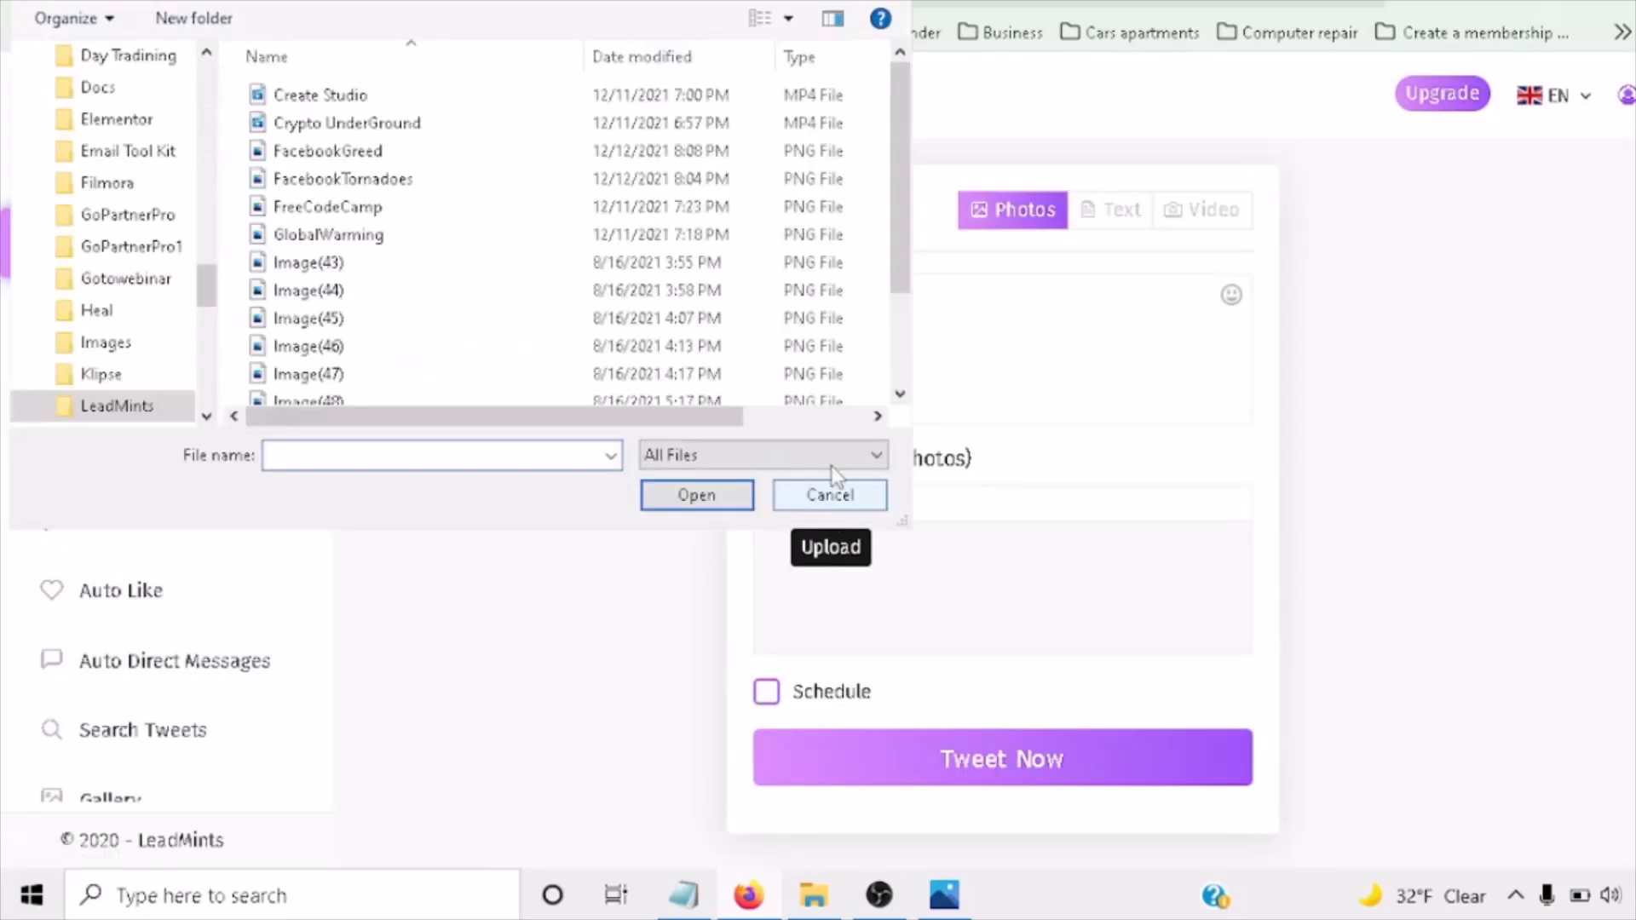
click(829, 495)
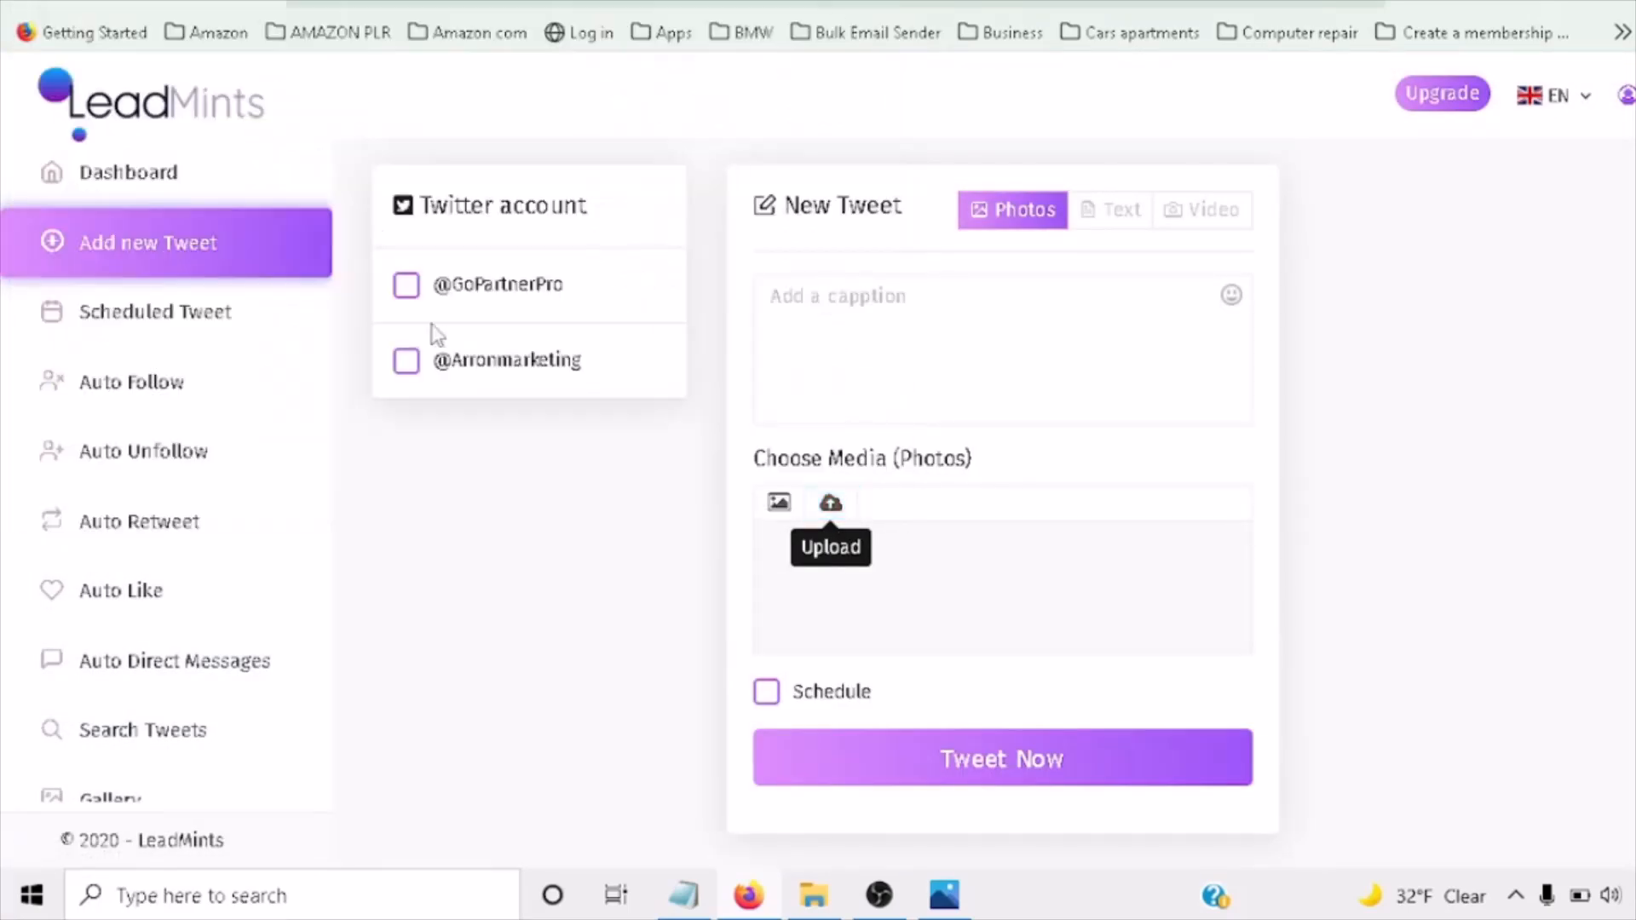
click(406, 285)
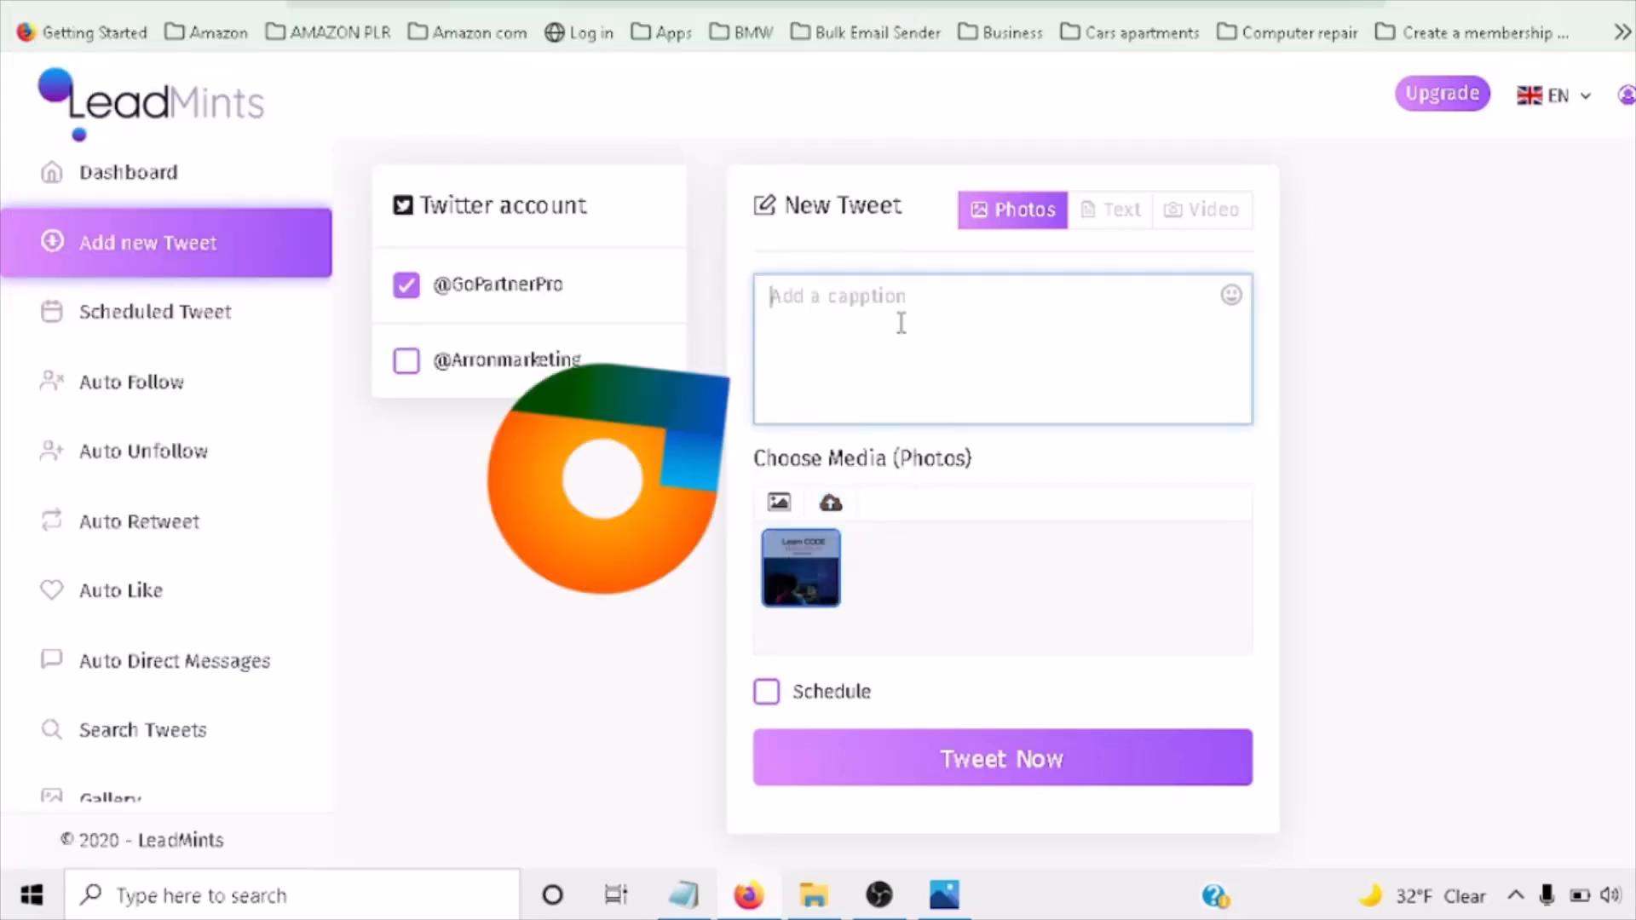
Add #100daysofCode to the caption and schedule the tweet for 13/12/2021 2:57 pm.
text(#)
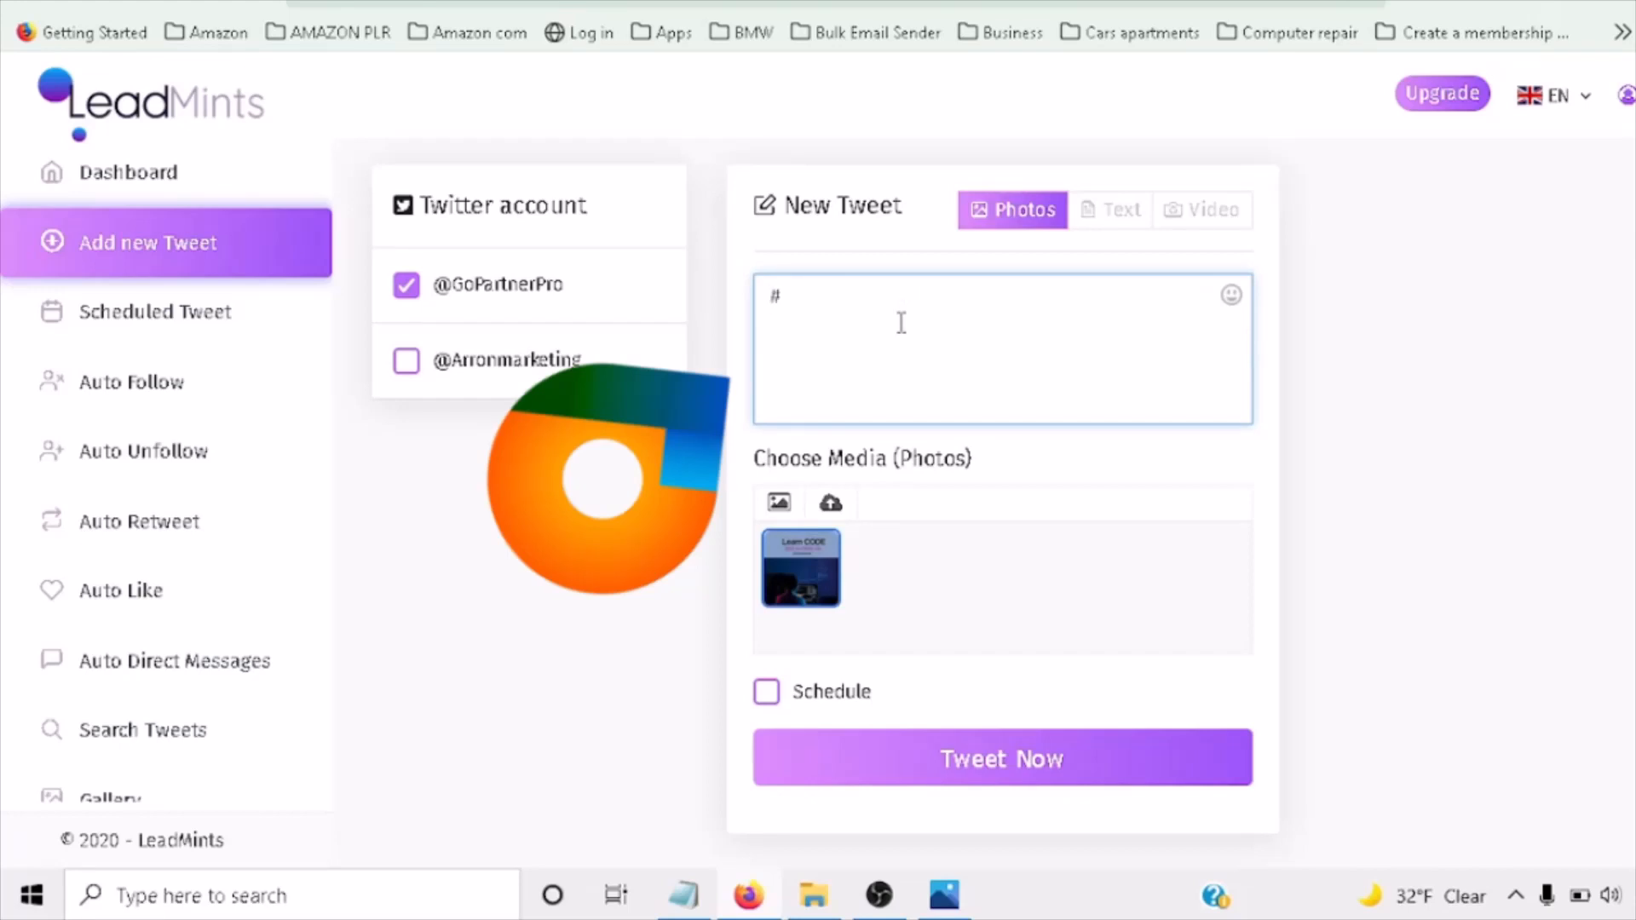
text(100daysofCode)
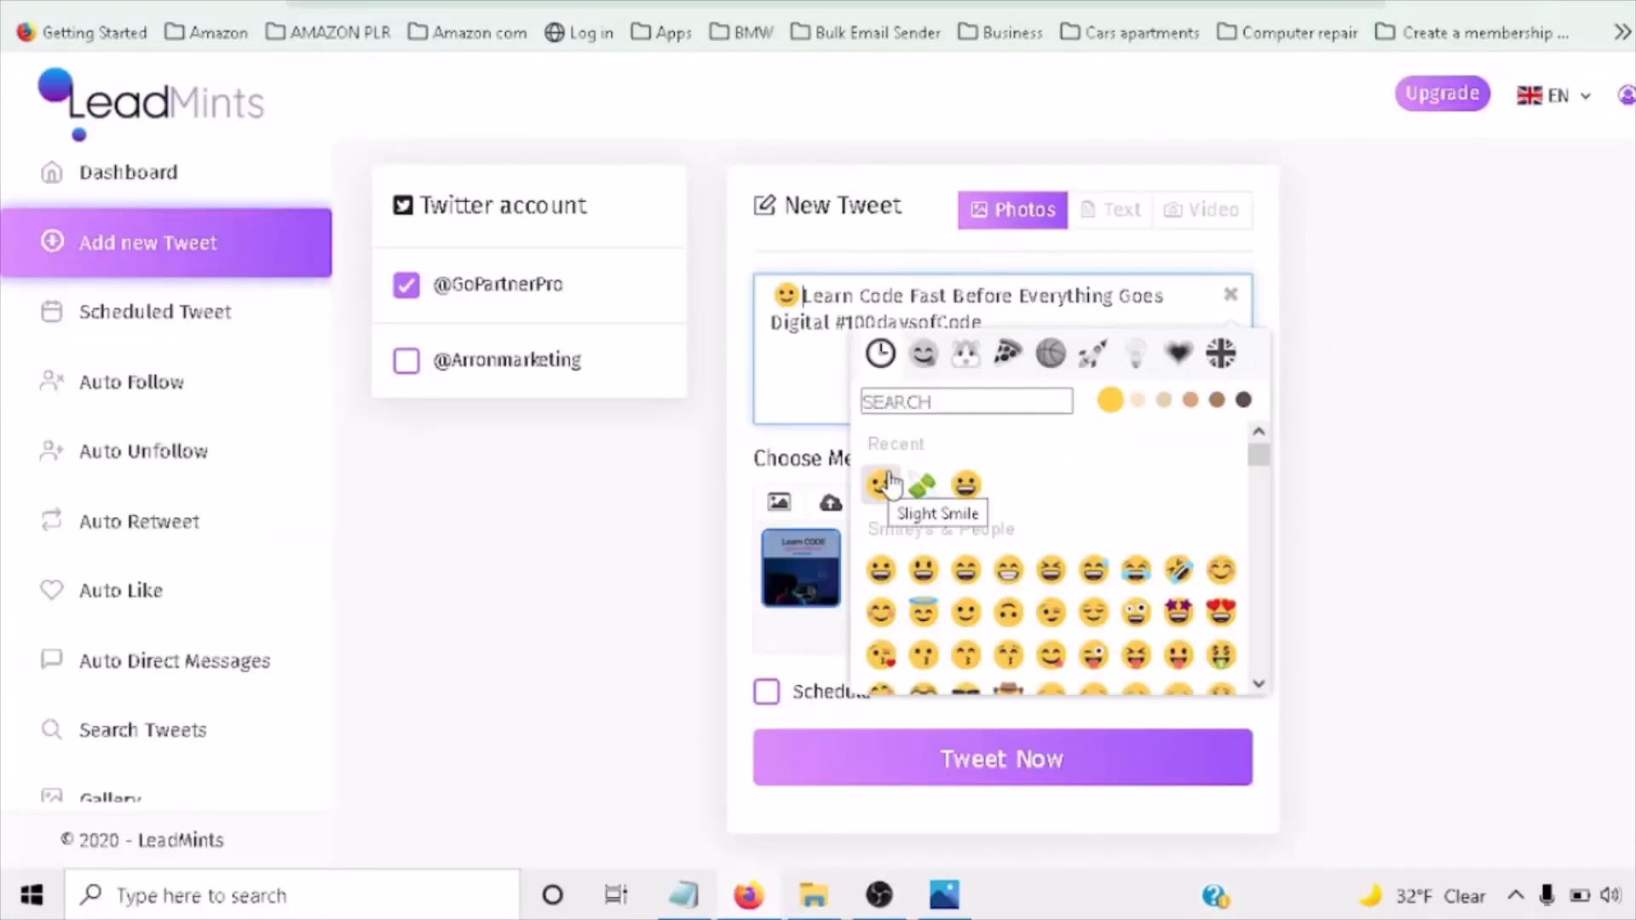
click(767, 694)
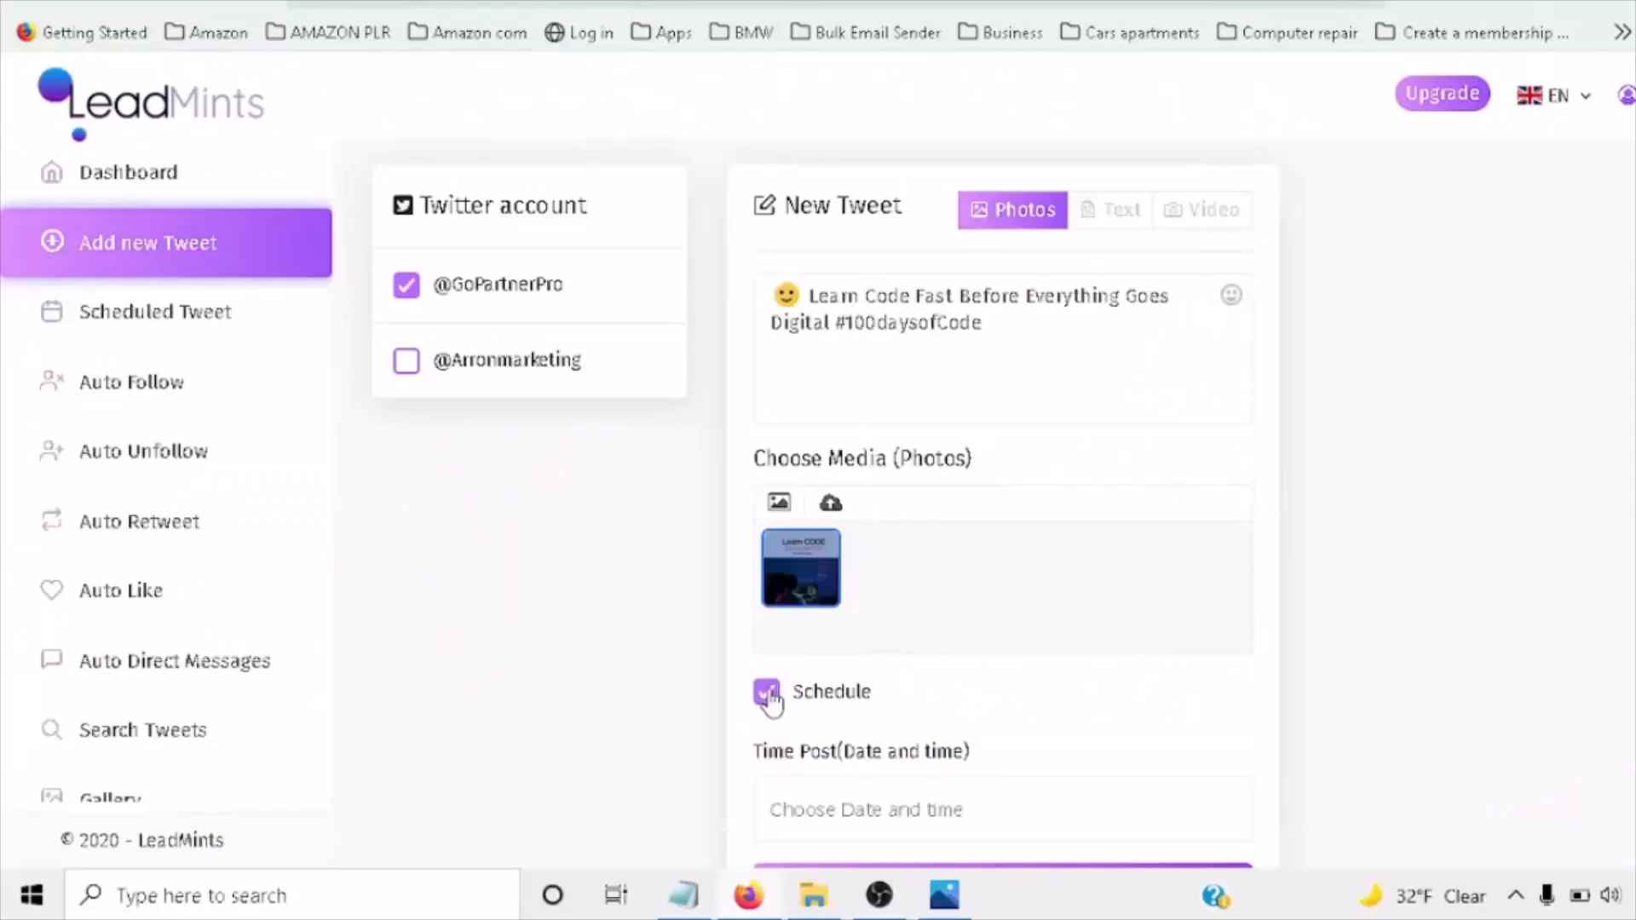
click(1000, 752)
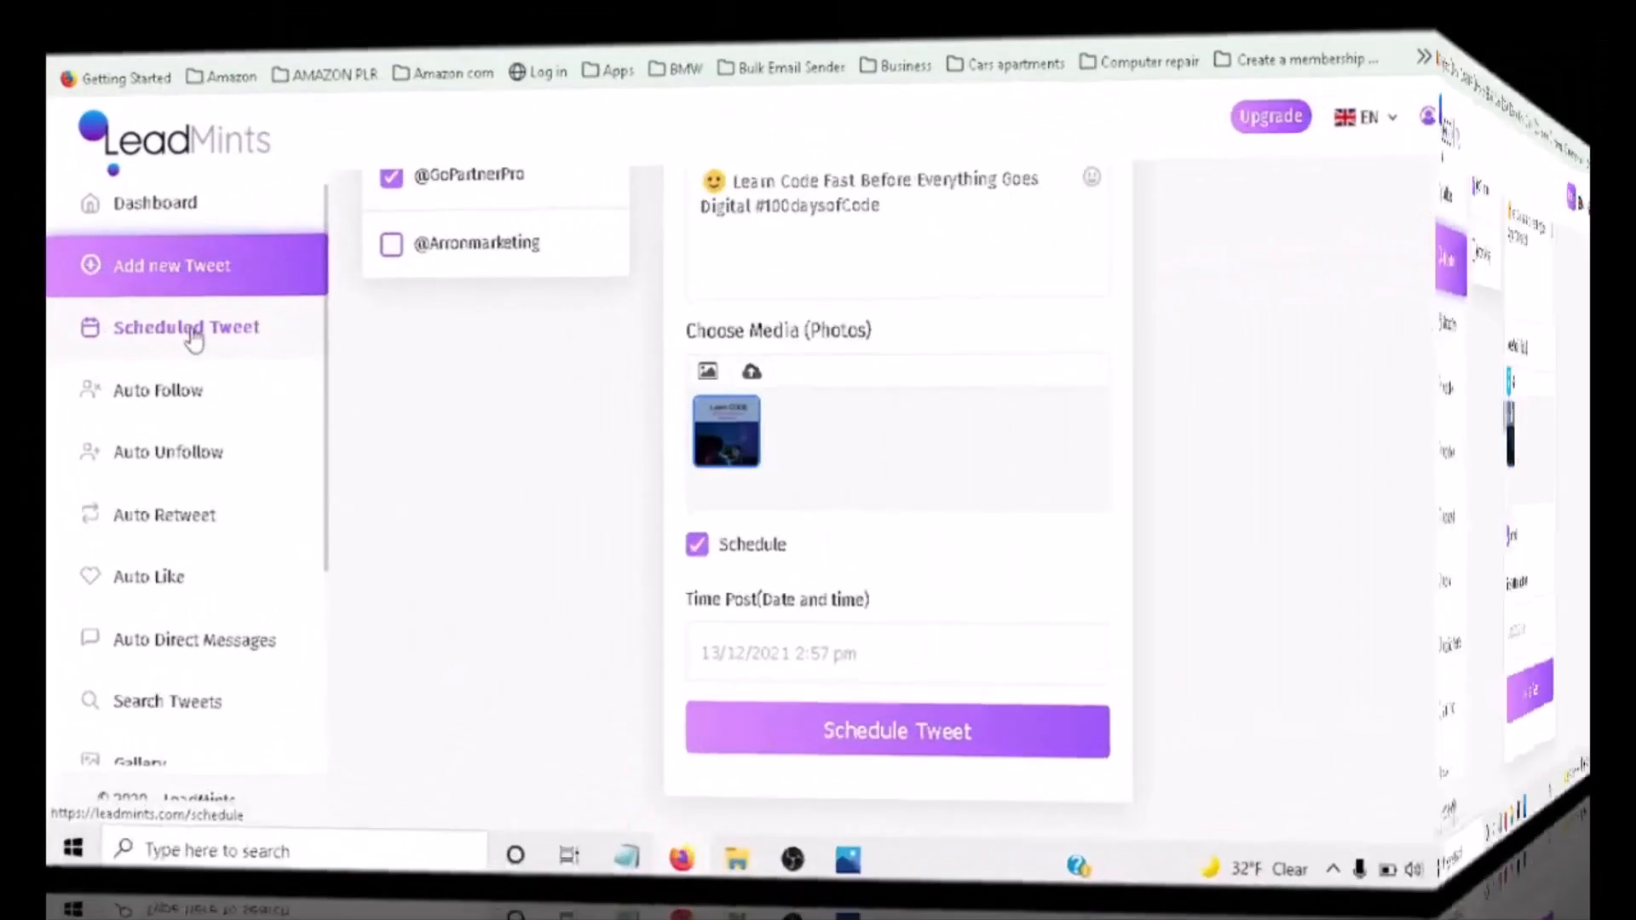
View the scheduled list and tick both GoPartnerPro rows, including Learn Code at 14:57.
click(186, 327)
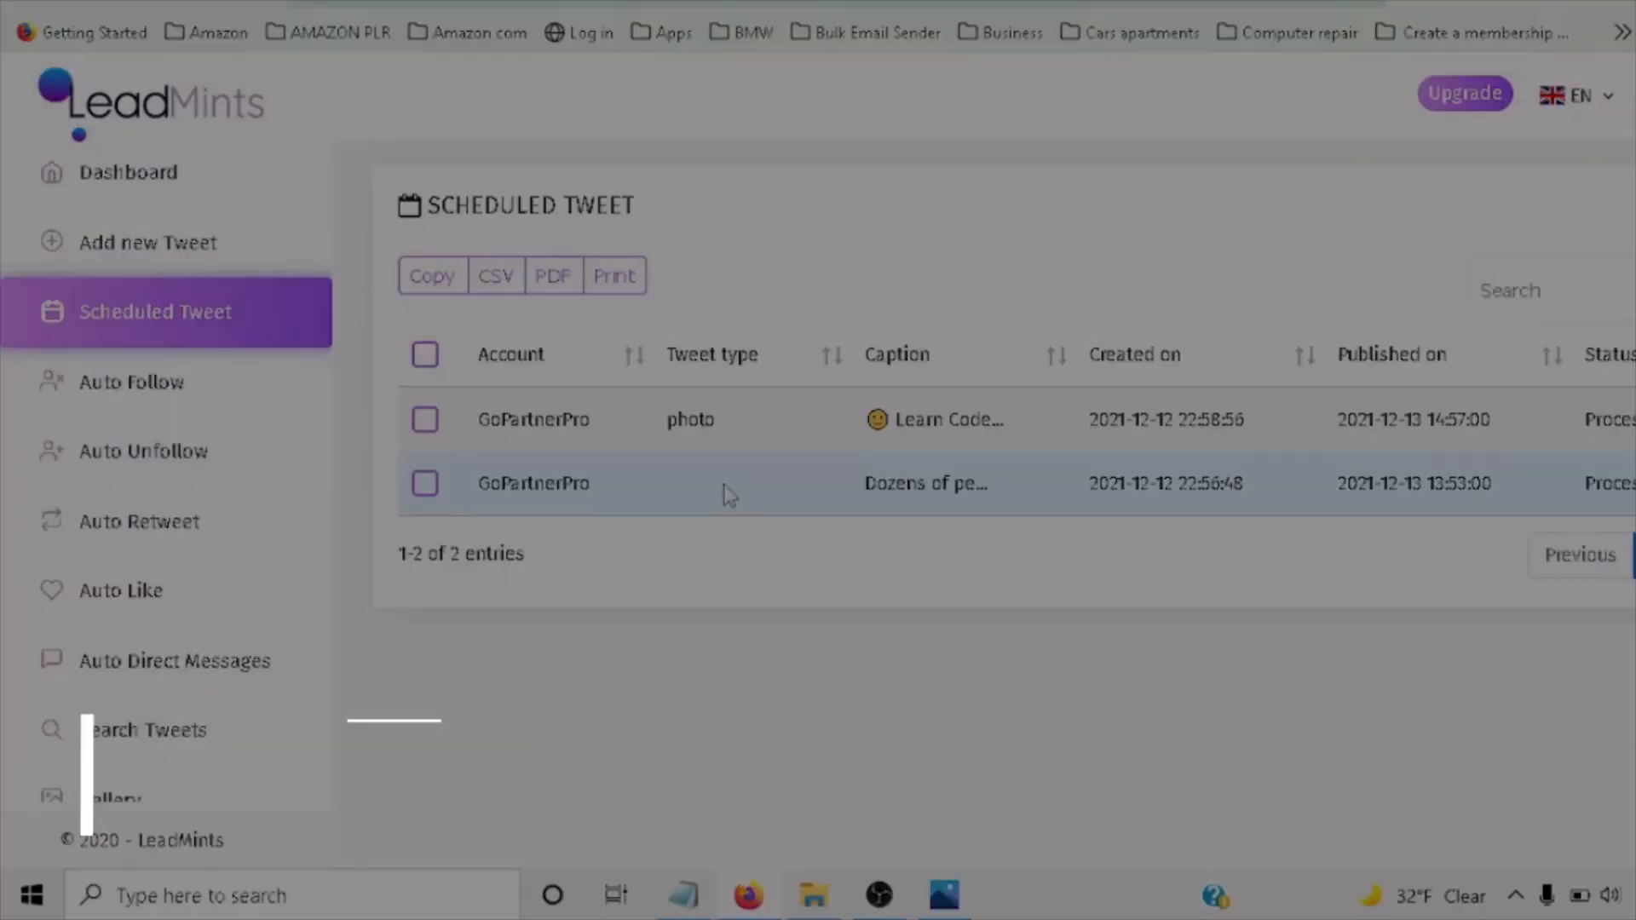
click(424, 484)
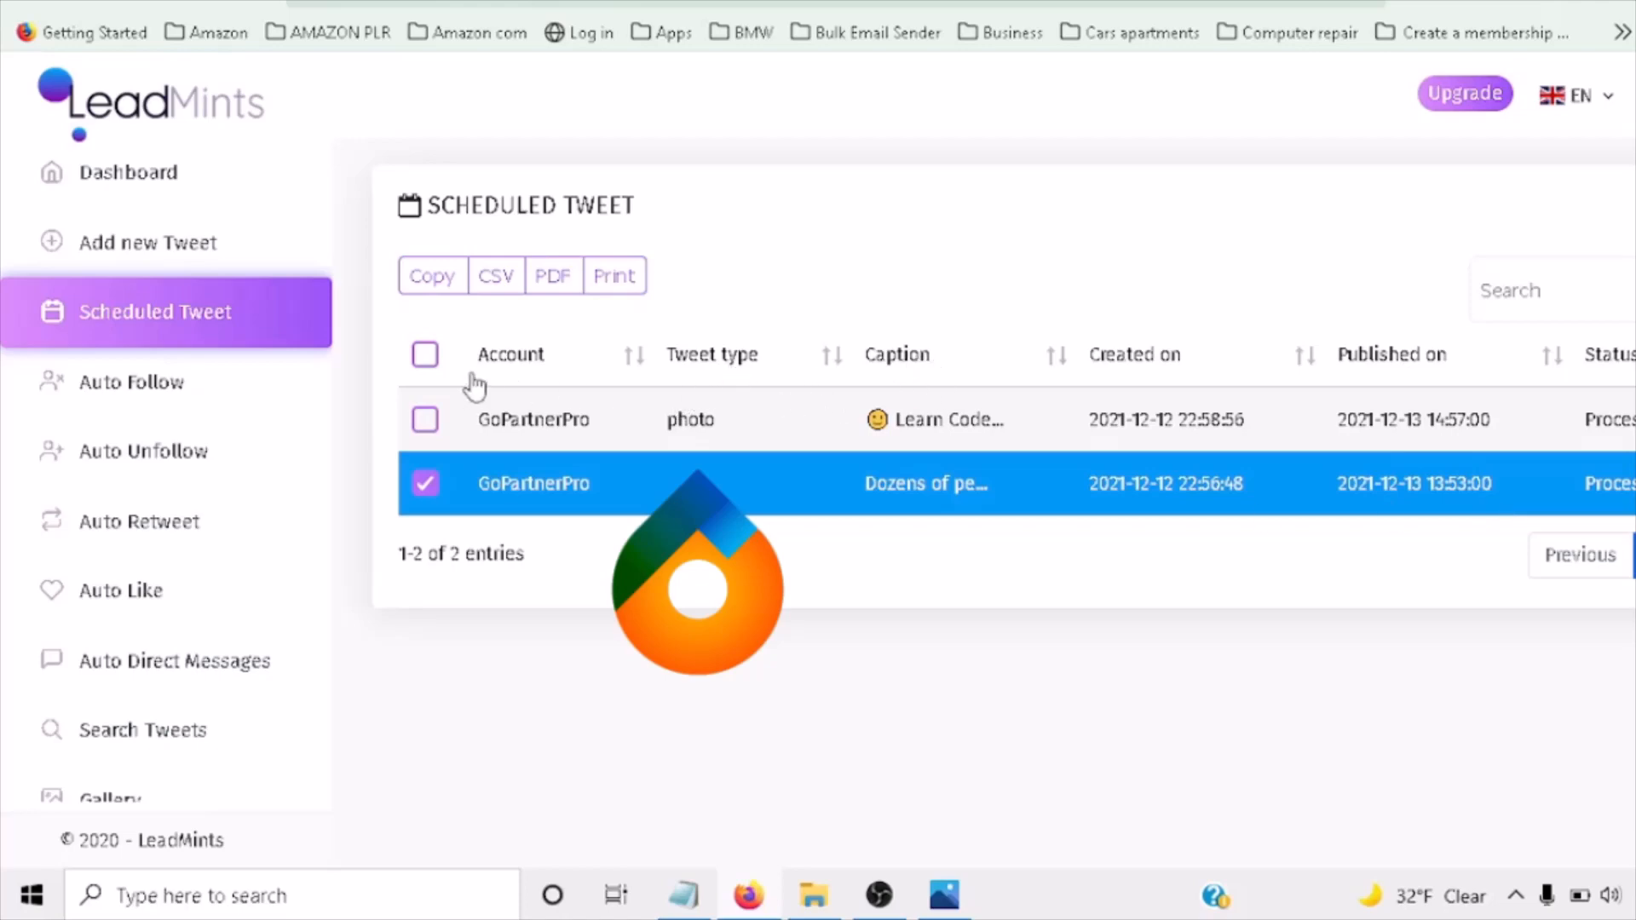
click(425, 419)
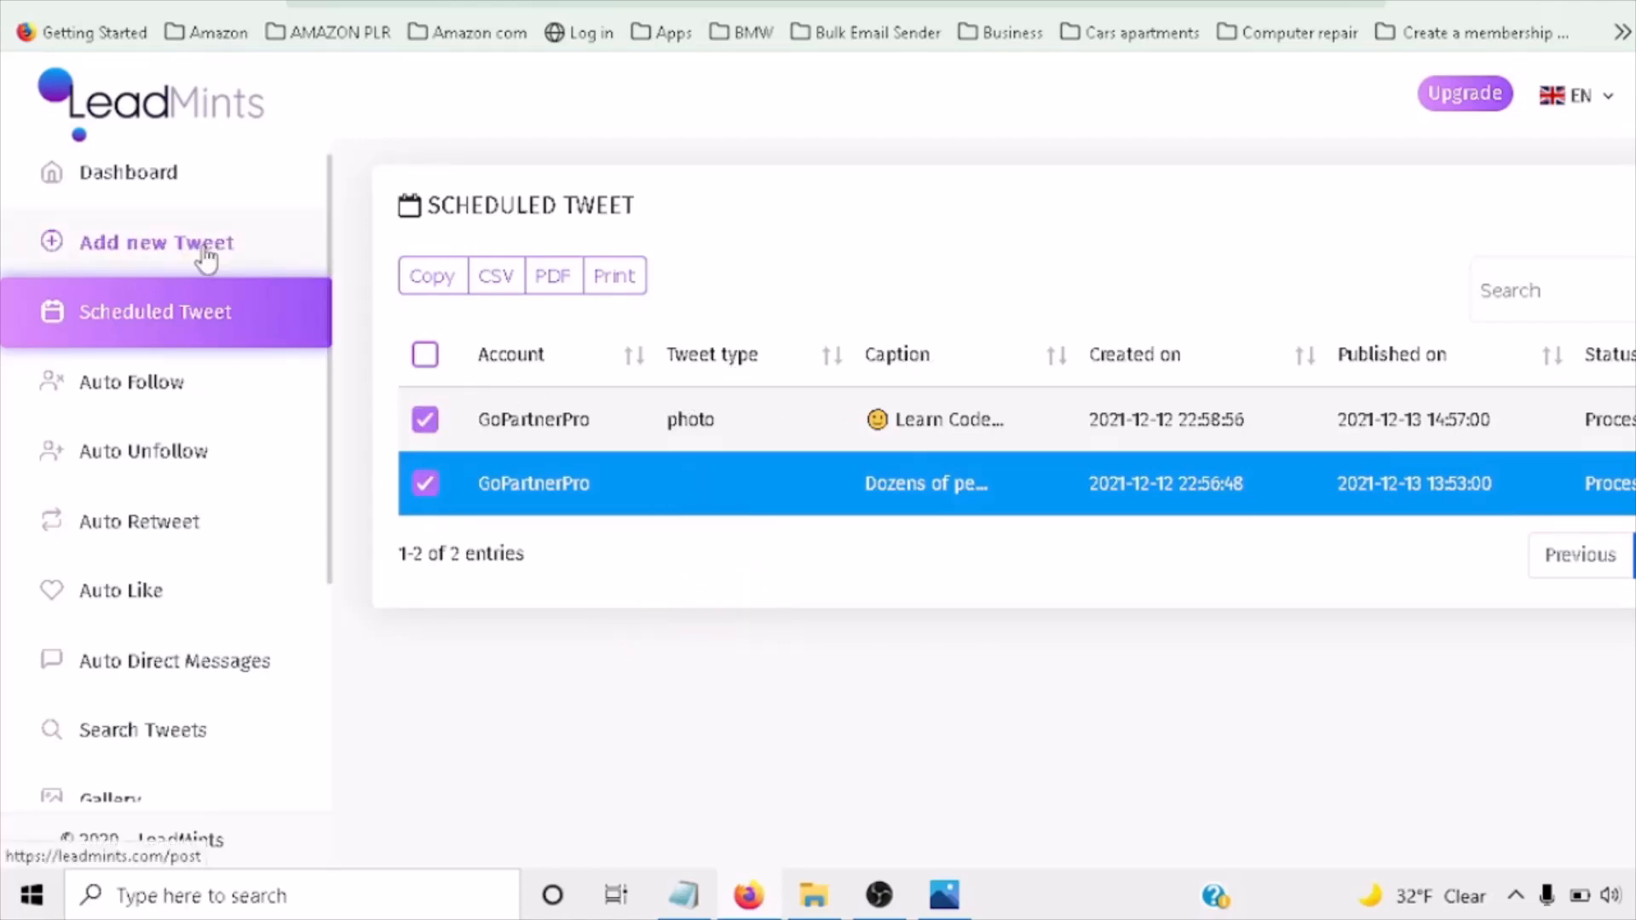
click(157, 242)
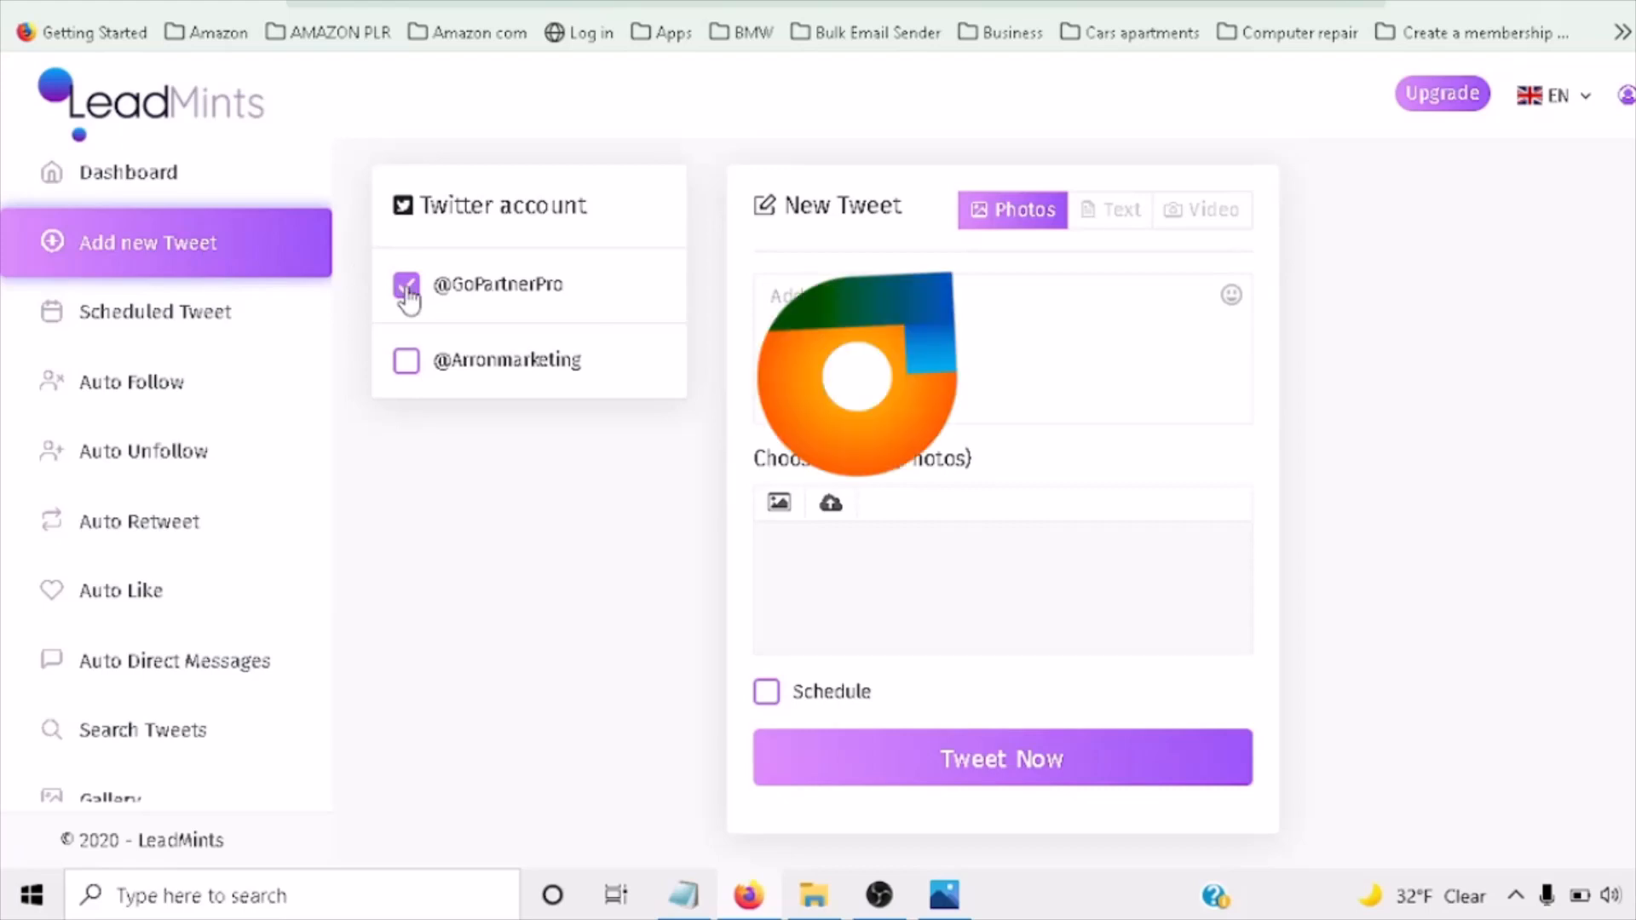
click(406, 285)
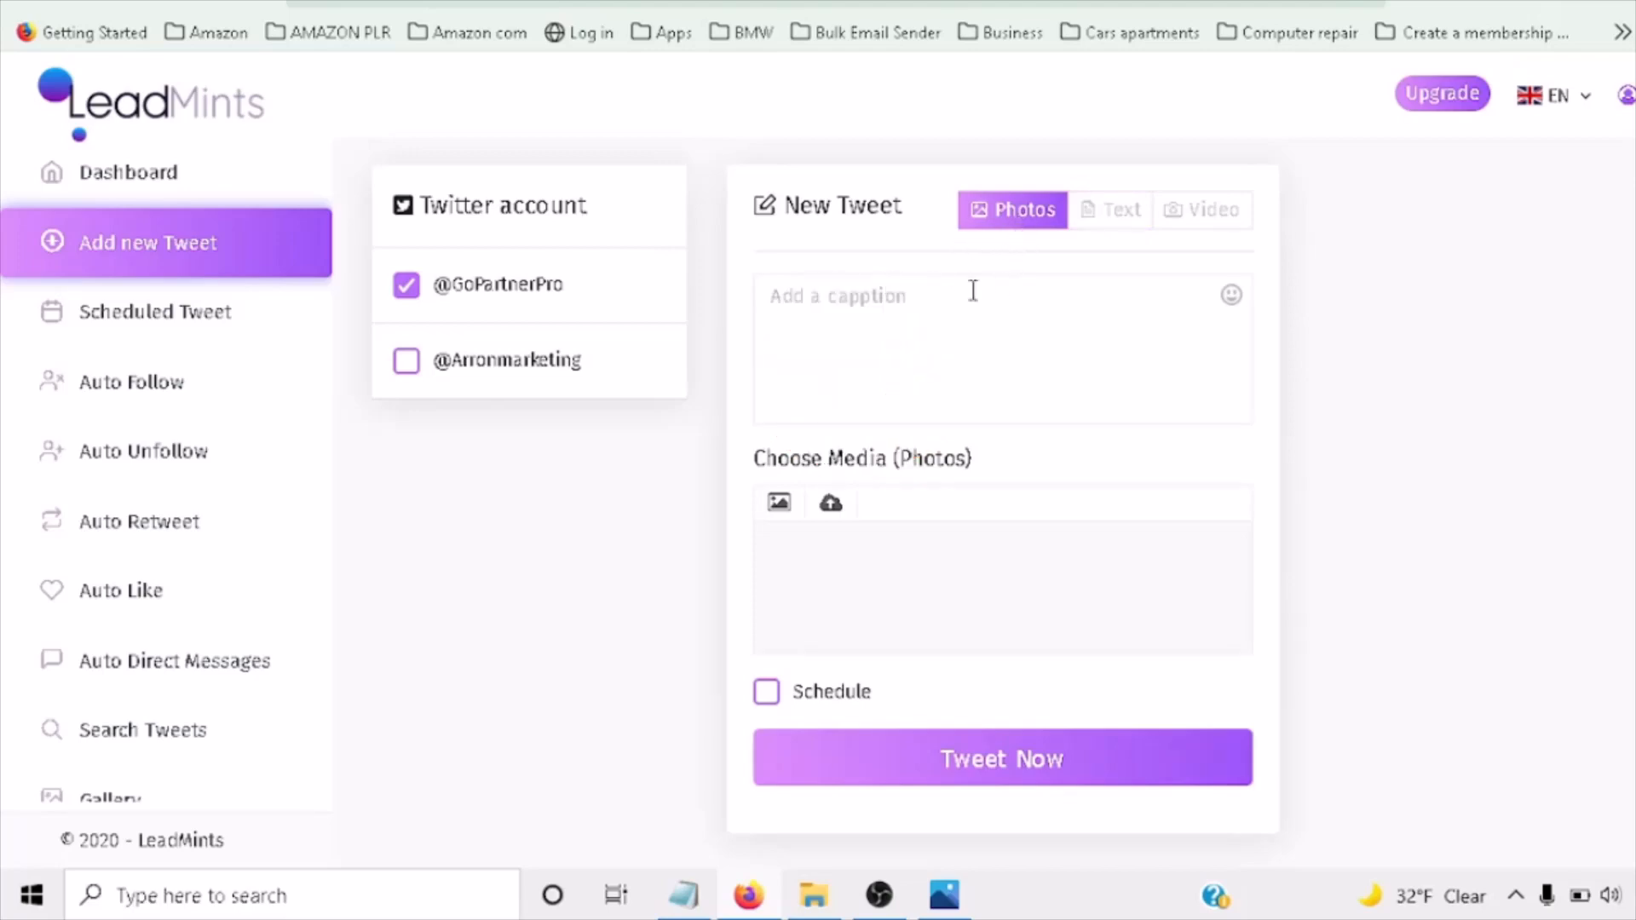
click(829, 502)
text(Miss My GrandMother!!)
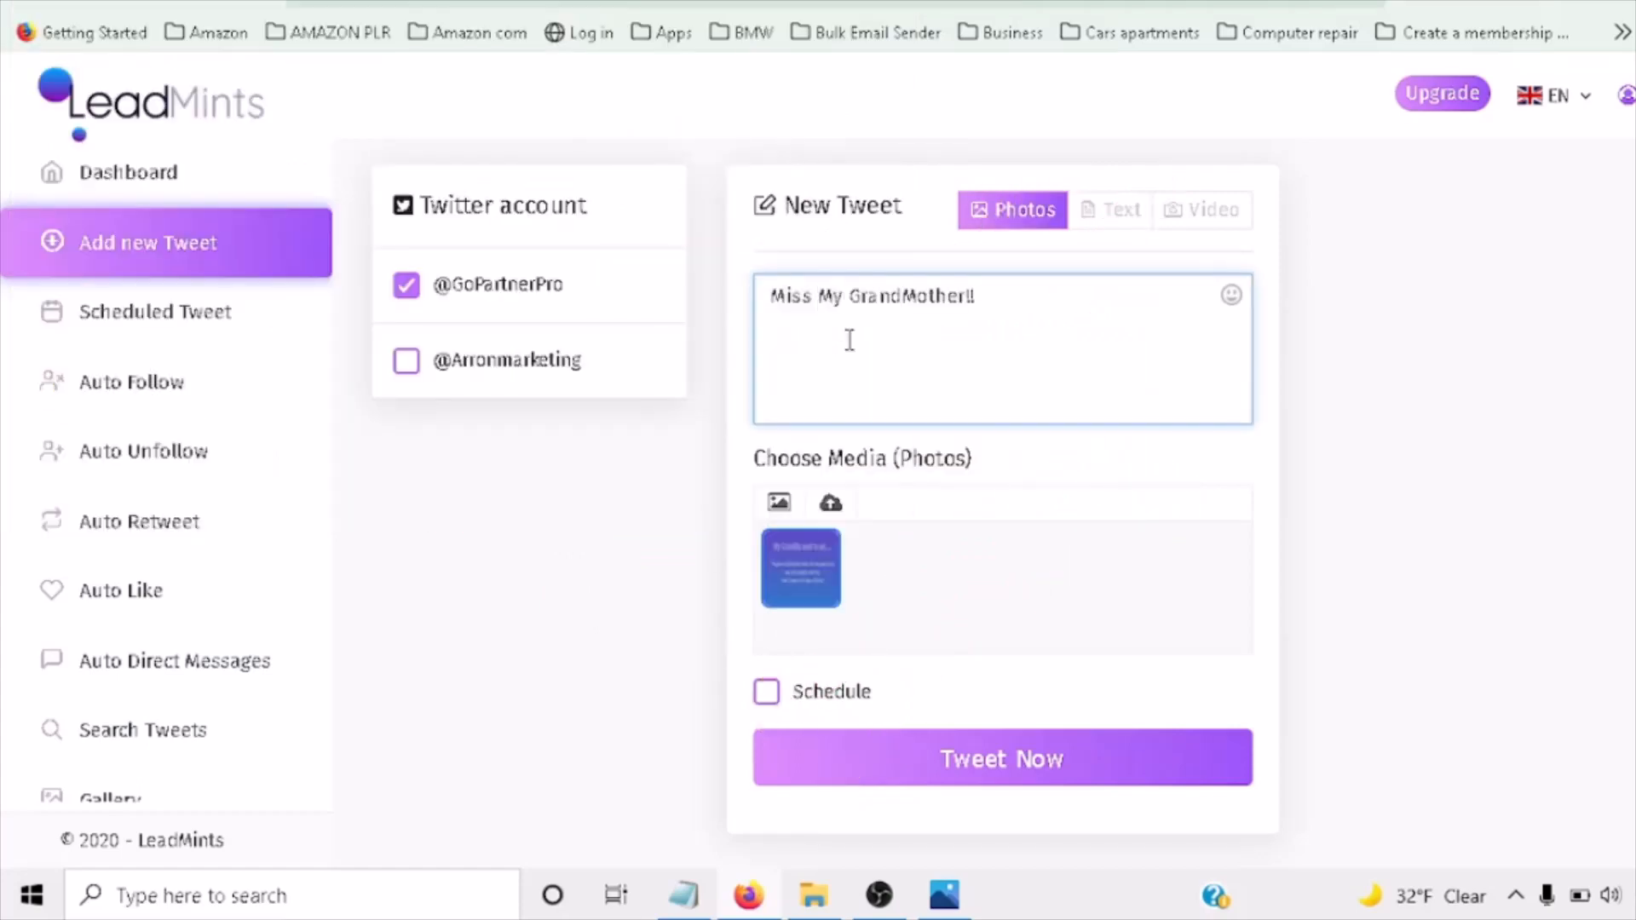
text(#Staywoke)
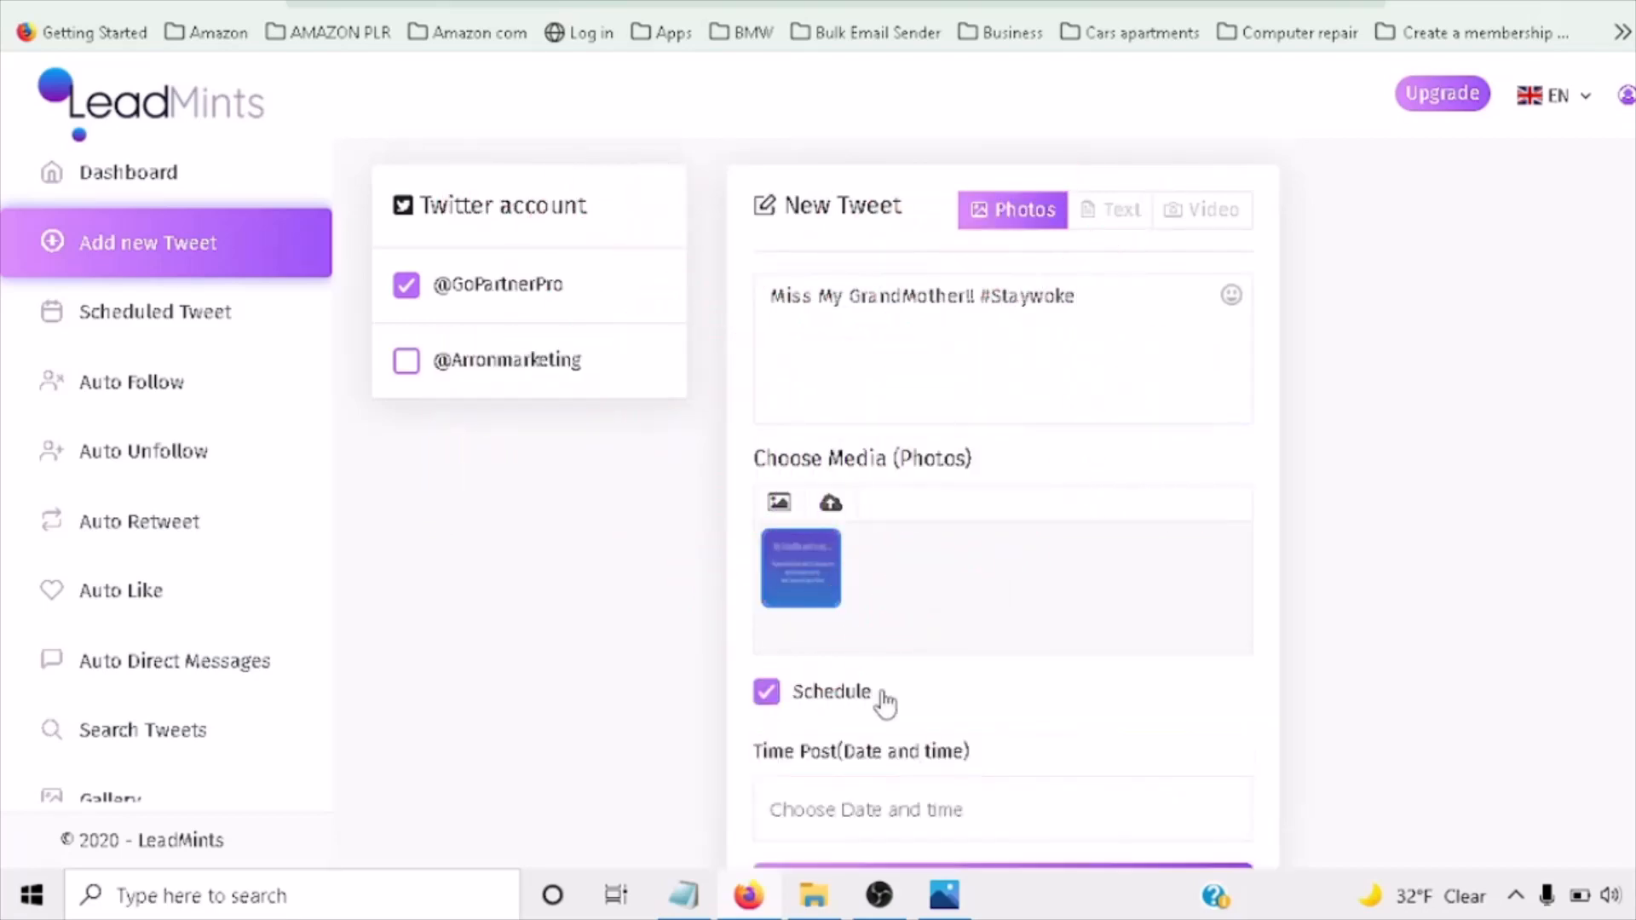
Schedule the GrandMother tweet to publish on 13/12/2021 at 4:59 pm.
click(1000, 808)
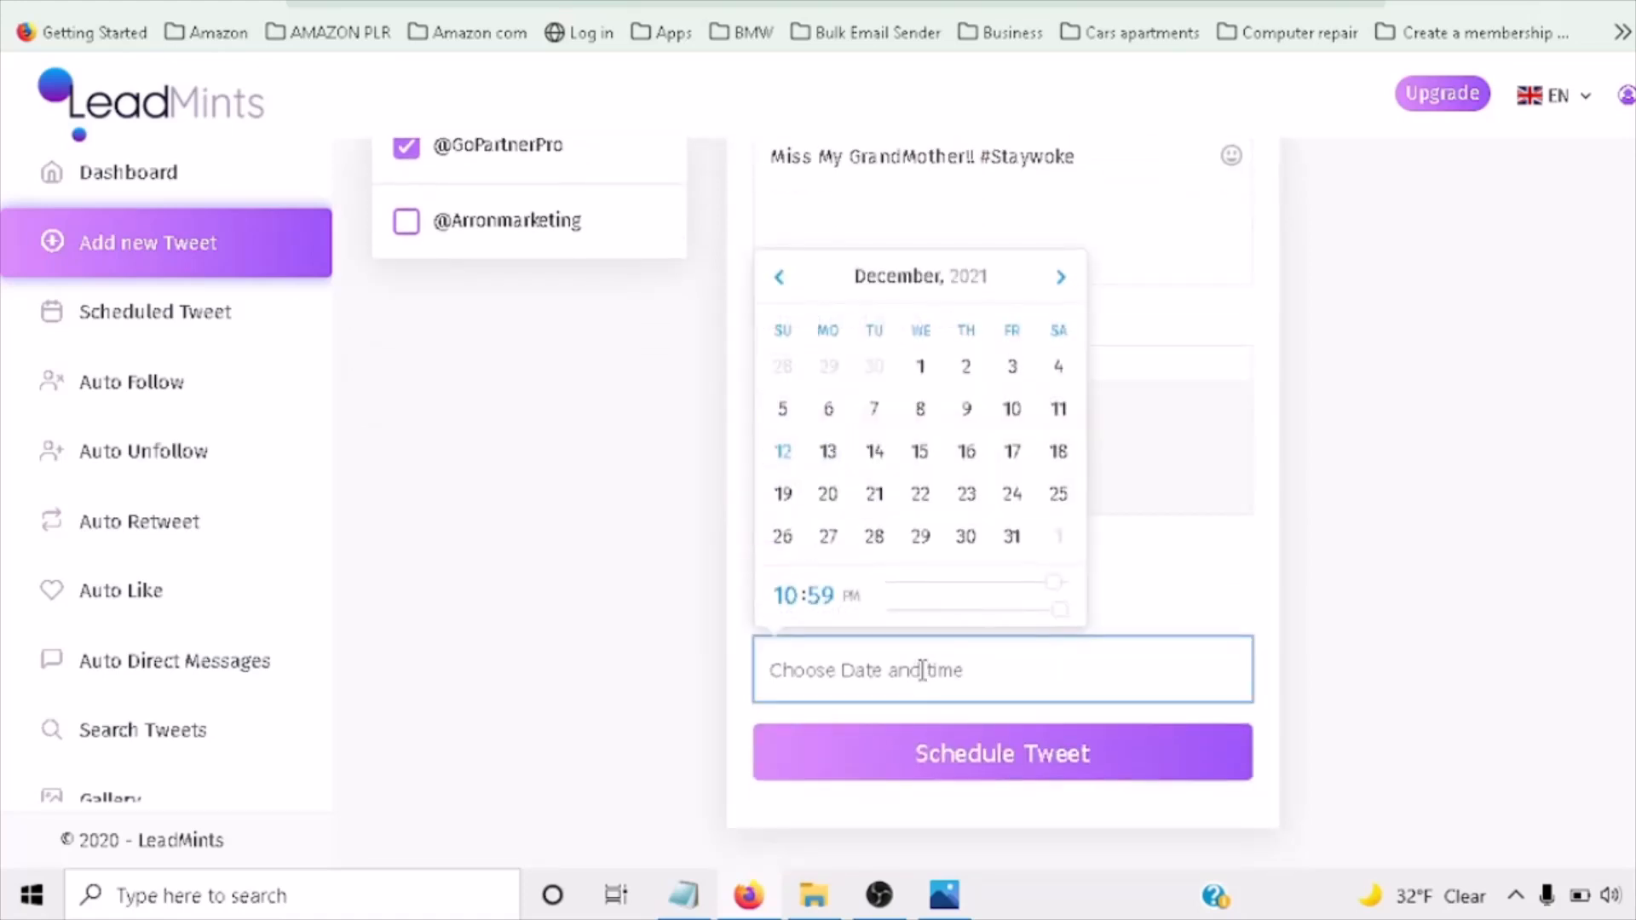
click(1000, 753)
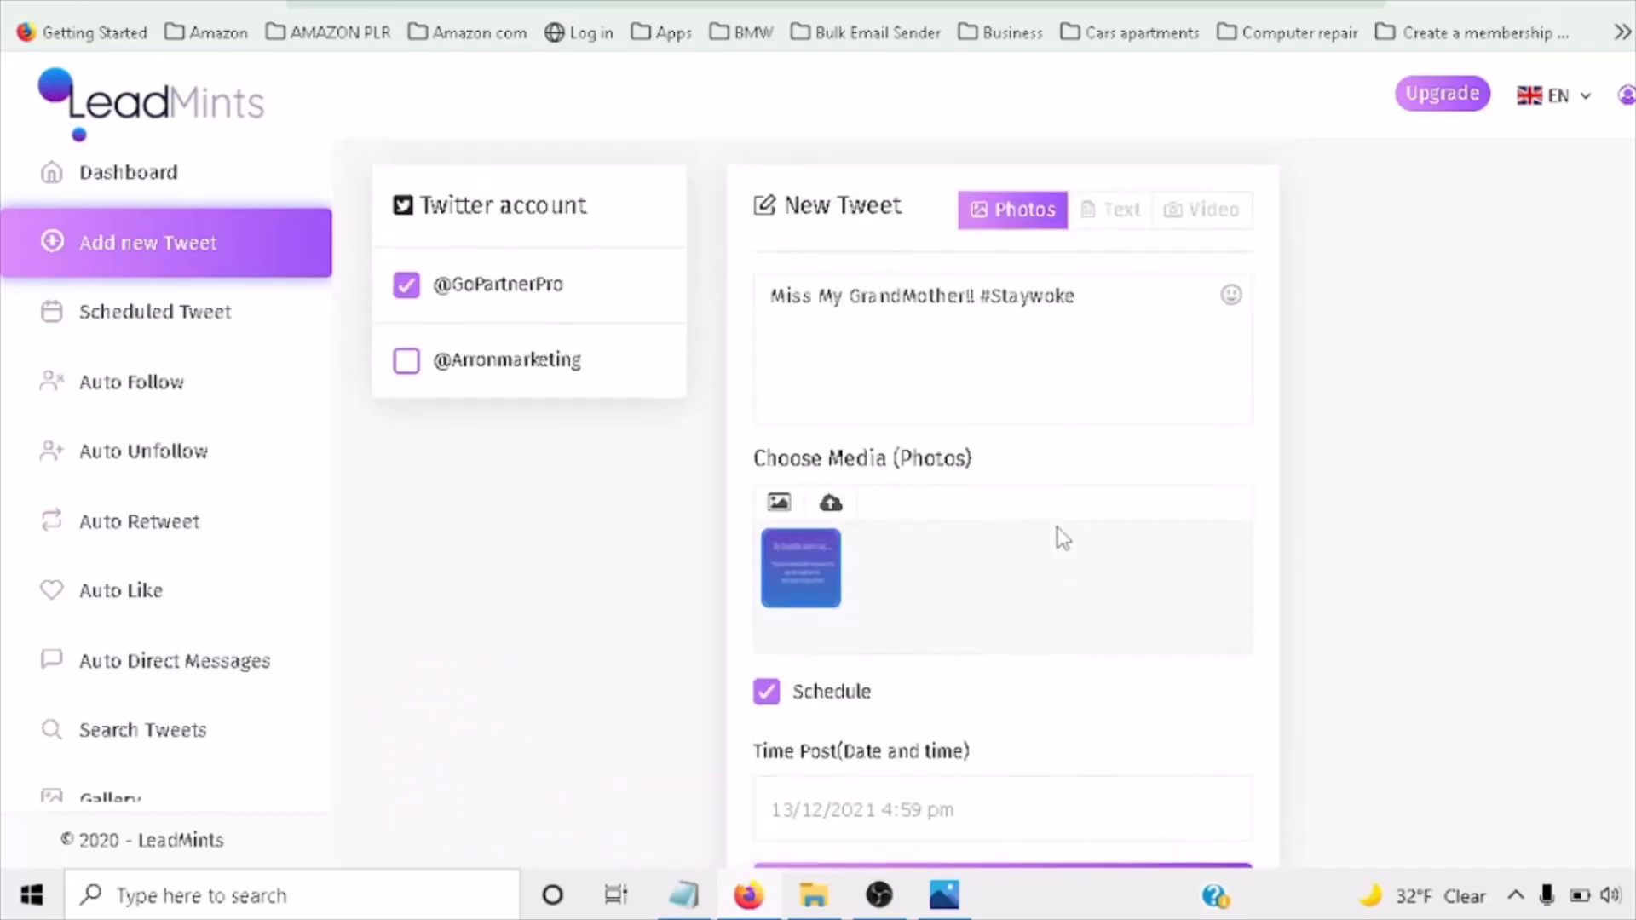
scroll(down, 3)
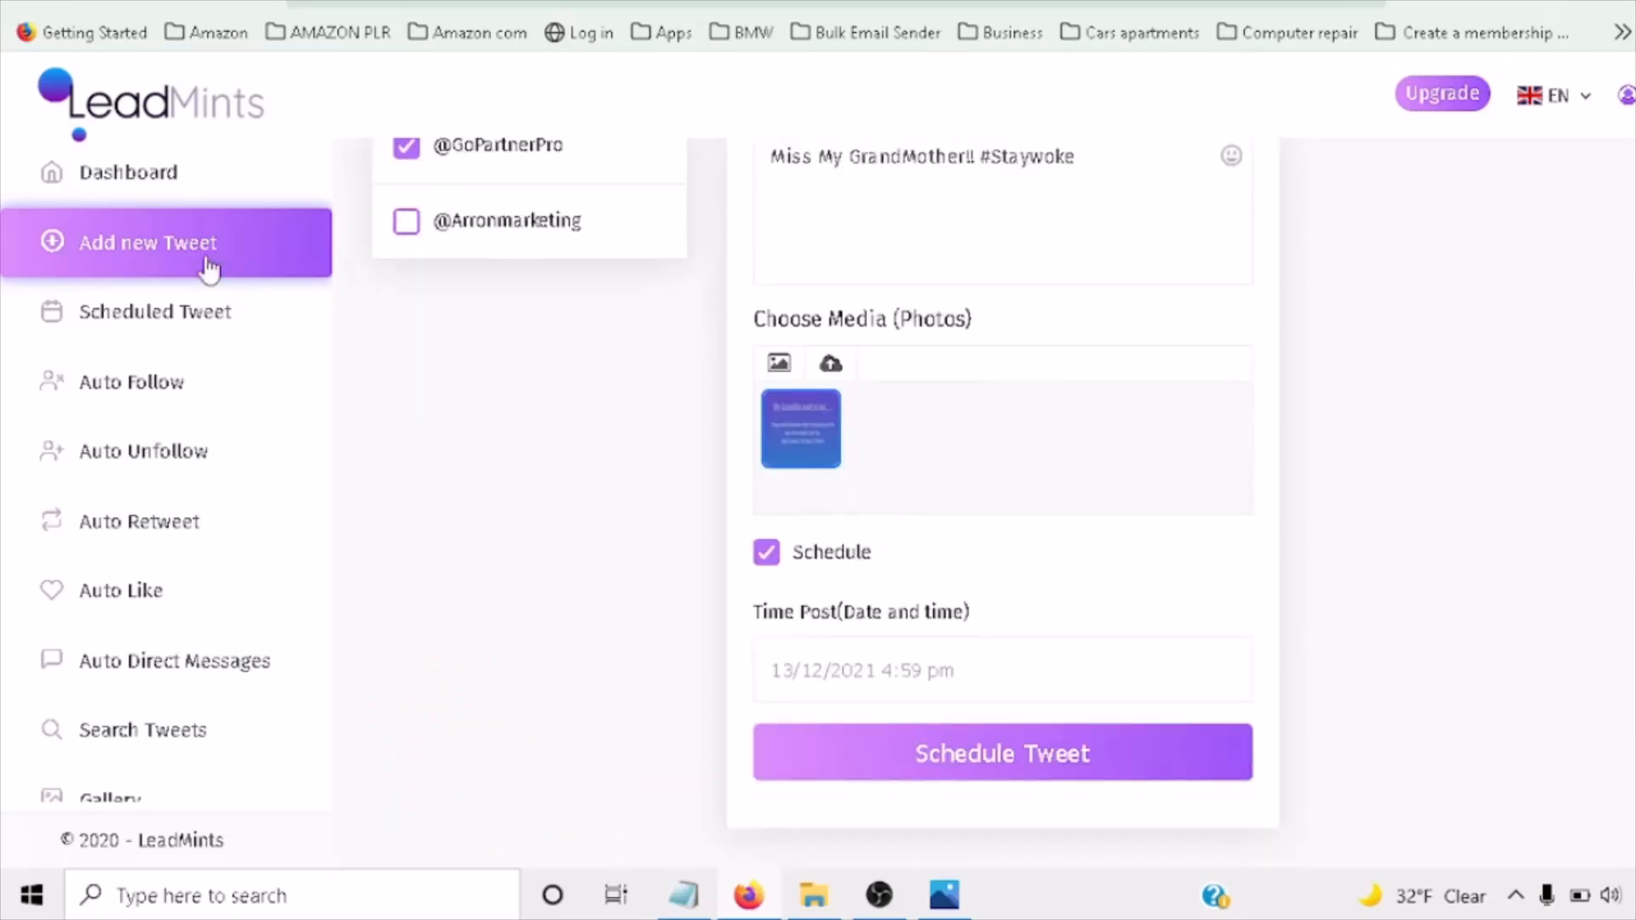
click(154, 311)
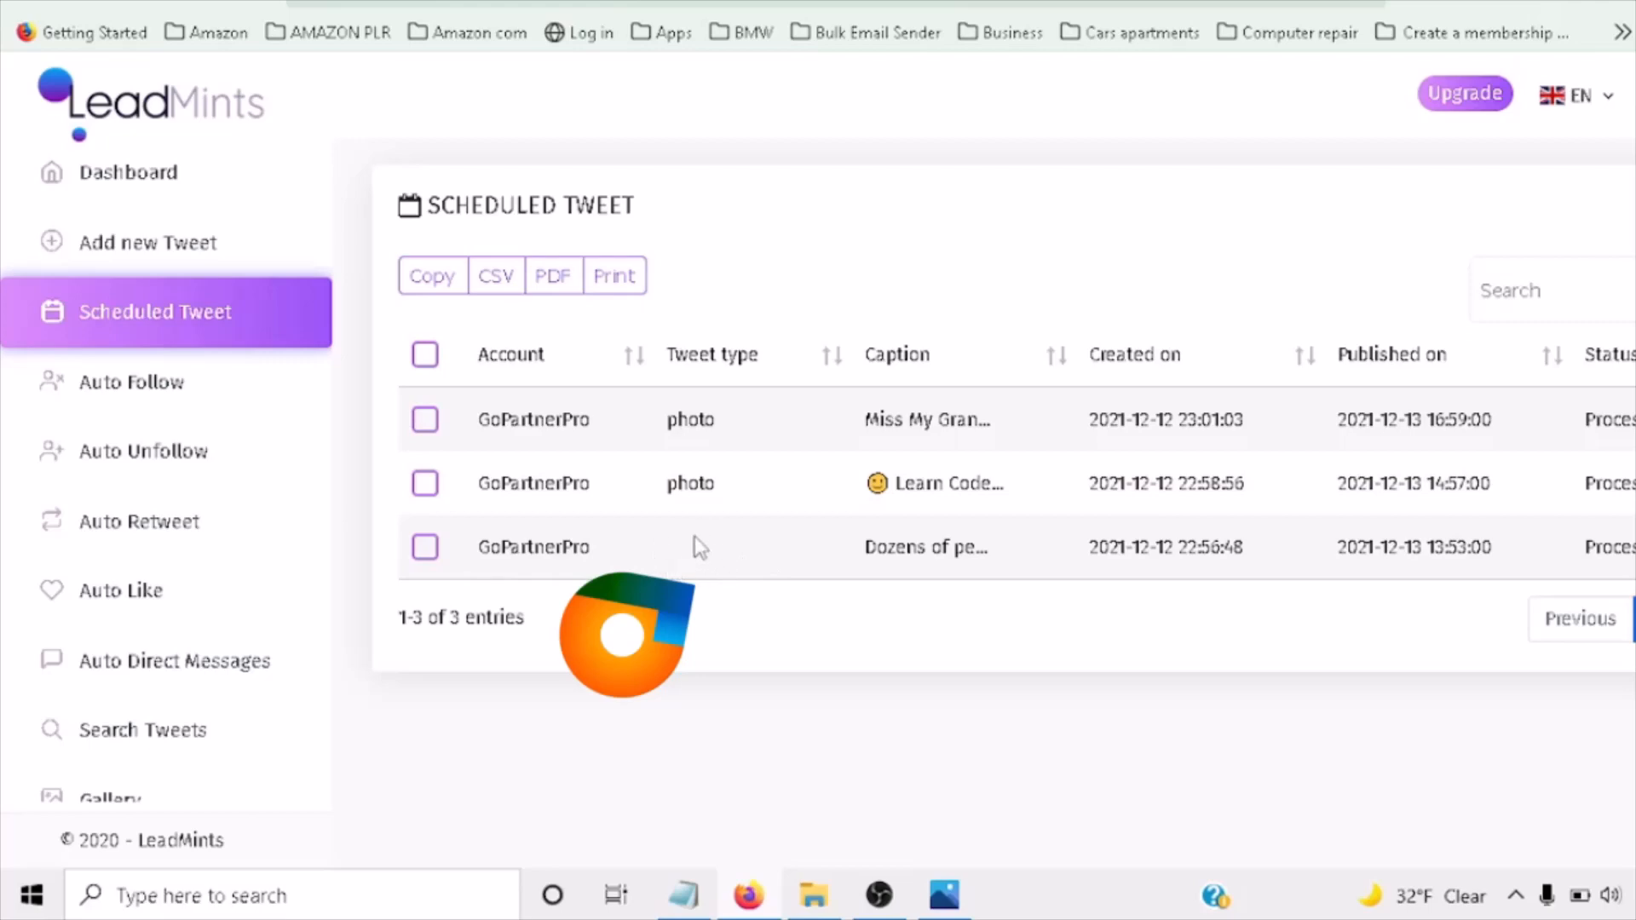
mouse_move(679, 549)
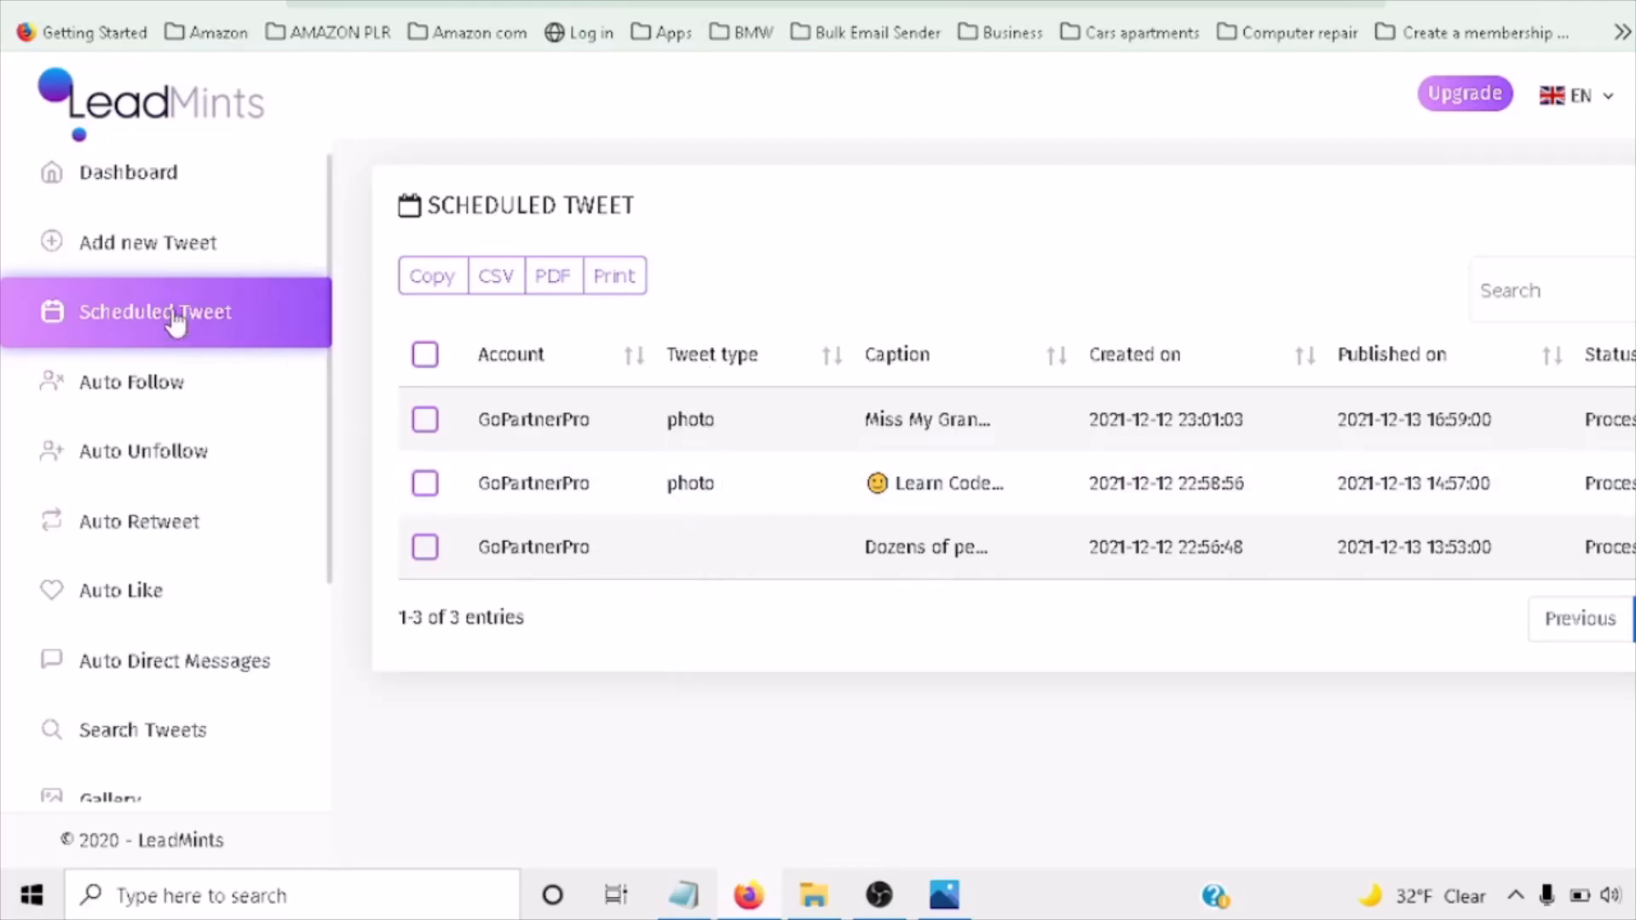
Start a new tweet from the Add new Tweet sidebar entry.
click(147, 242)
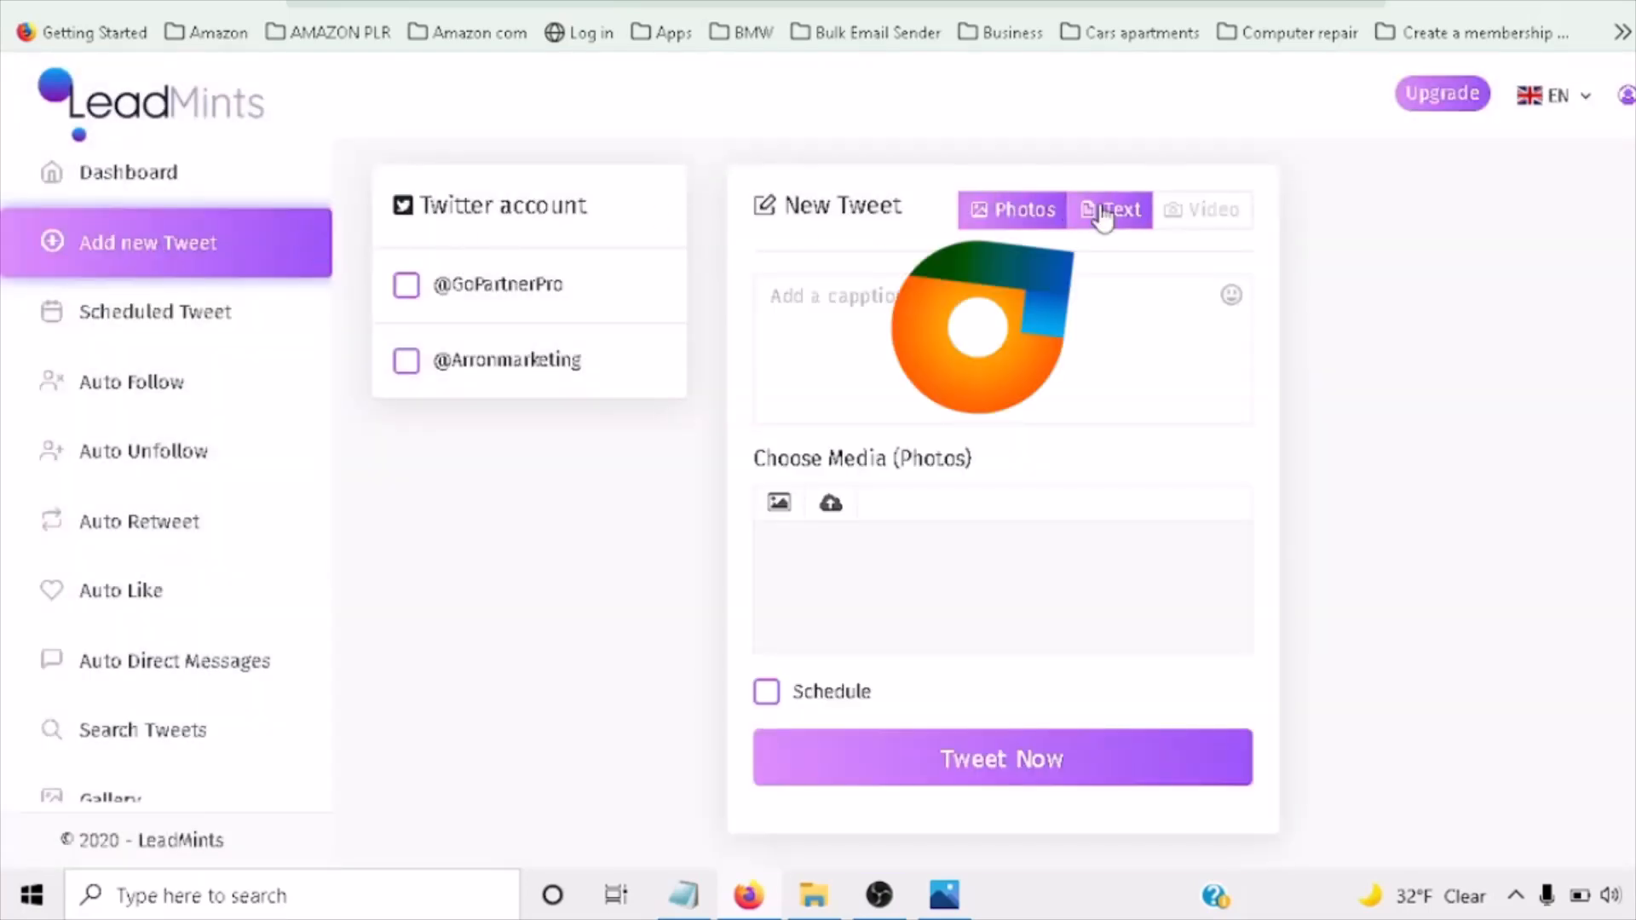
click(1124, 209)
text(Stay Positive and Dont Give Up on Your Dream!)
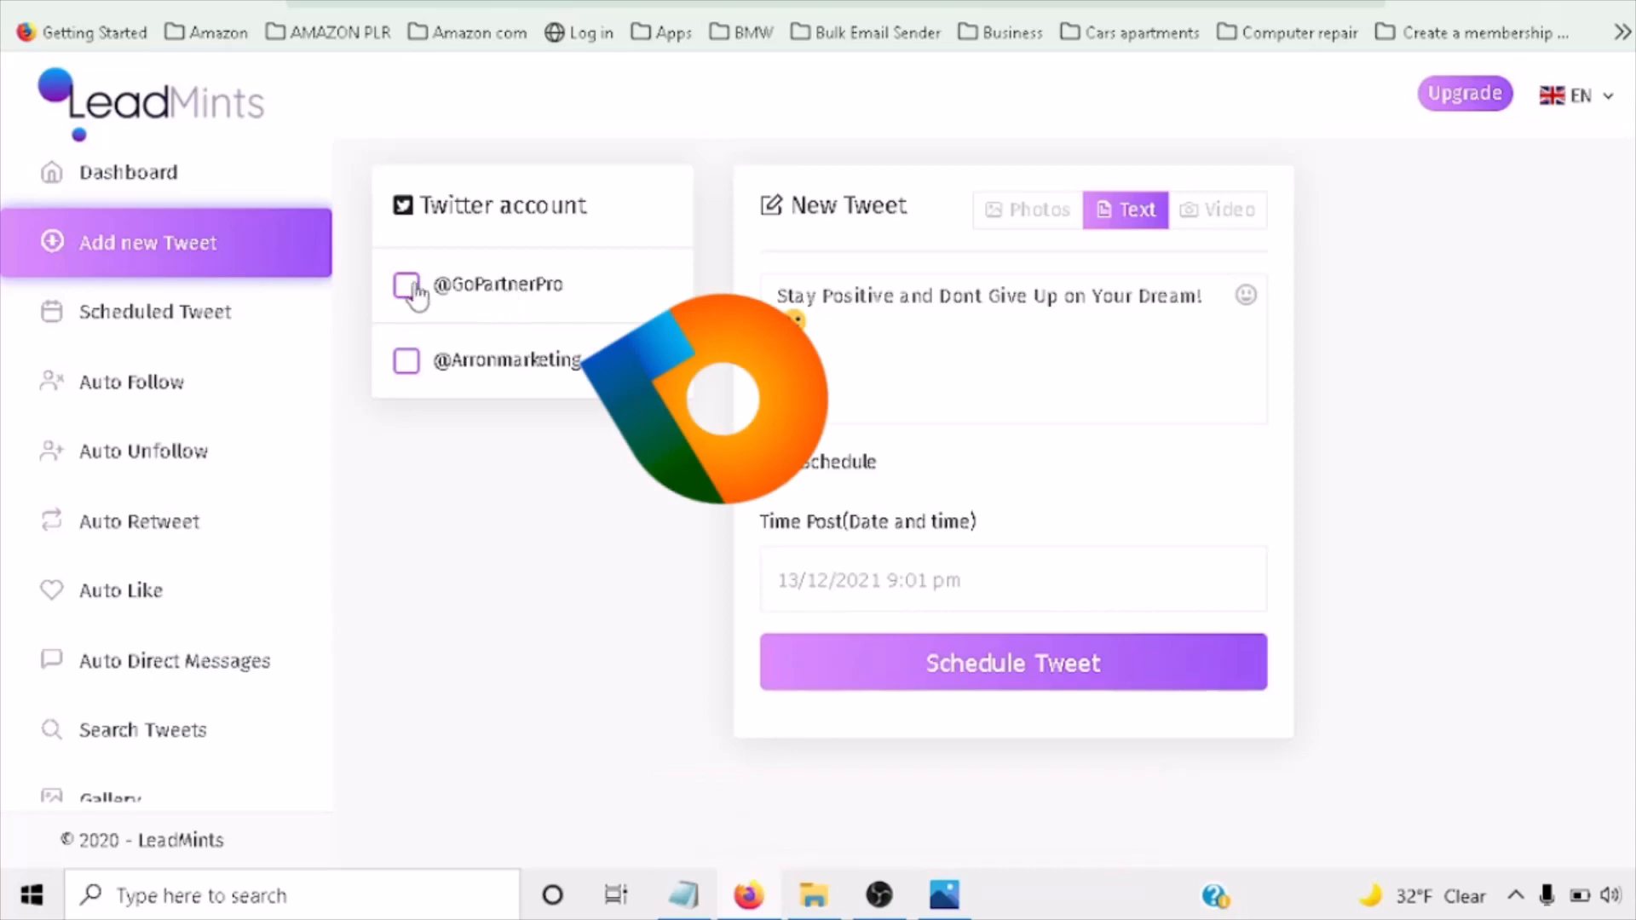
click(405, 284)
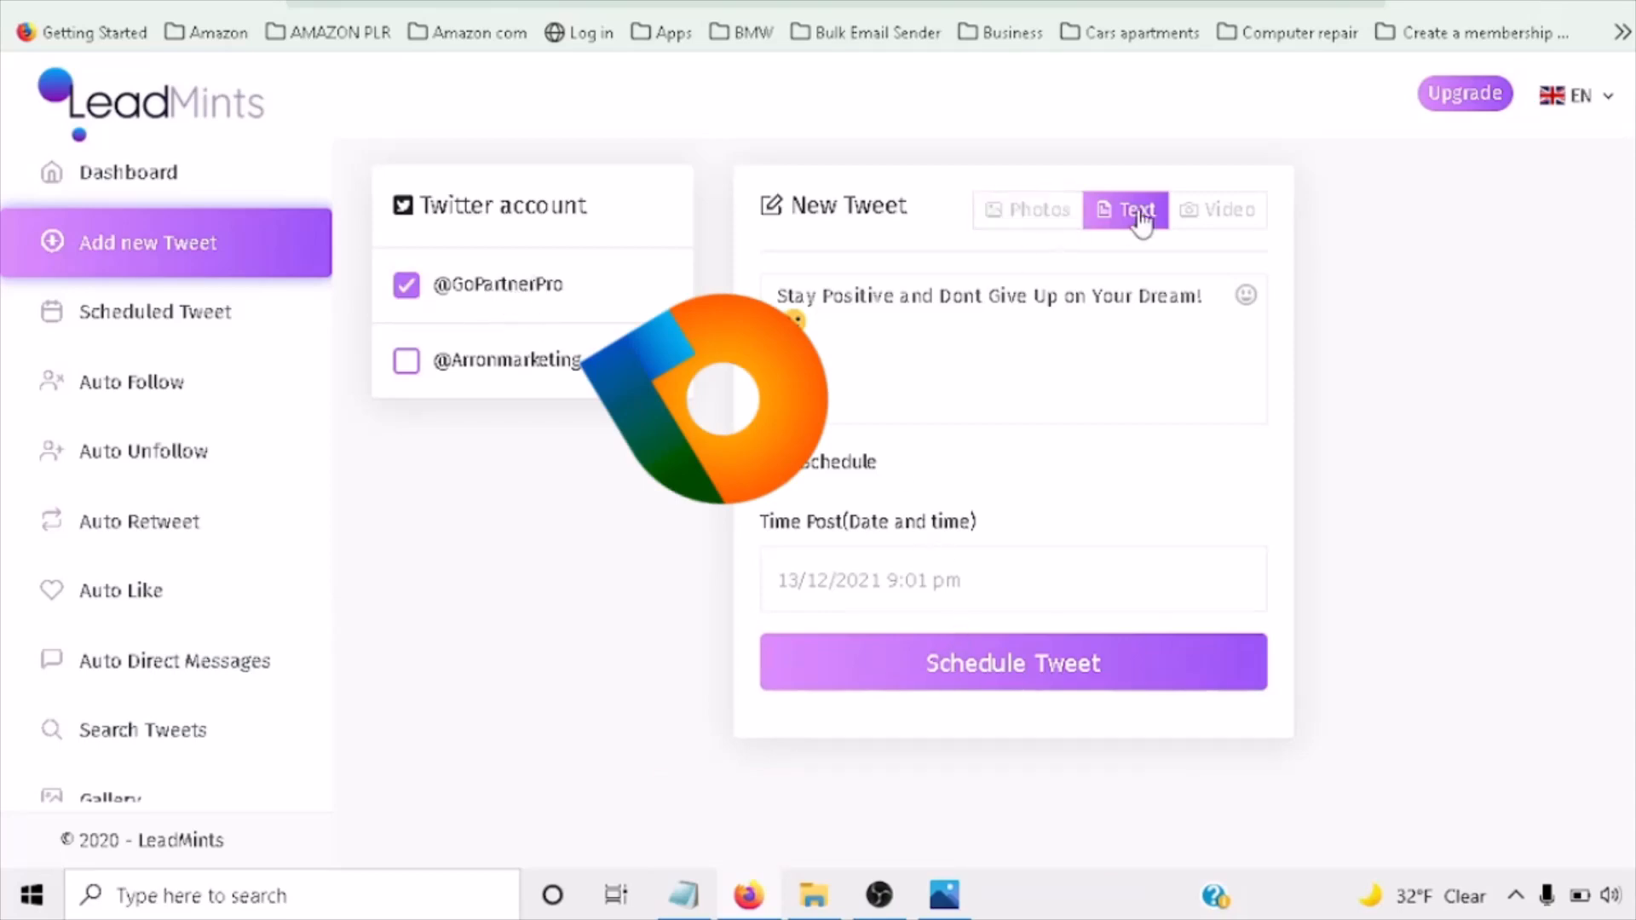
click(1010, 663)
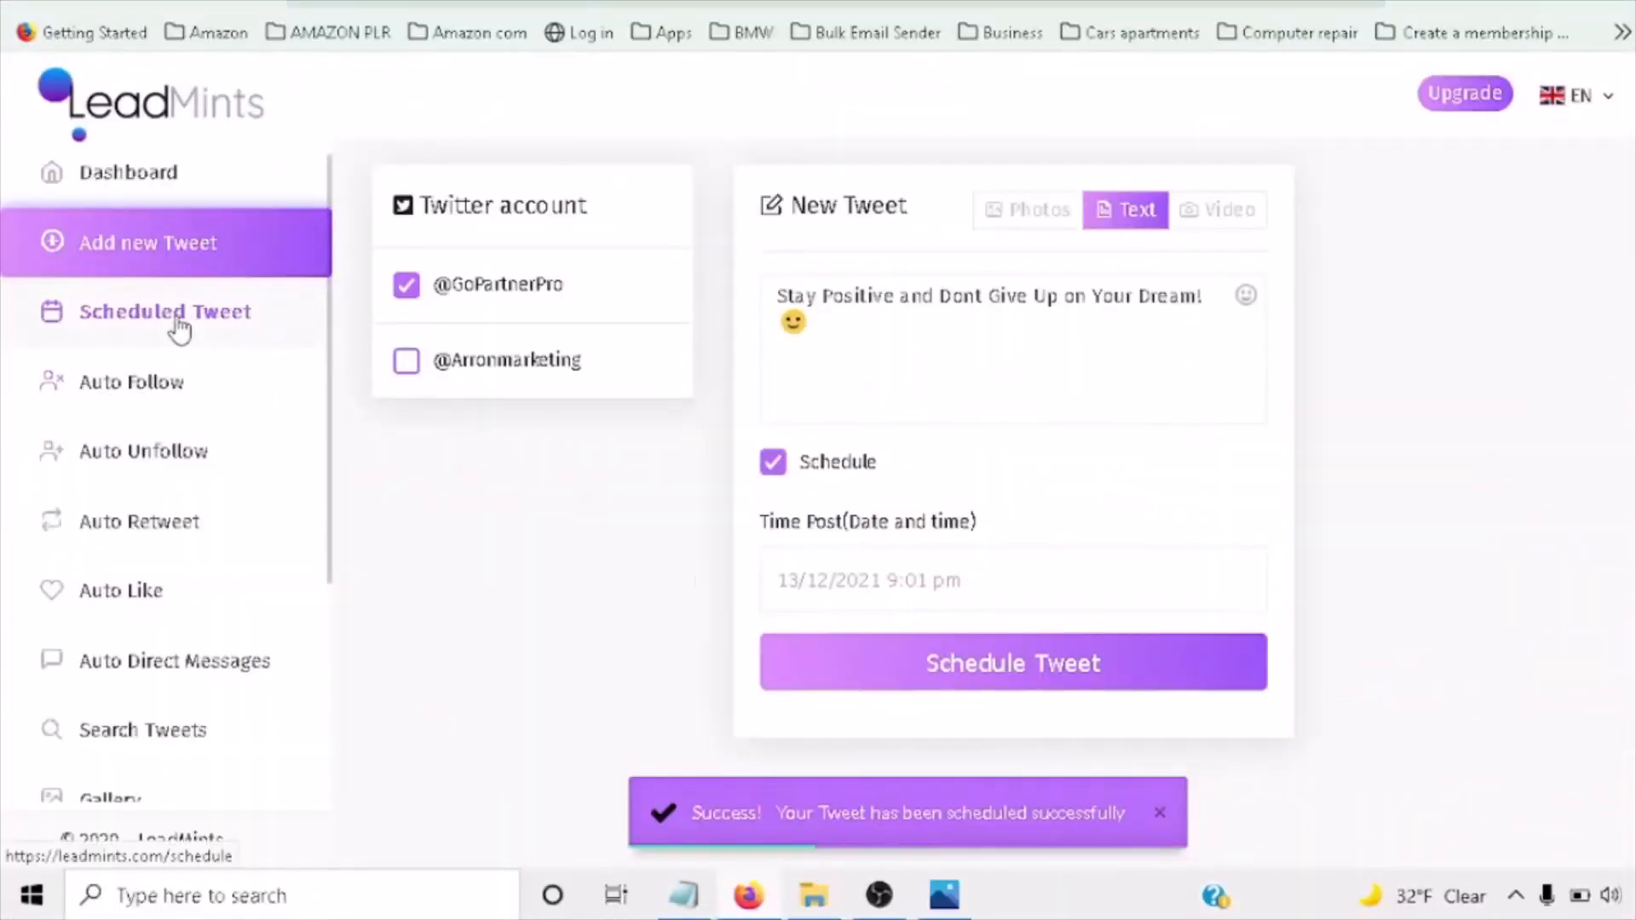
click(164, 311)
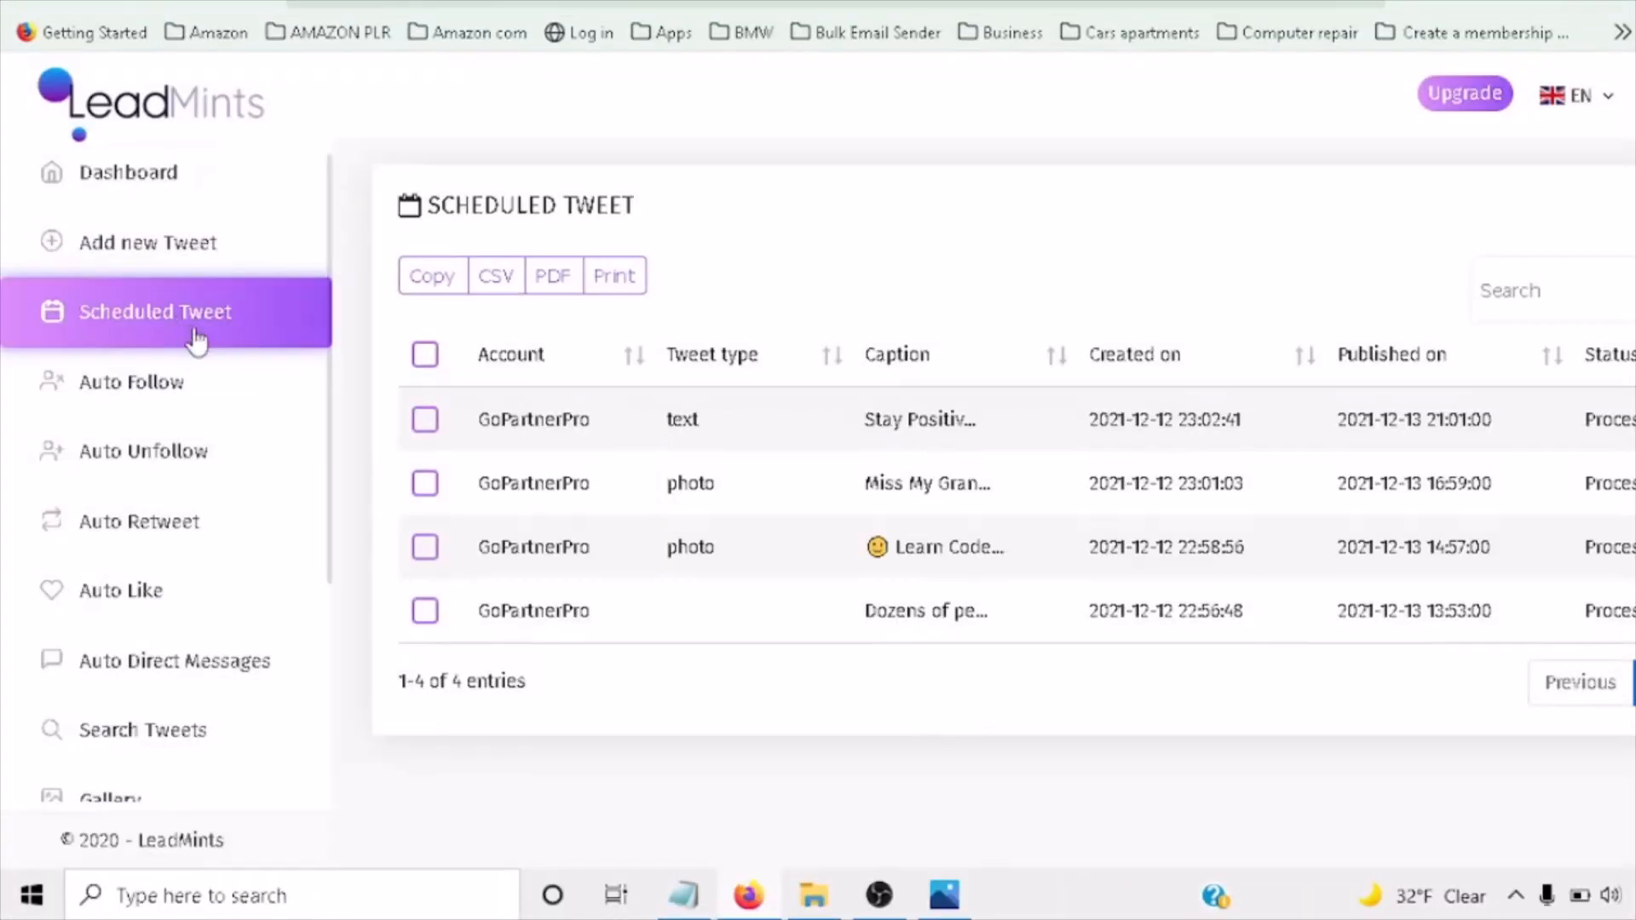
mouse_move(729, 428)
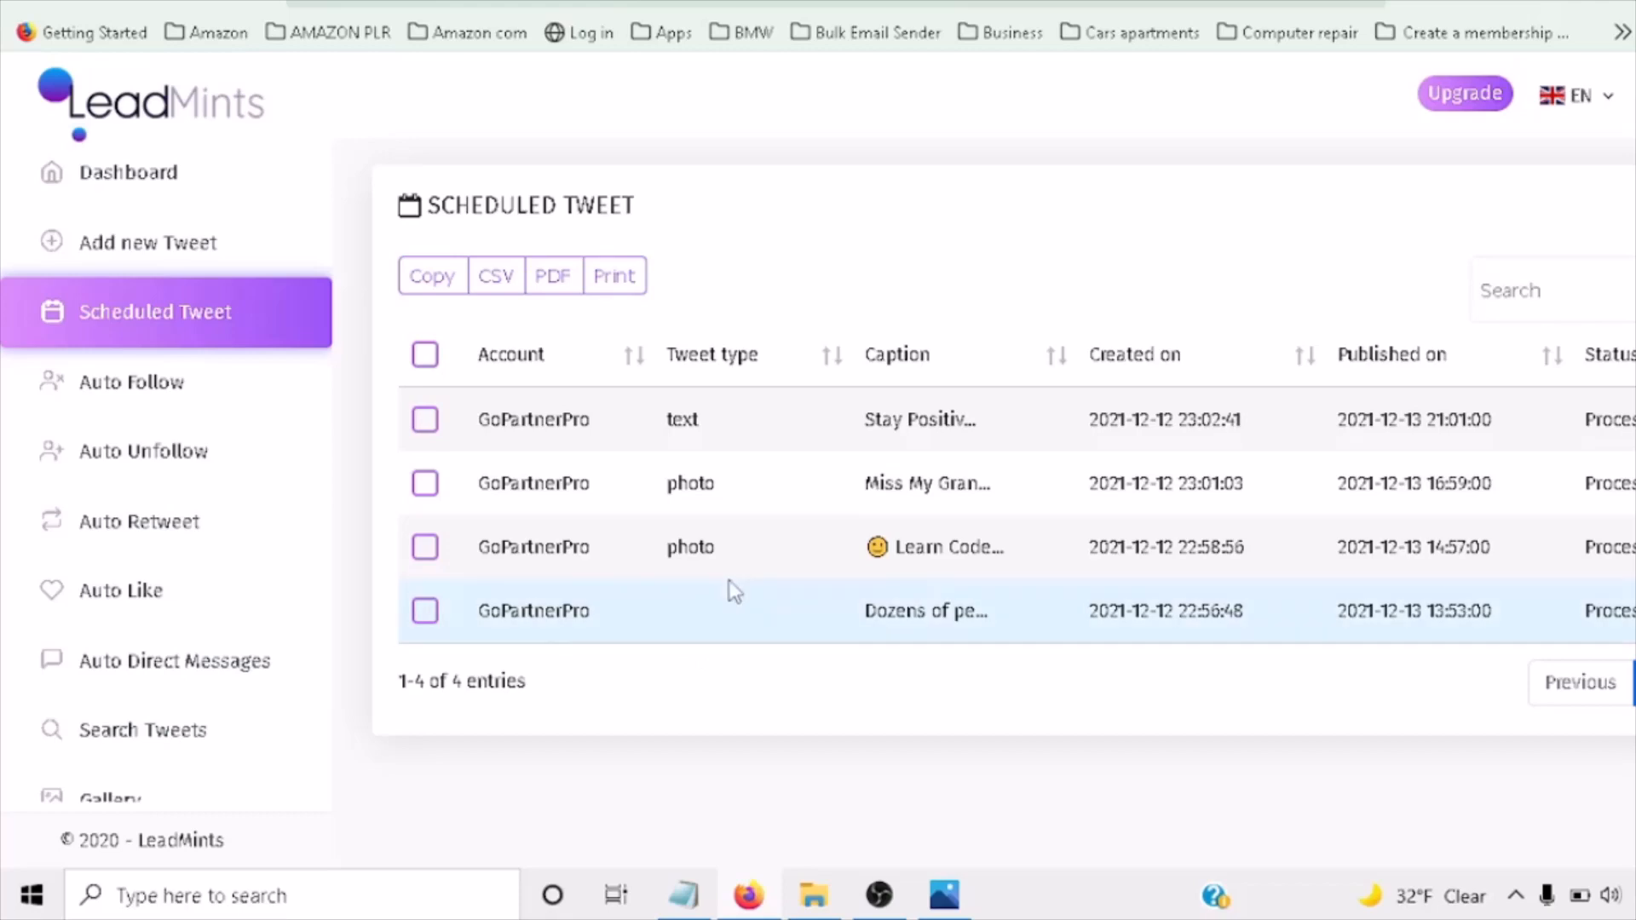
mouse_move(716, 634)
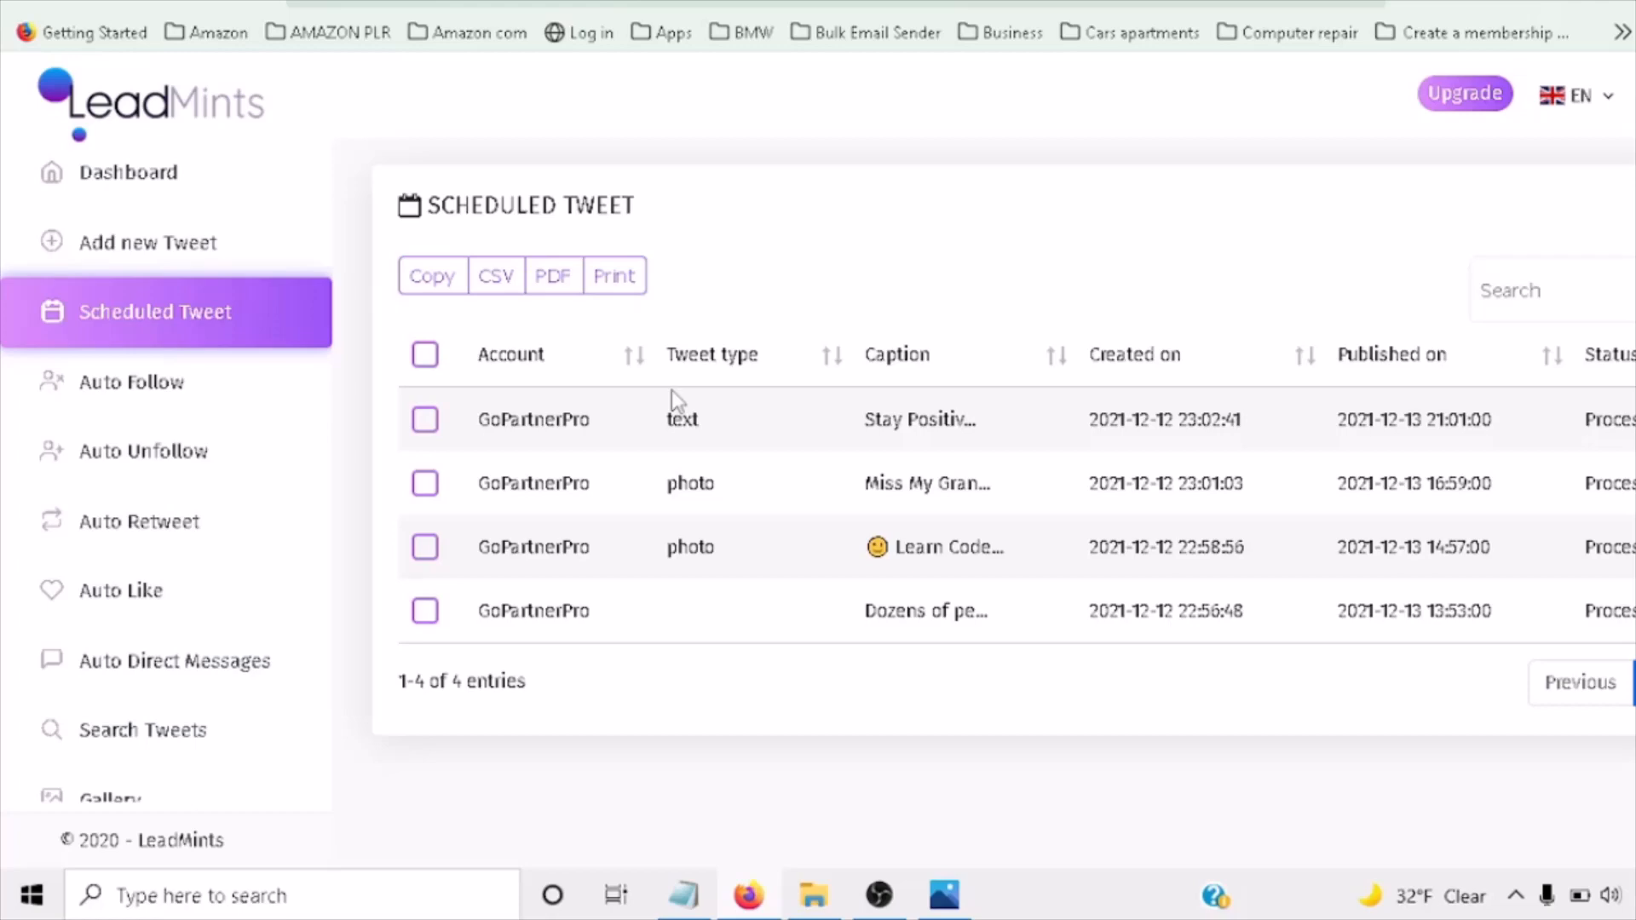
mouse_move(613, 395)
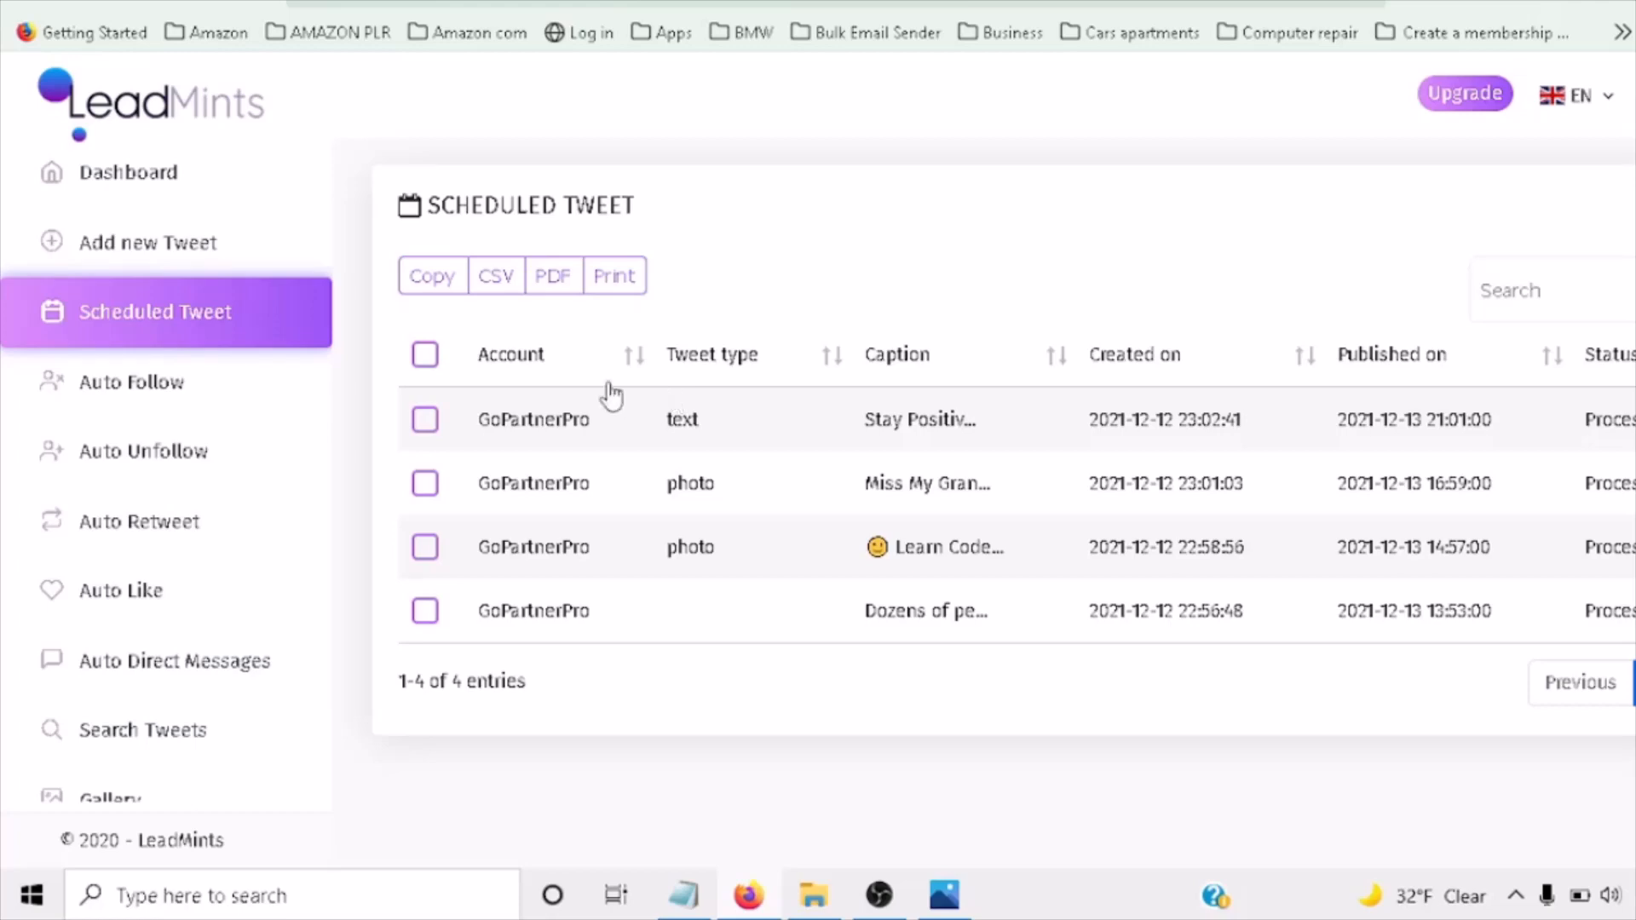
mouse_move(139, 382)
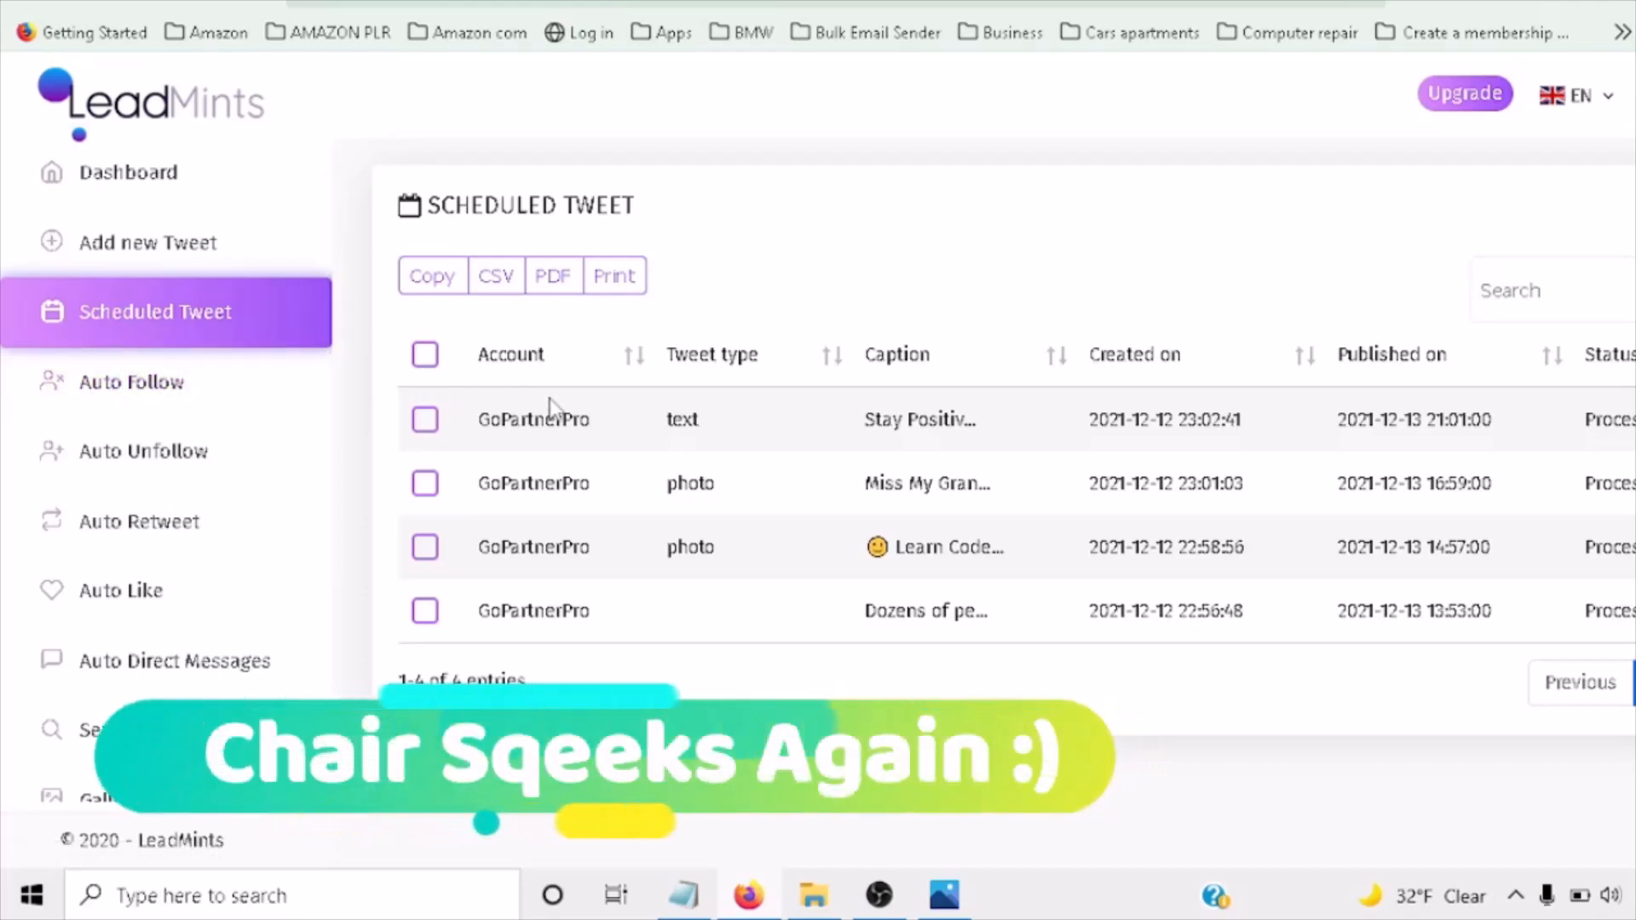
mouse_move(599, 348)
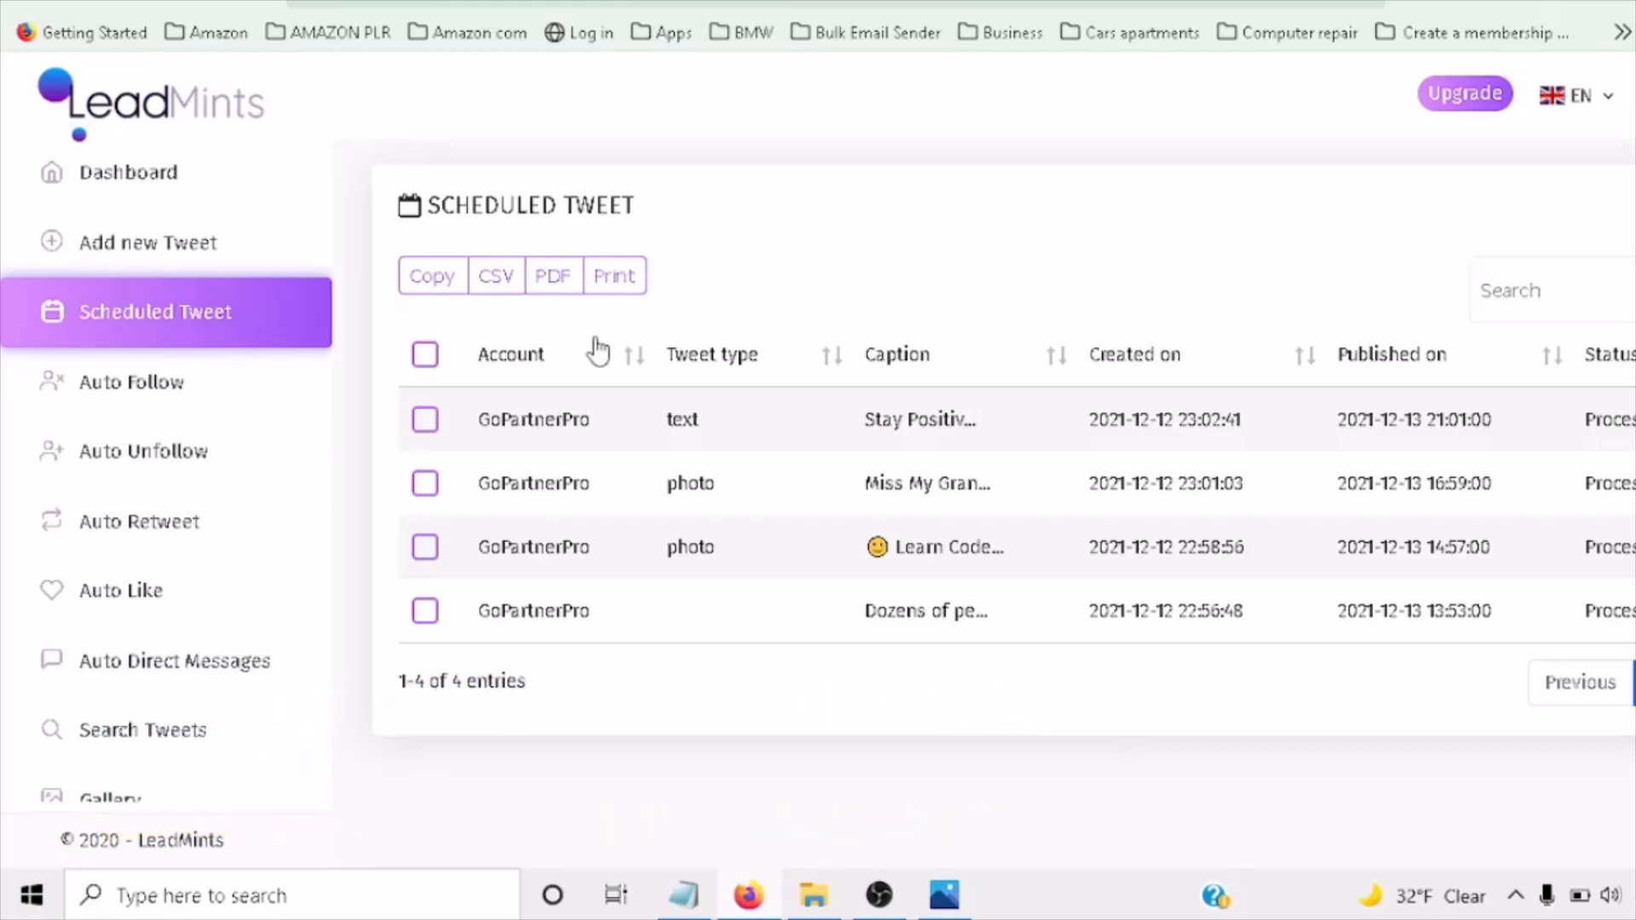
mouse_move(812, 338)
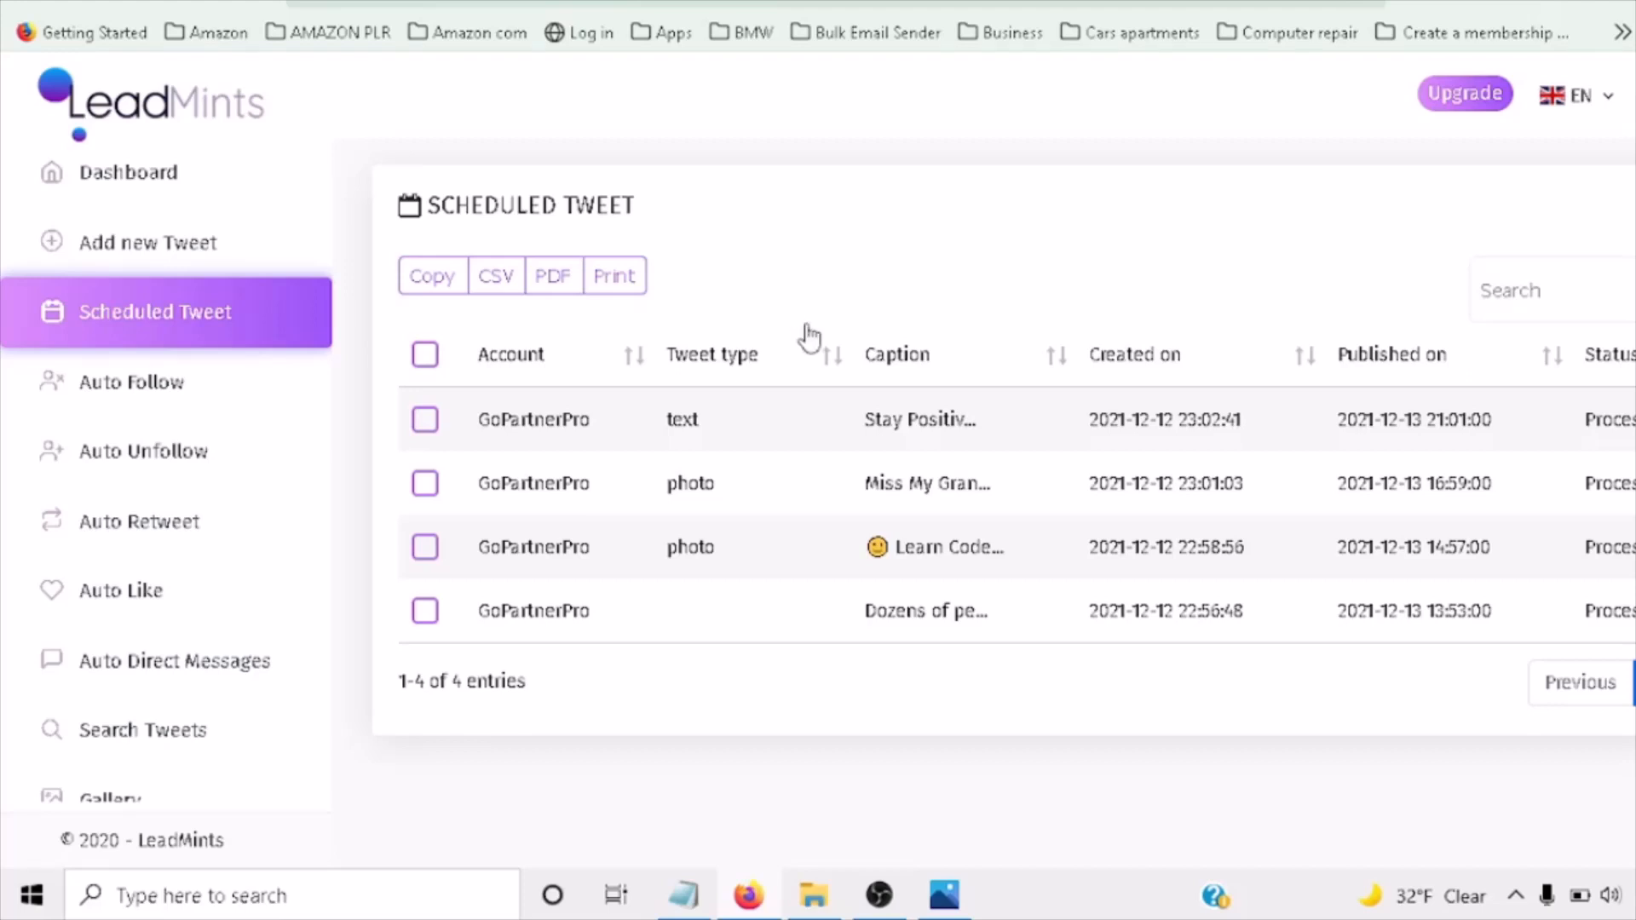
mouse_move(767, 174)
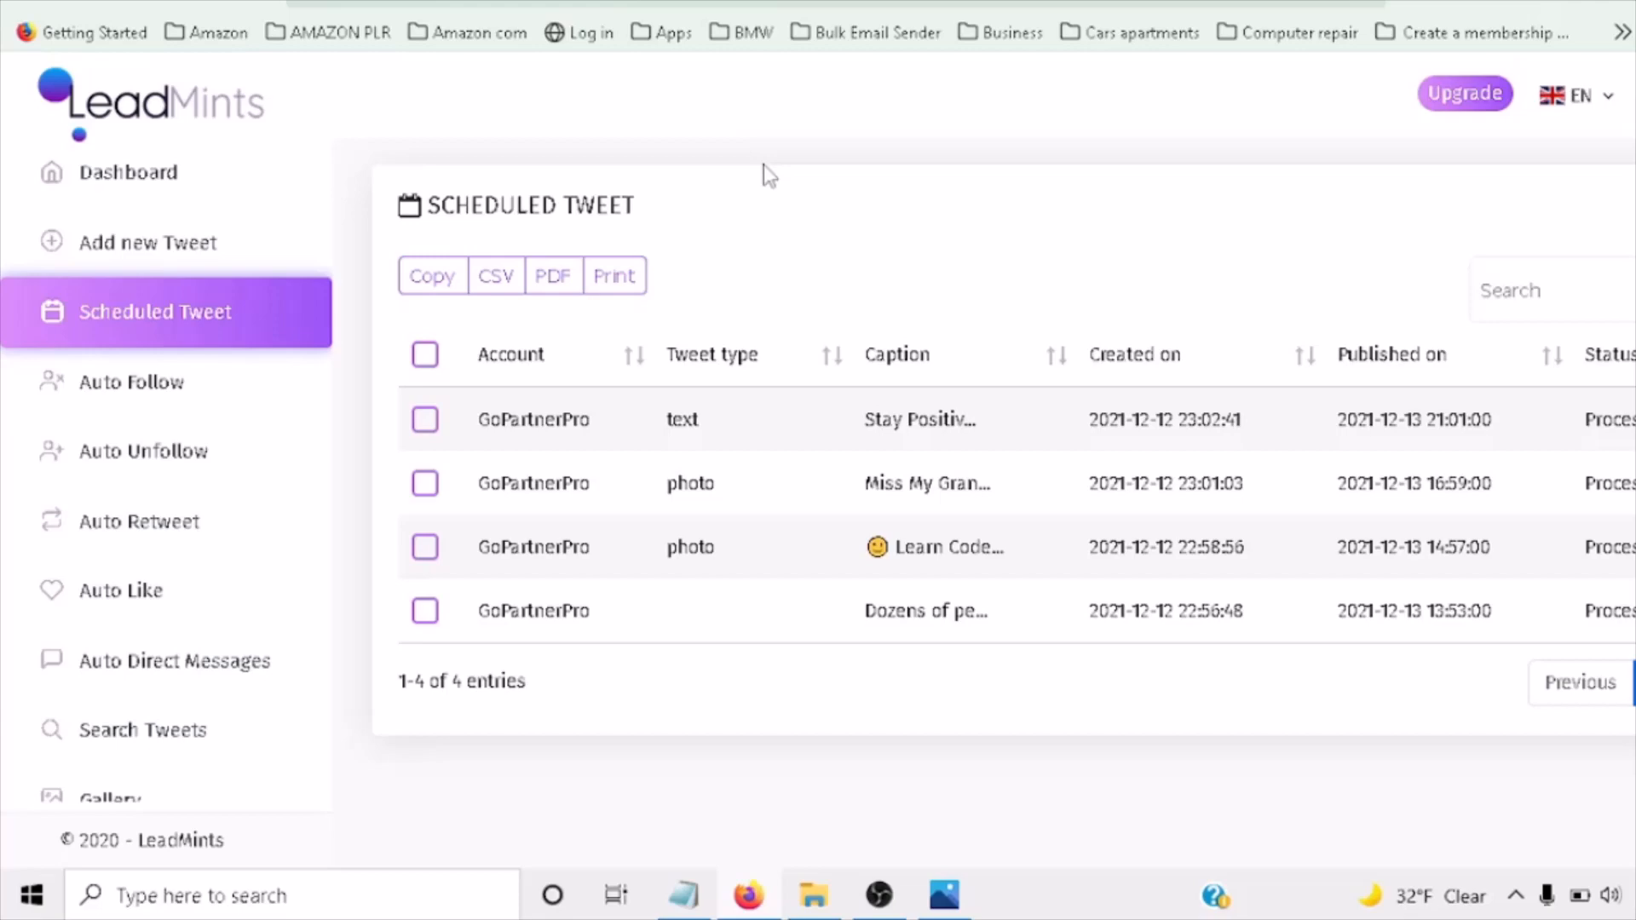
mouse_move(745, 394)
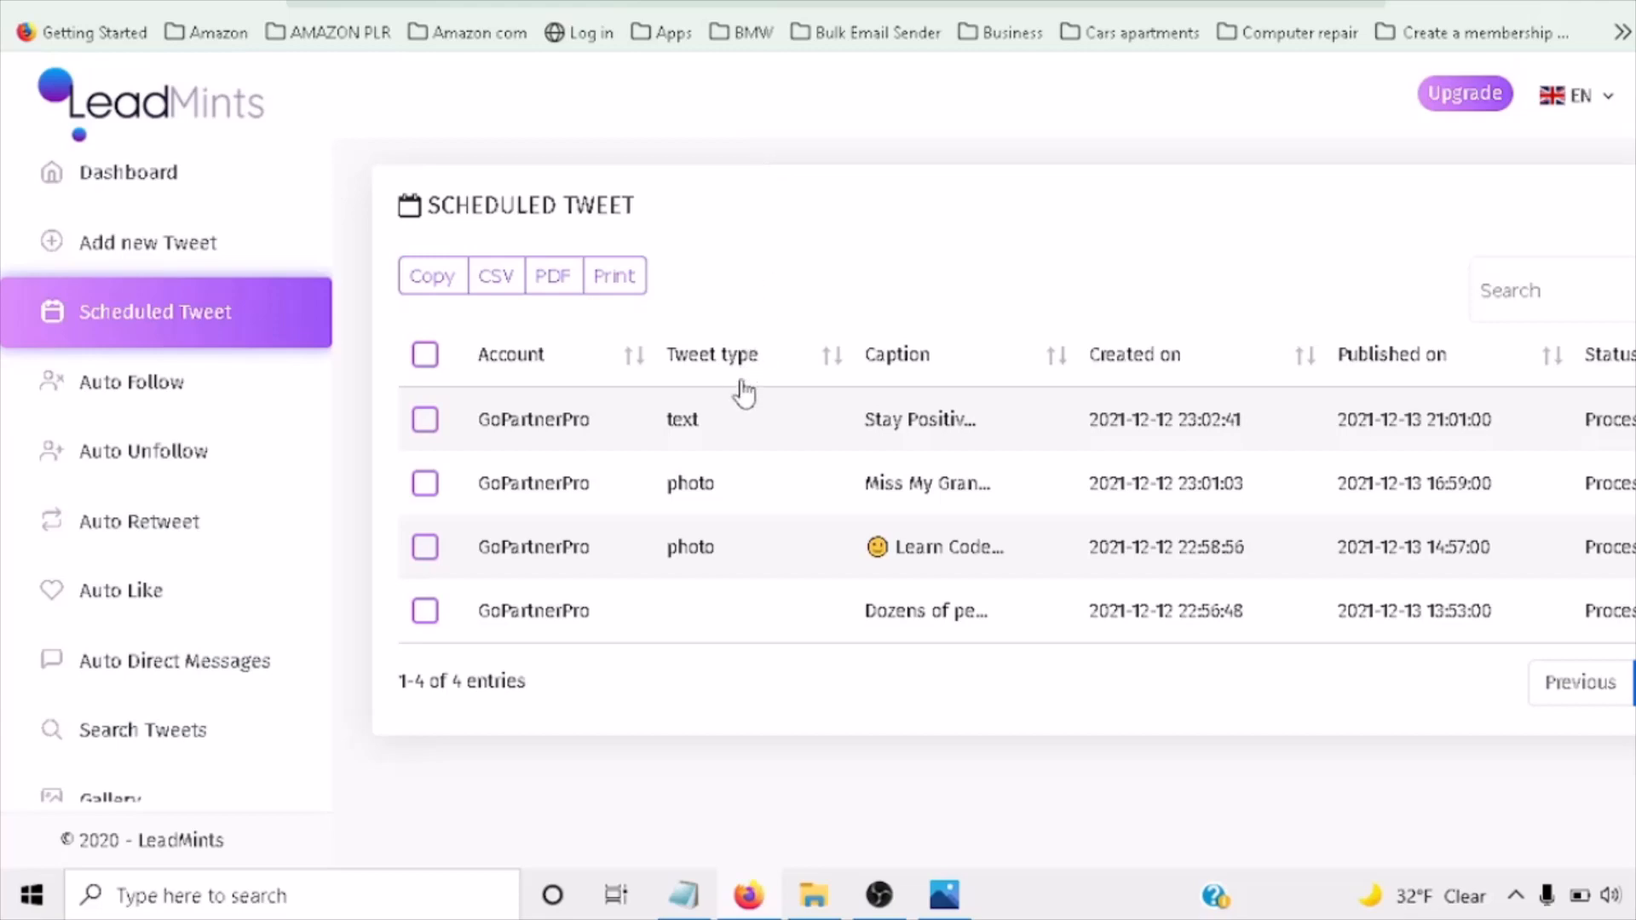